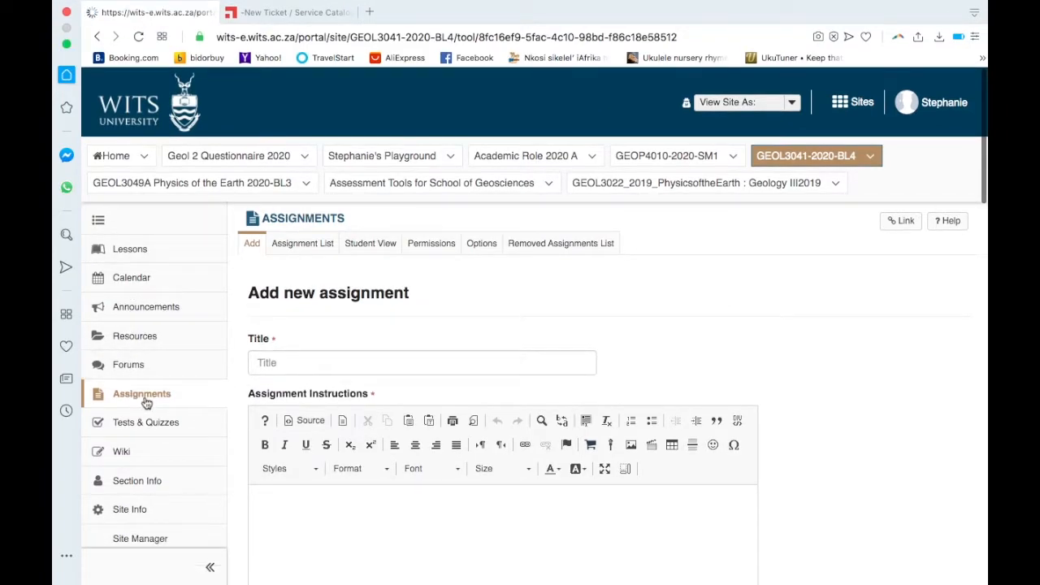
Glance at the Assignment List, then title the new assignment 'Assignment 1 - Plate tectonics'
left_click(302, 244)
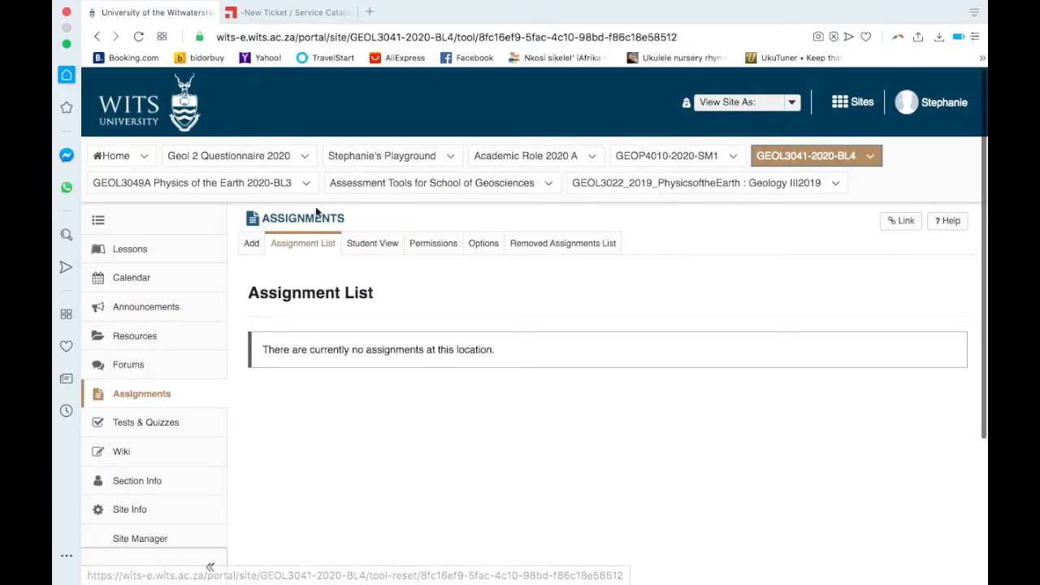
left_click(250, 244)
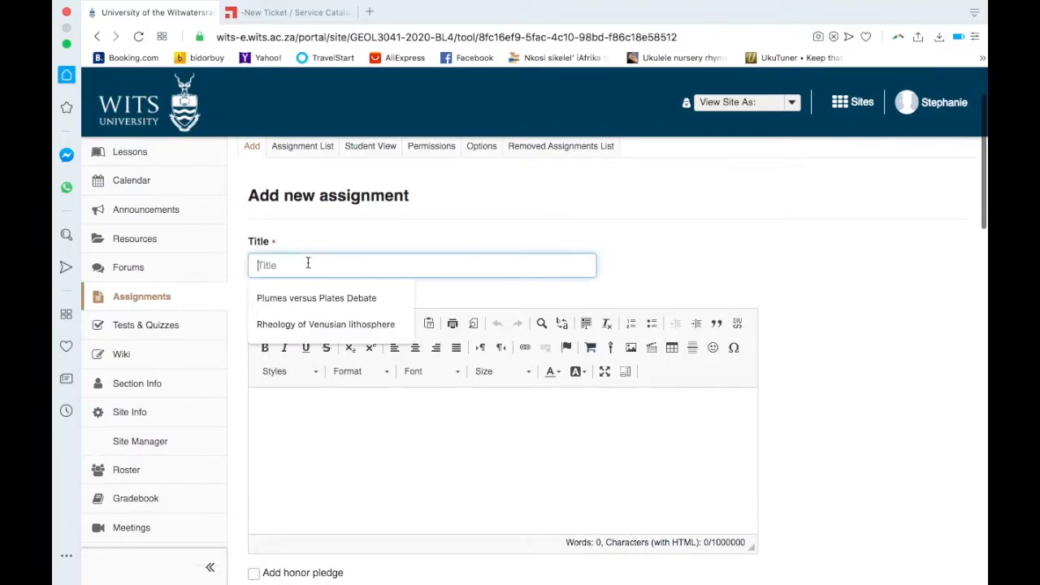
type("Assign")
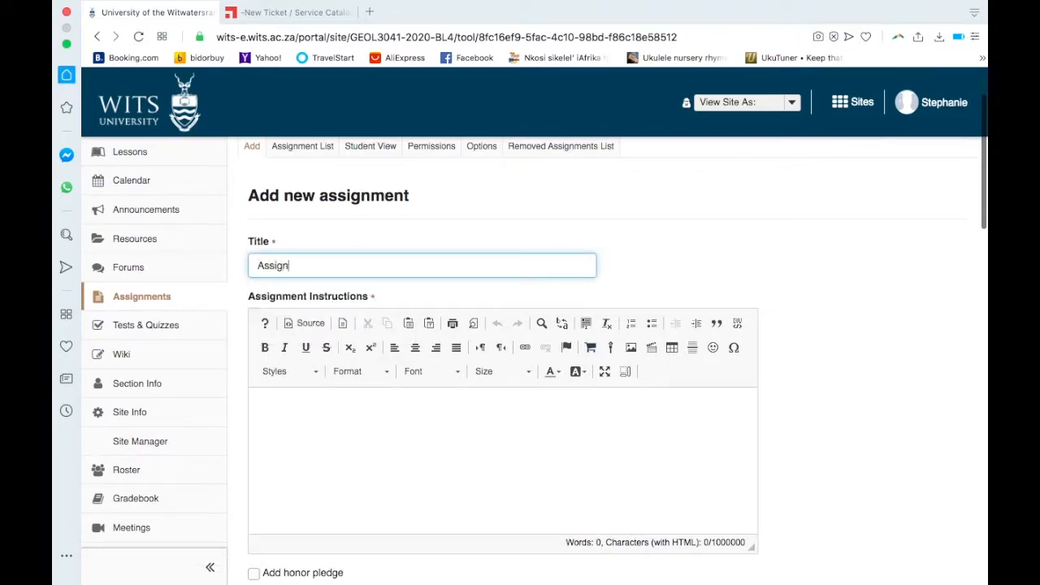
type("ment 1 -")
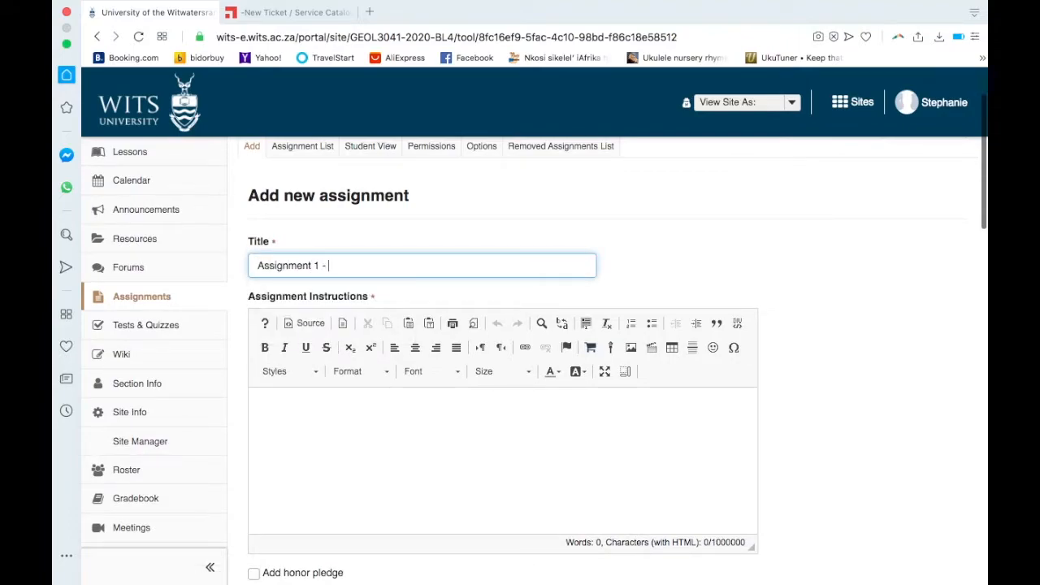
type("Plate tectonics")
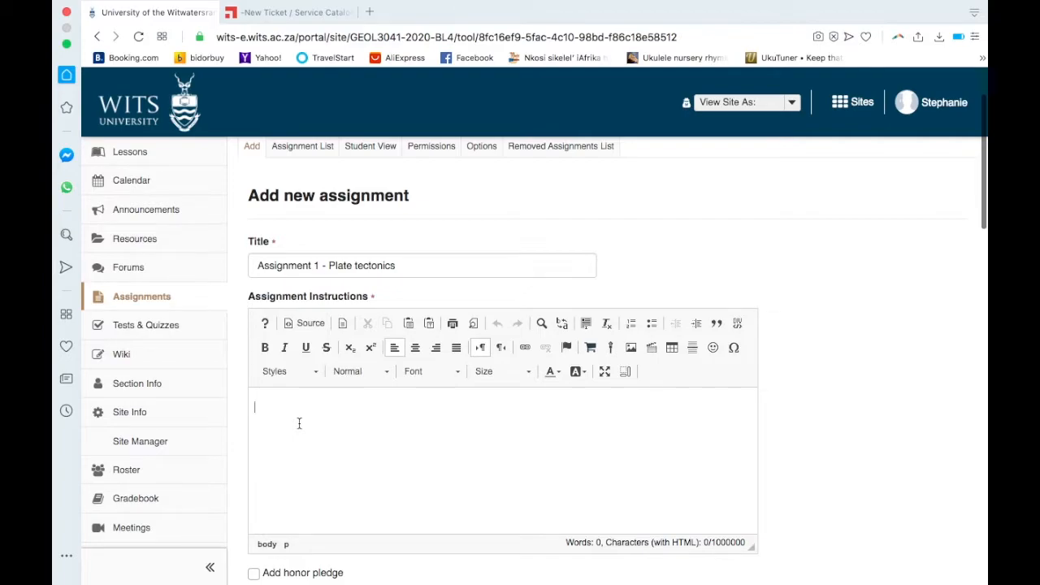
scroll("down", 3)
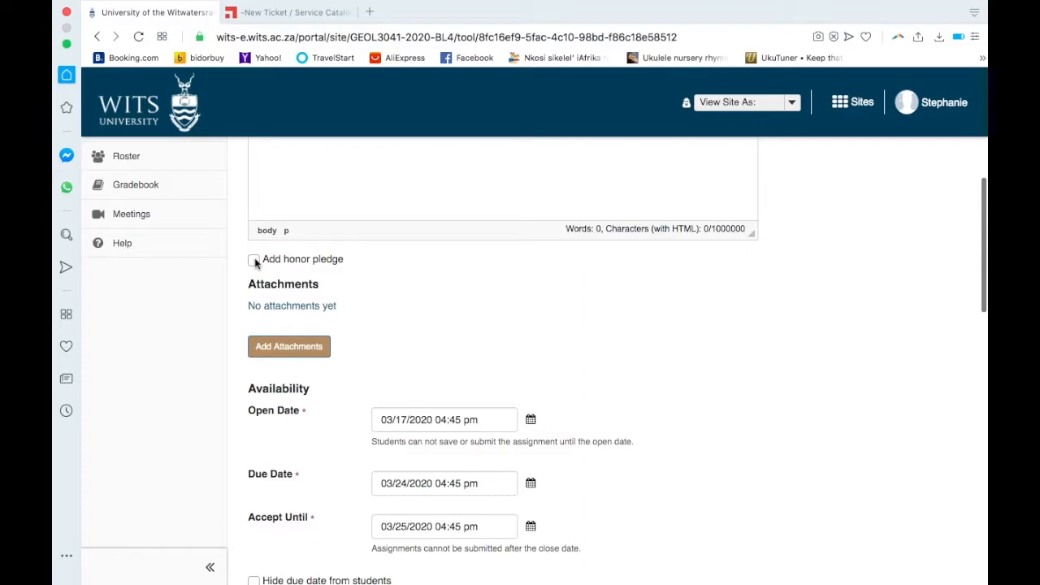
scroll("down", 3)
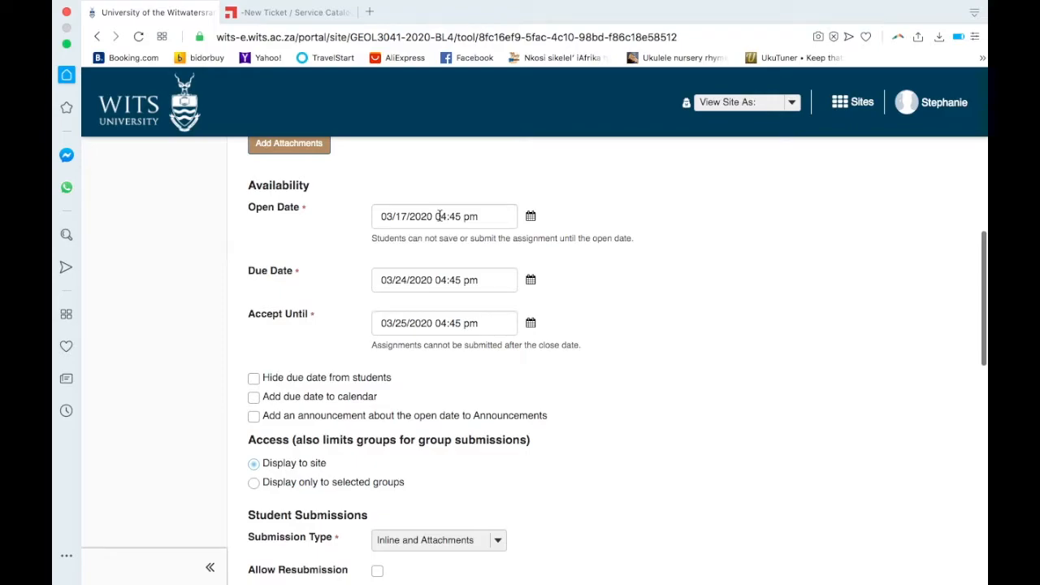
mouse_move(437, 280)
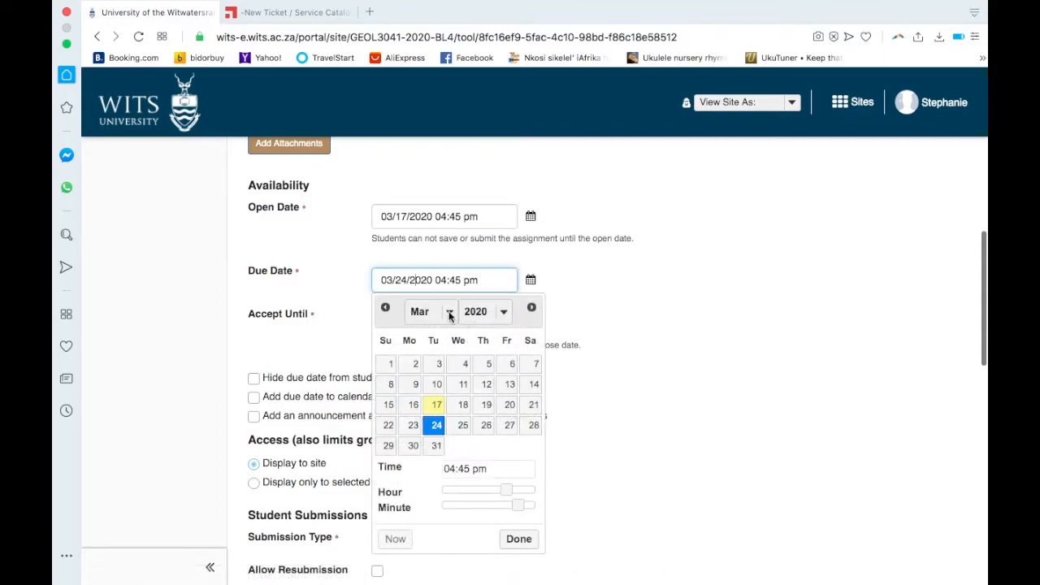
Keep March 24 and set the due time to 05:30 am in the date picker
left_click(430, 312)
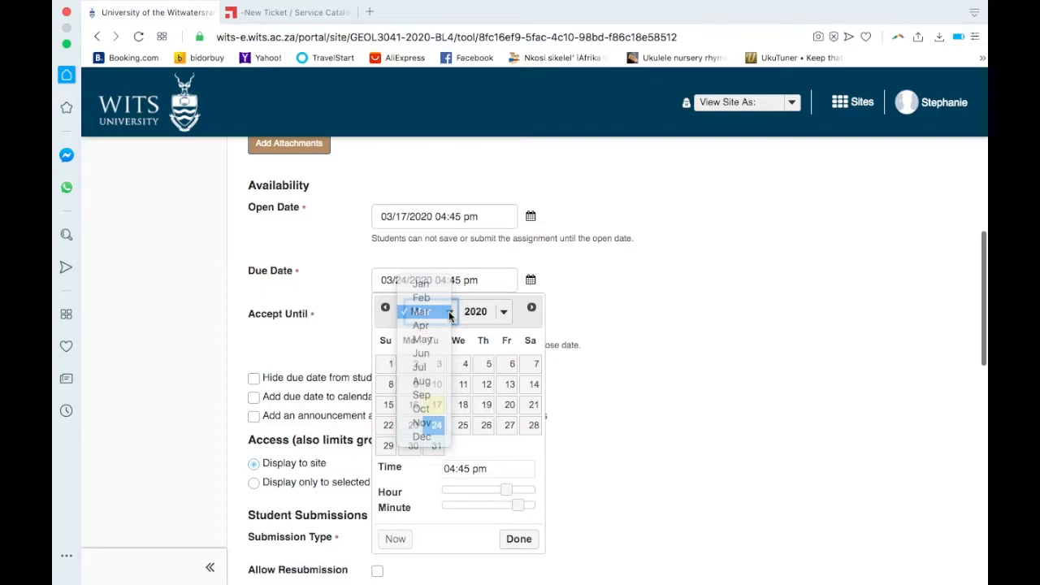
left_click(420, 311)
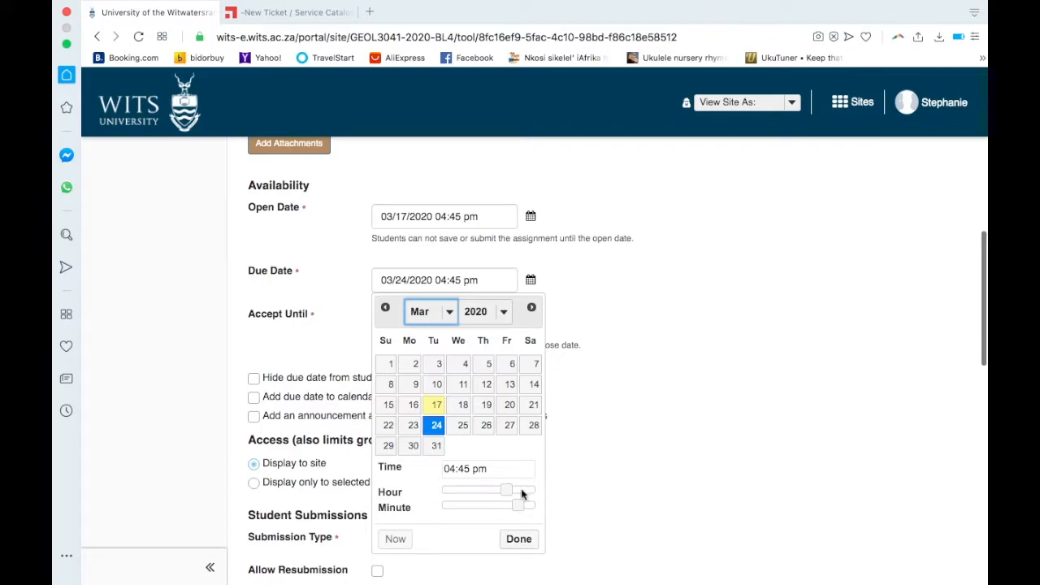
left_click_drag(507, 491, 523, 491)
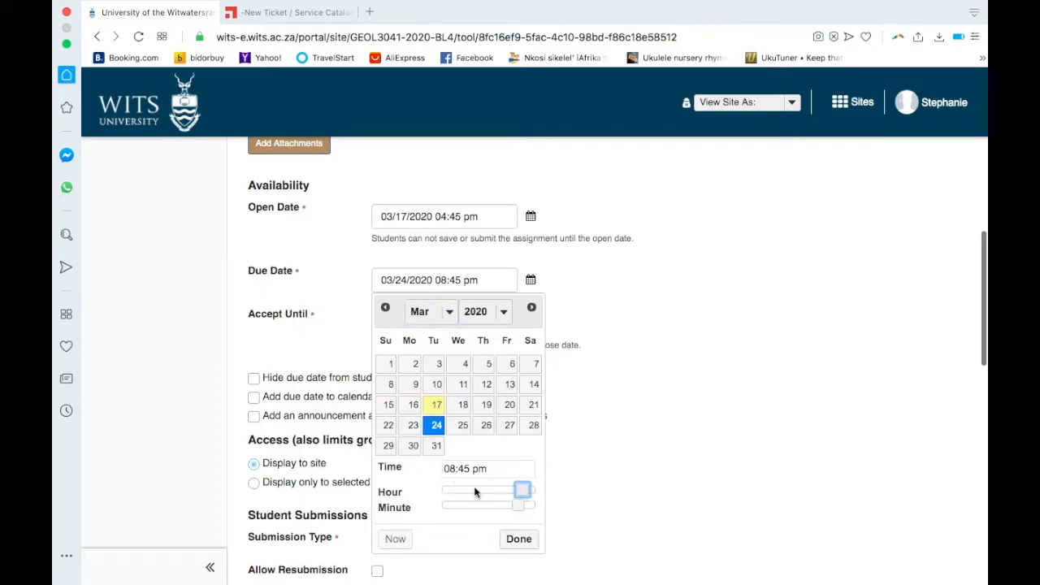
left_click_drag(520, 491, 461, 491)
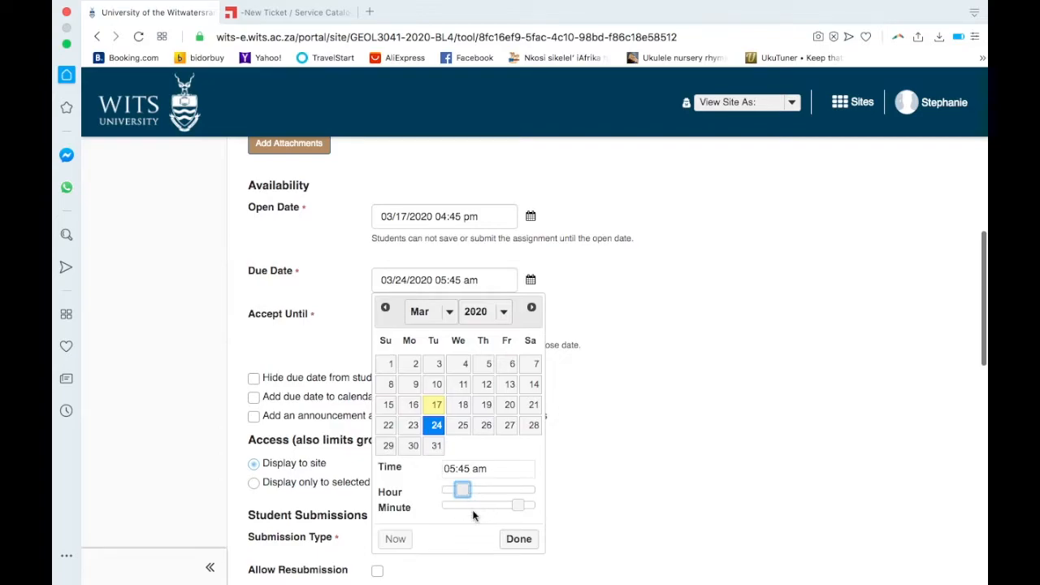
left_click(518, 539)
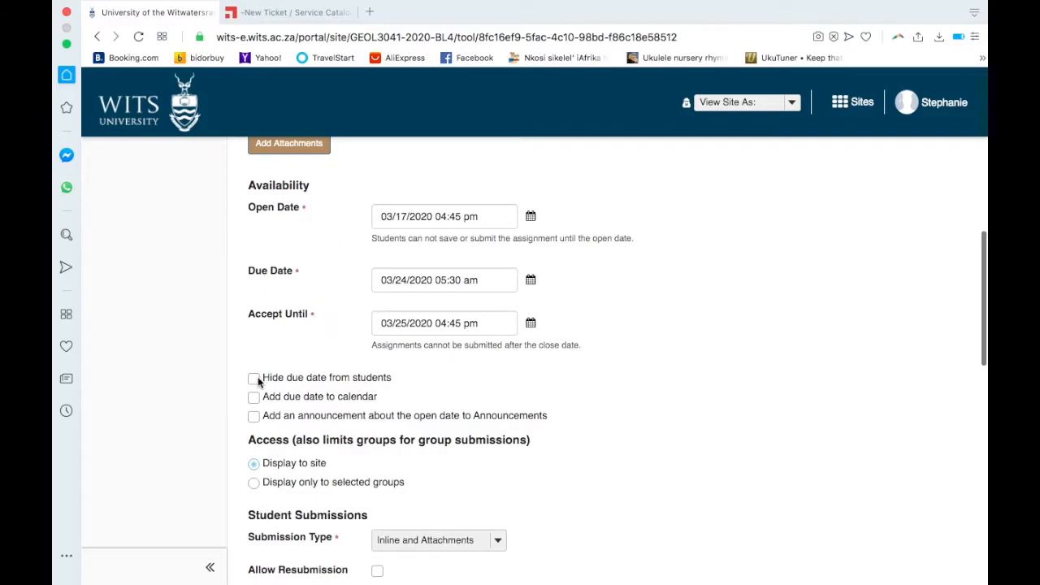
scroll("down", 3)
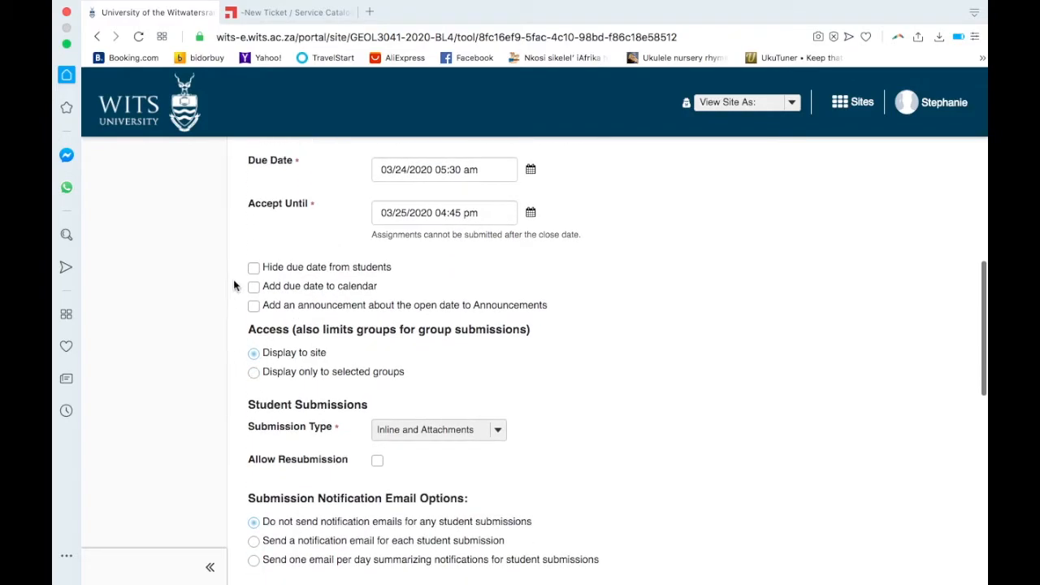
scroll("up", 3)
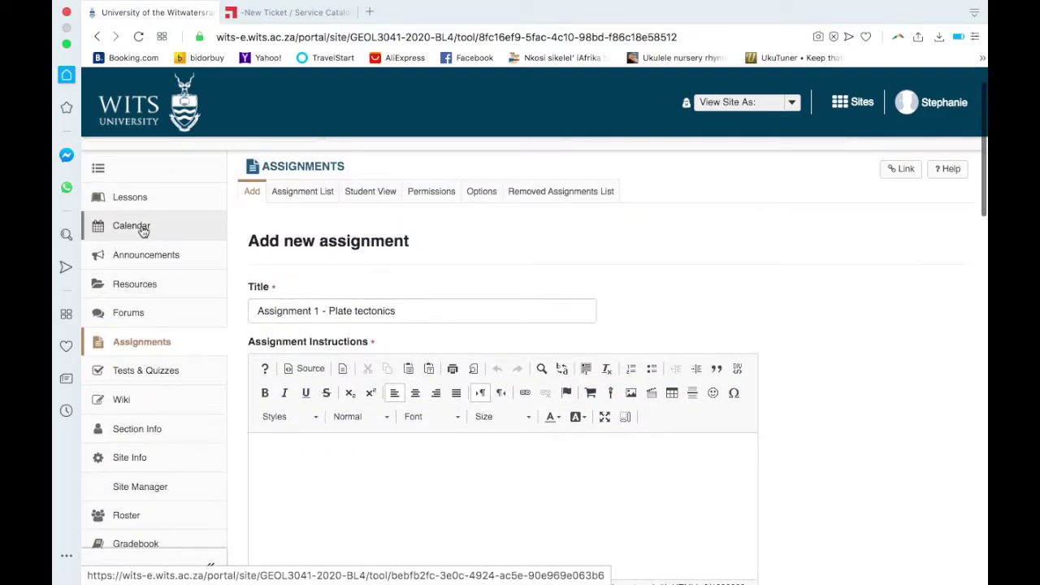
scroll("down", 3)
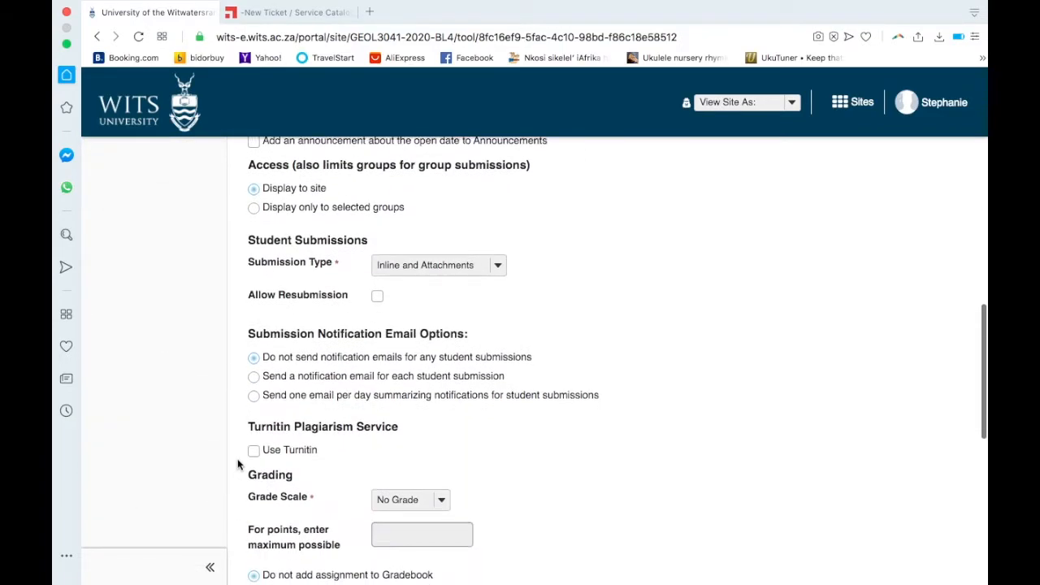
Show the Submission Type choices to pick 'Single Uploaded File only'
left_click(253, 449)
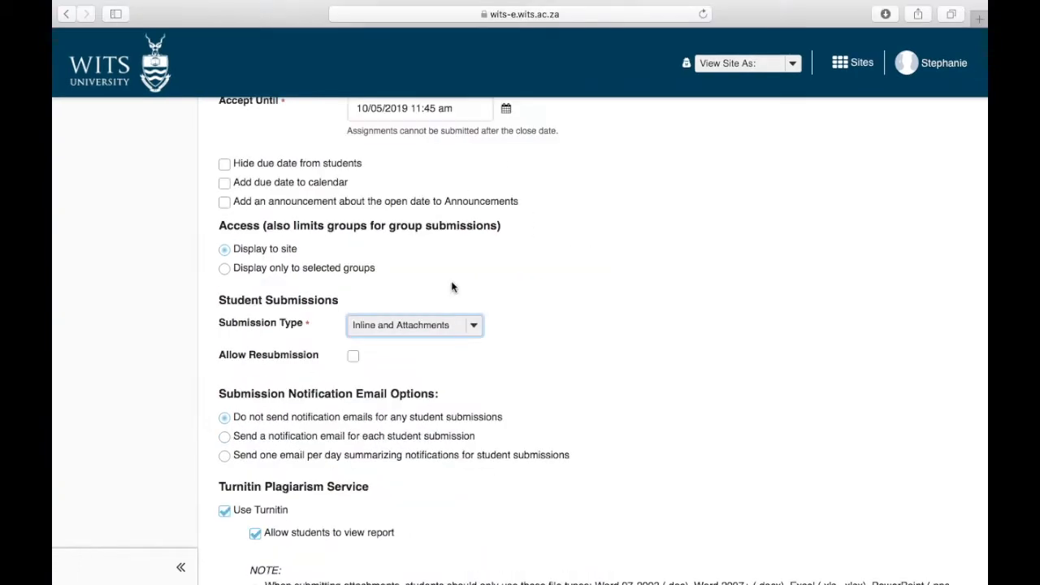
mouse_move(354, 335)
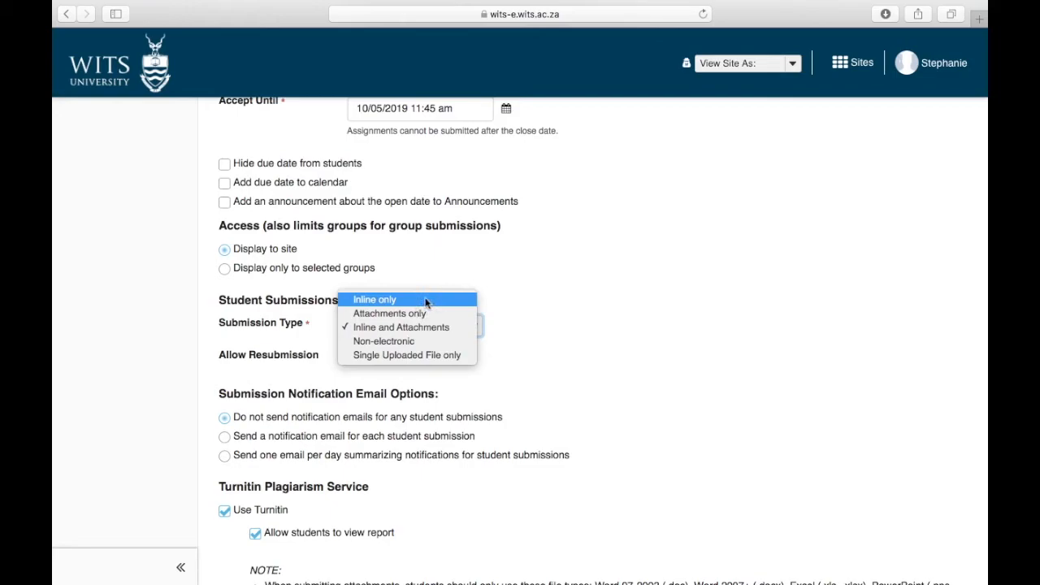
mouse_move(383, 341)
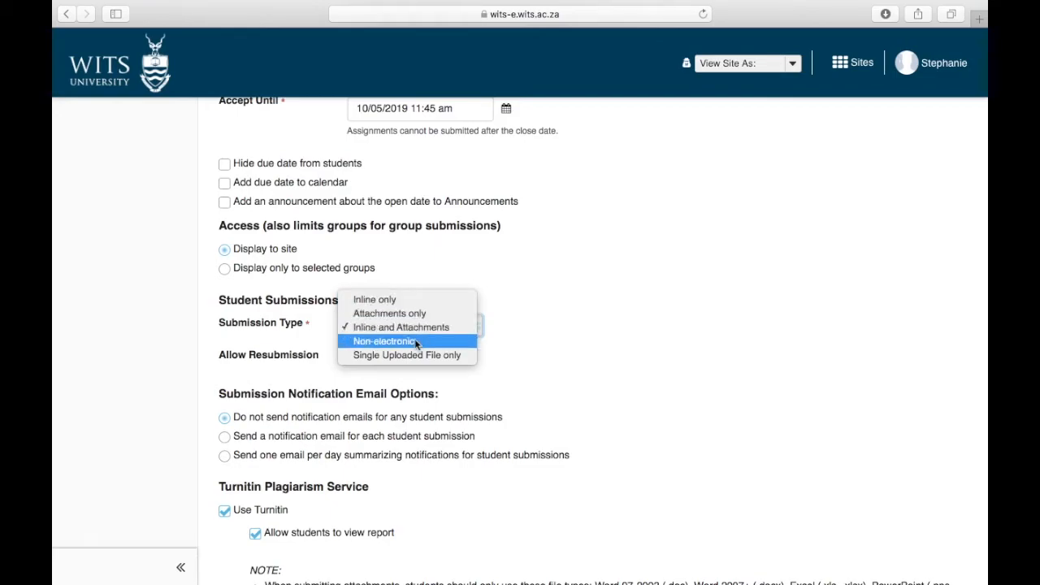
mouse_move(470, 350)
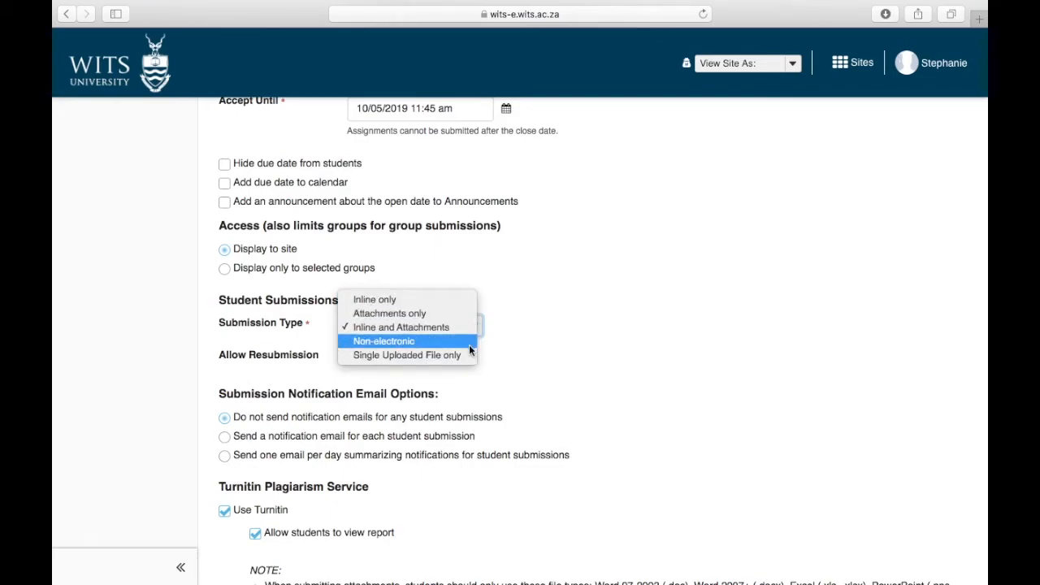
mouse_move(406, 354)
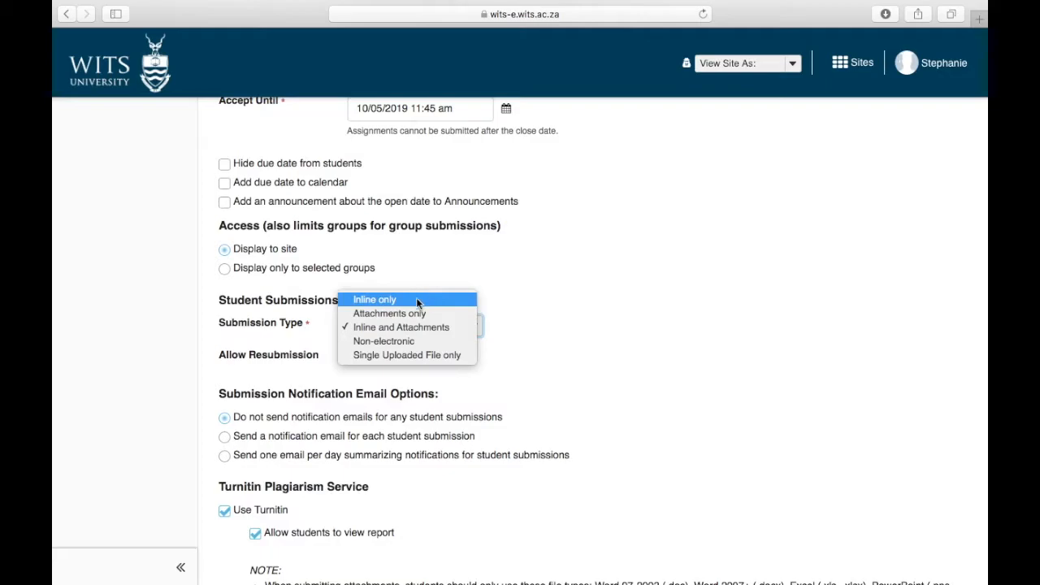
mouse_move(390, 312)
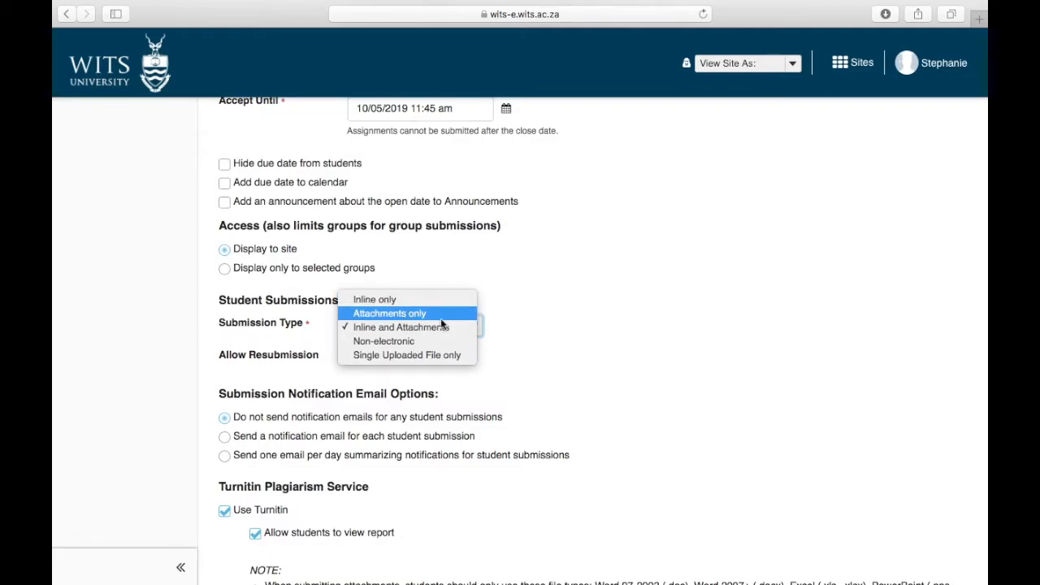
mouse_move(406, 354)
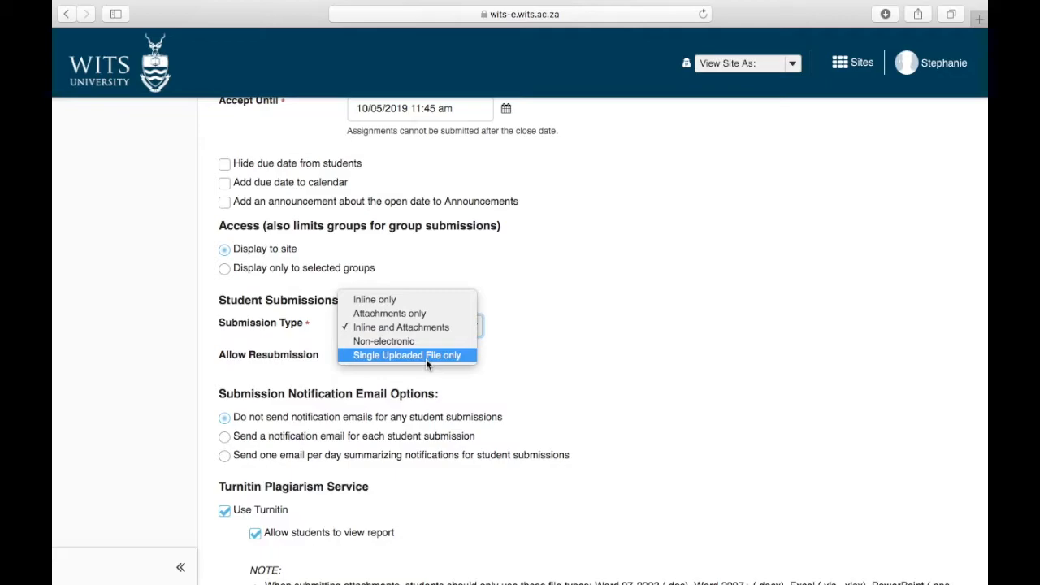
mouse_move(390, 313)
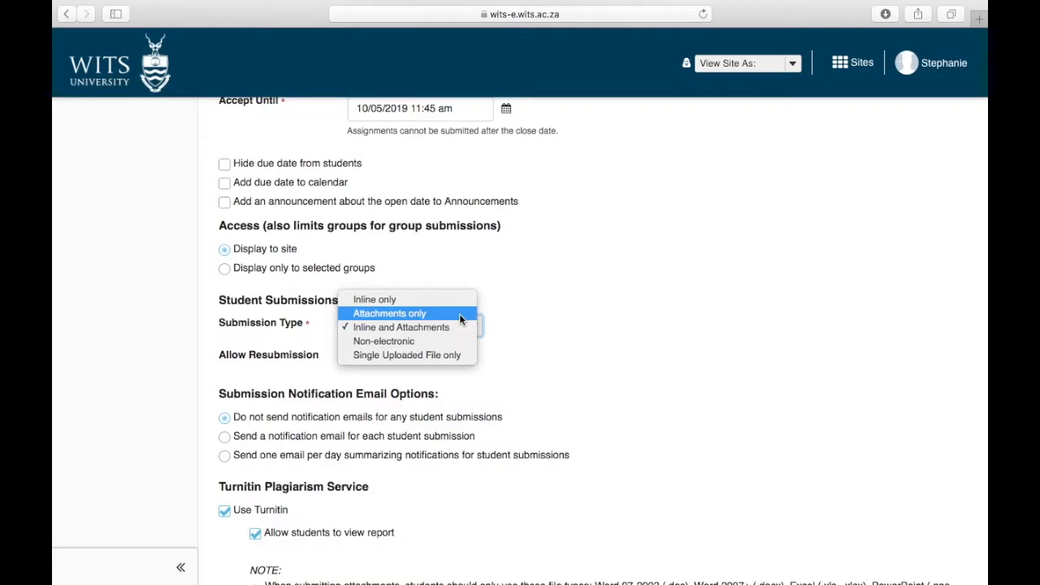
mouse_move(406, 355)
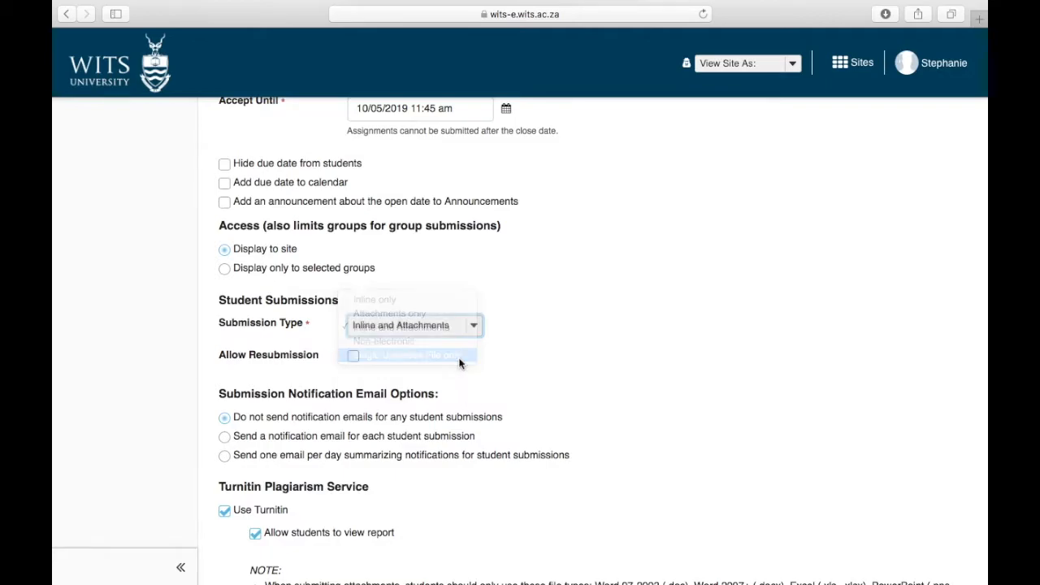
left_click(406, 354)
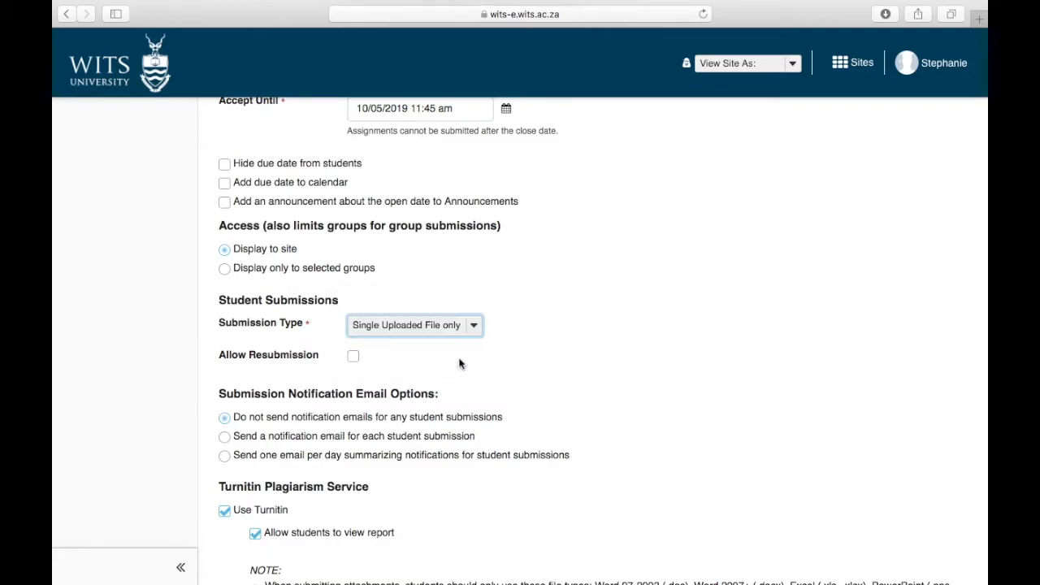
scroll("down", 3)
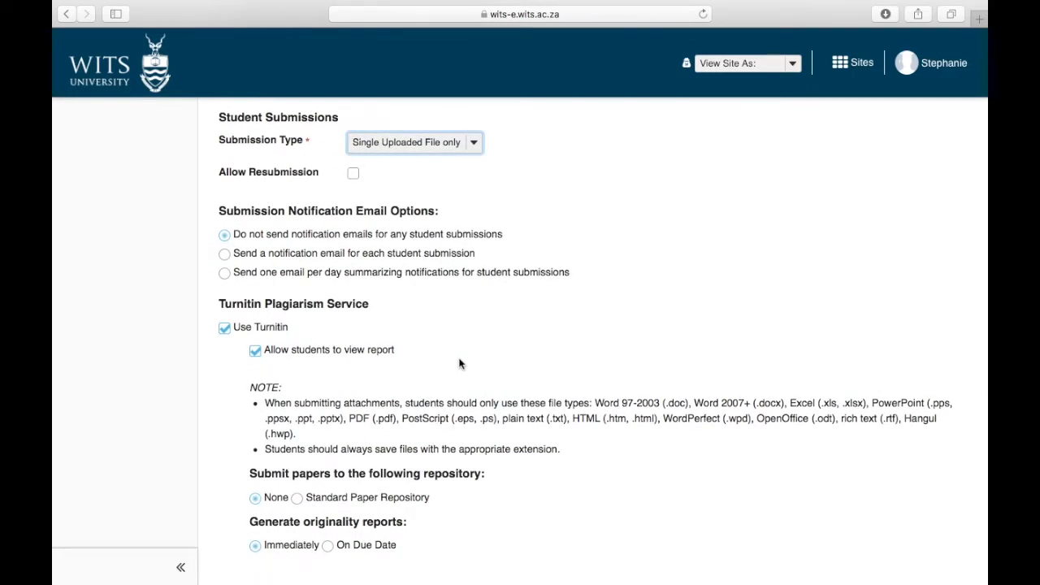
mouse_move(463, 141)
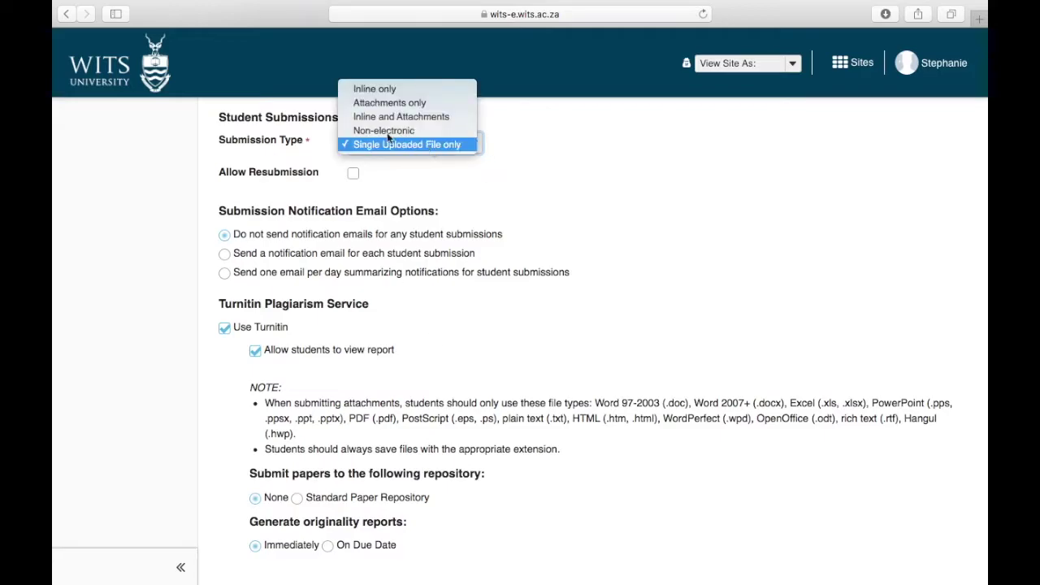
mouse_move(390, 103)
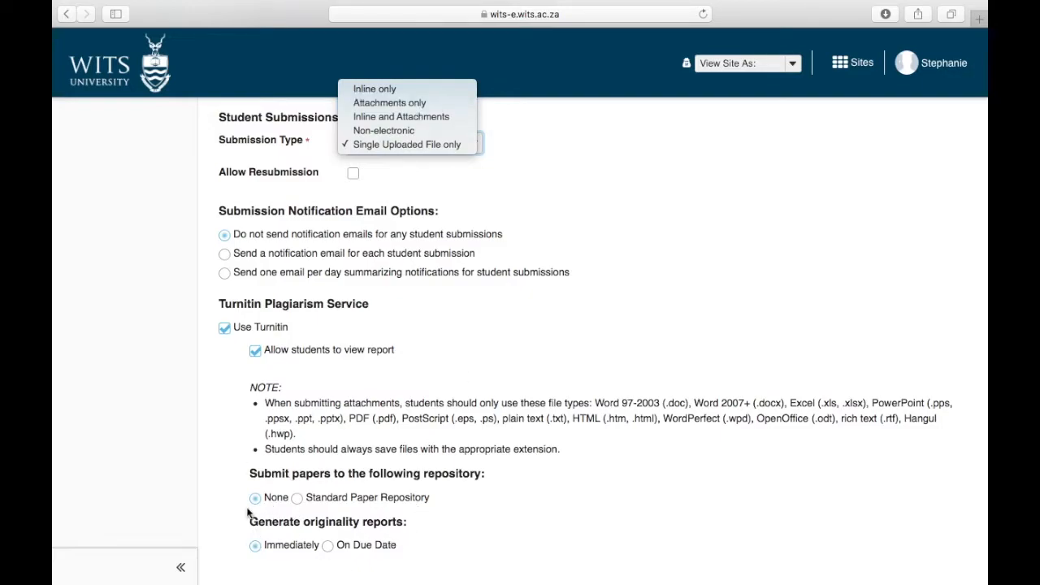
mouse_move(423, 162)
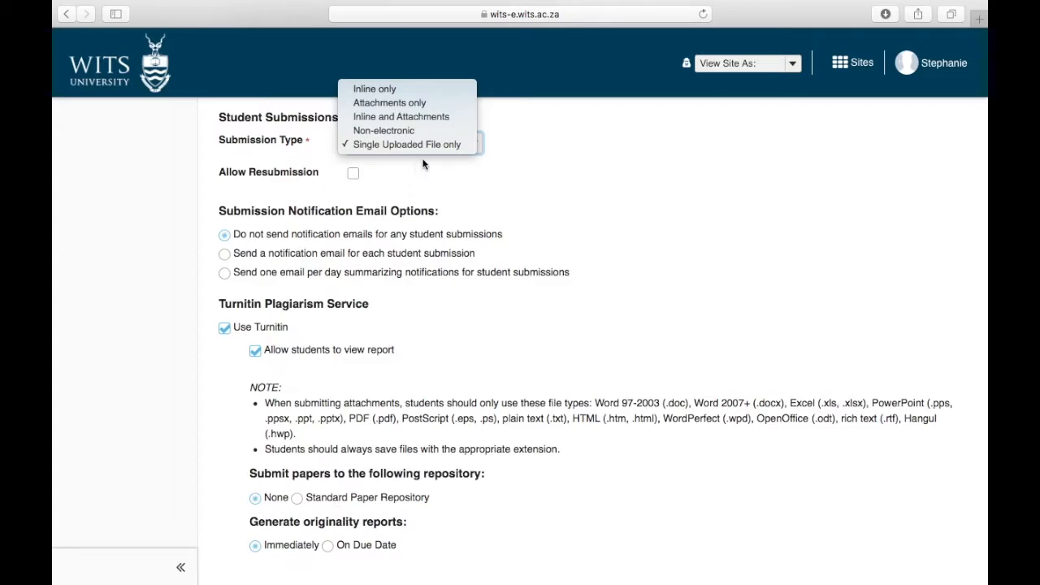
left_click(406, 143)
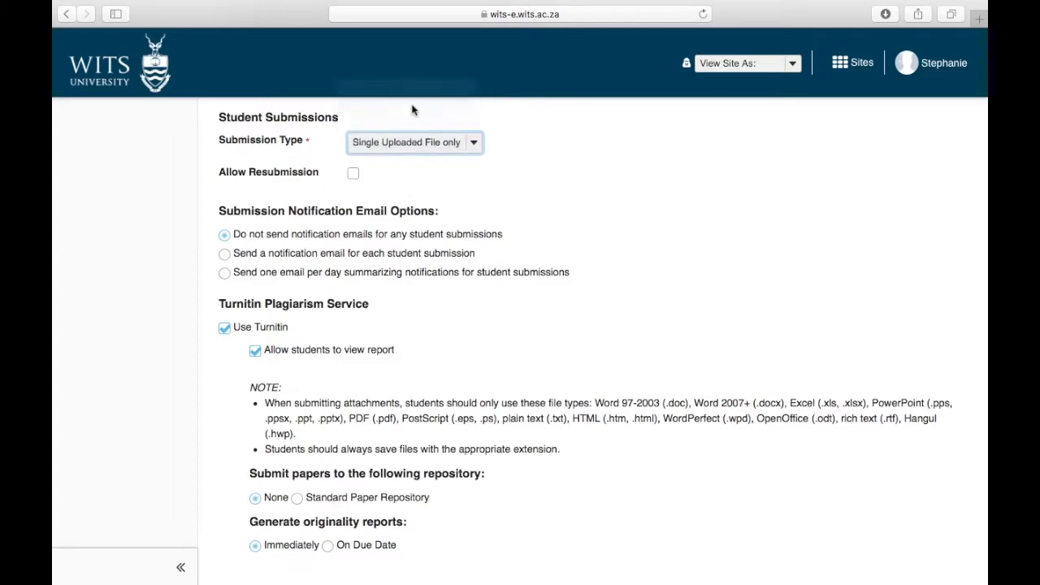
left_click(415, 143)
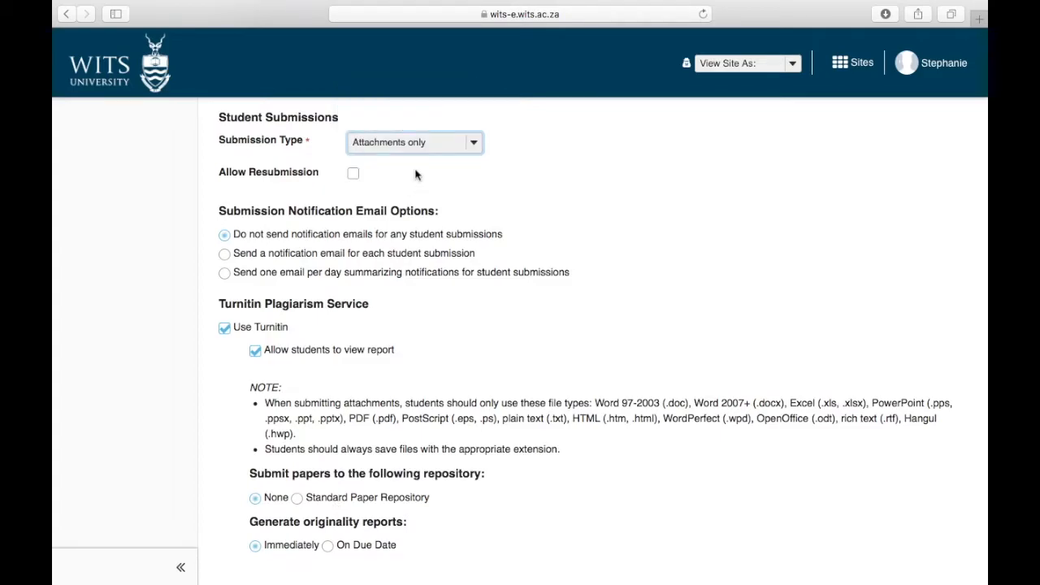
mouse_move(299, 498)
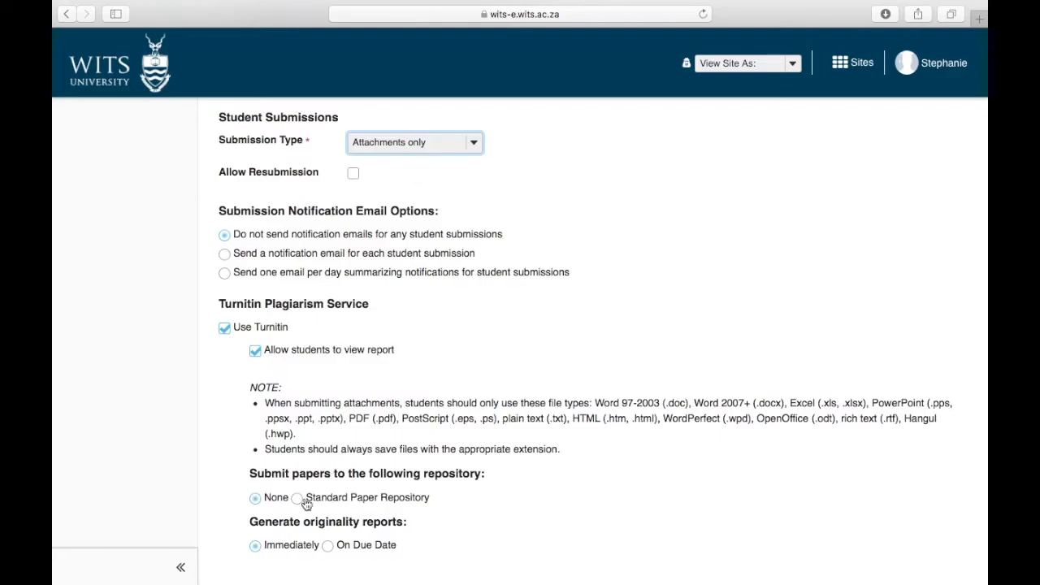
mouse_move(319, 514)
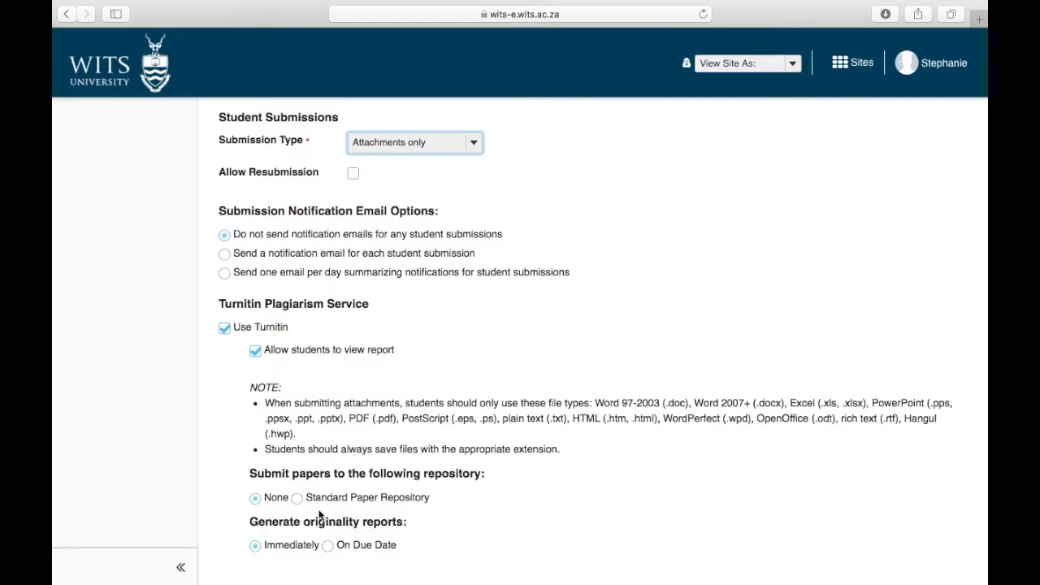
mouse_move(299, 498)
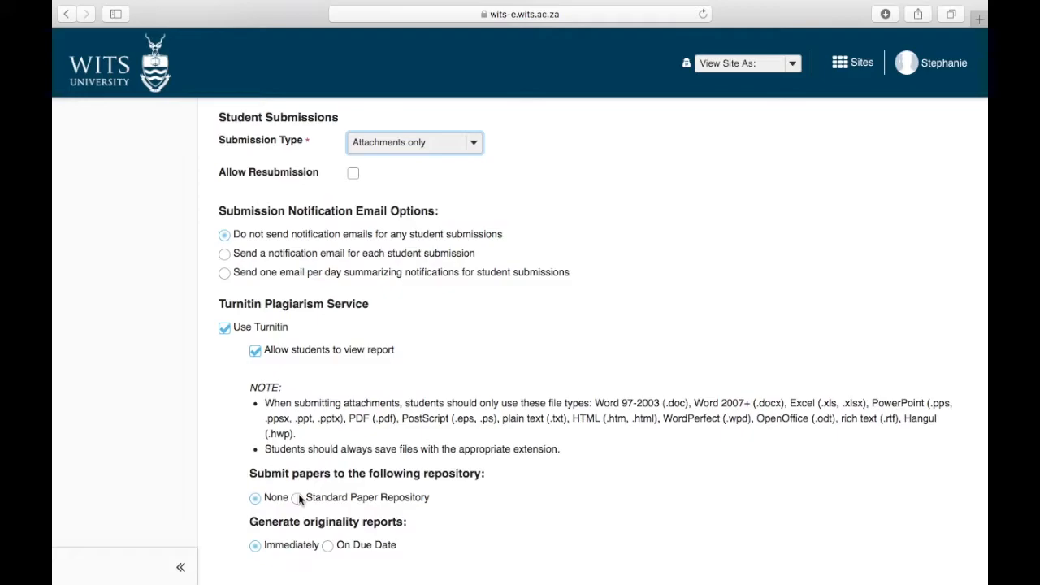
mouse_move(445, 154)
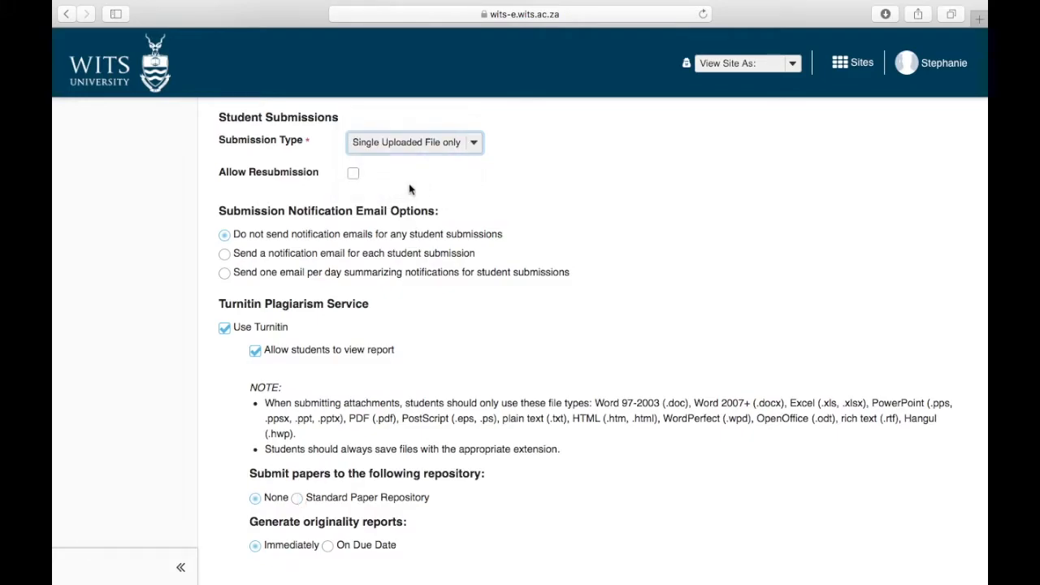
mouse_move(276, 497)
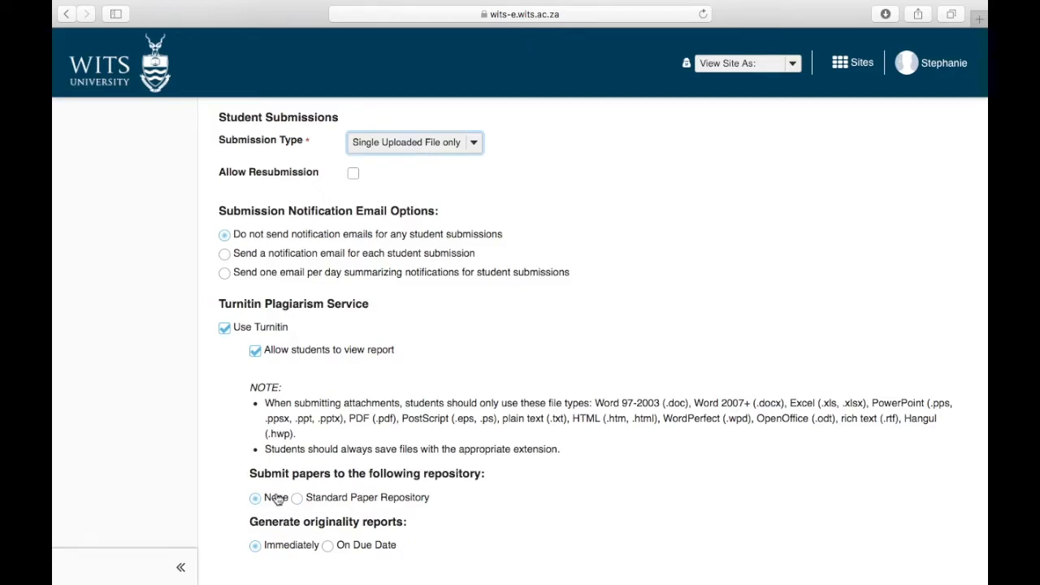
mouse_move(468, 284)
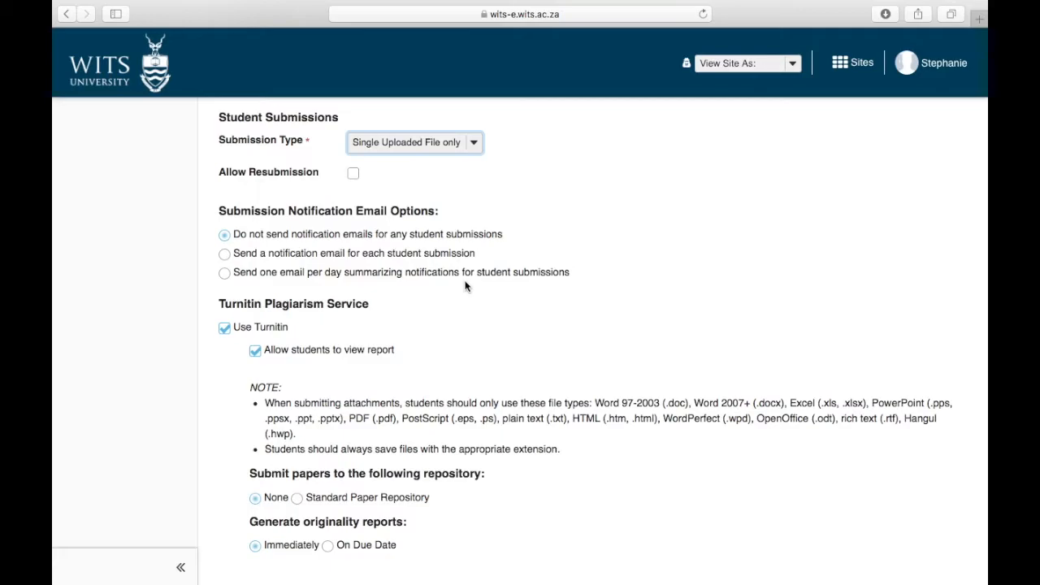
mouse_move(387, 151)
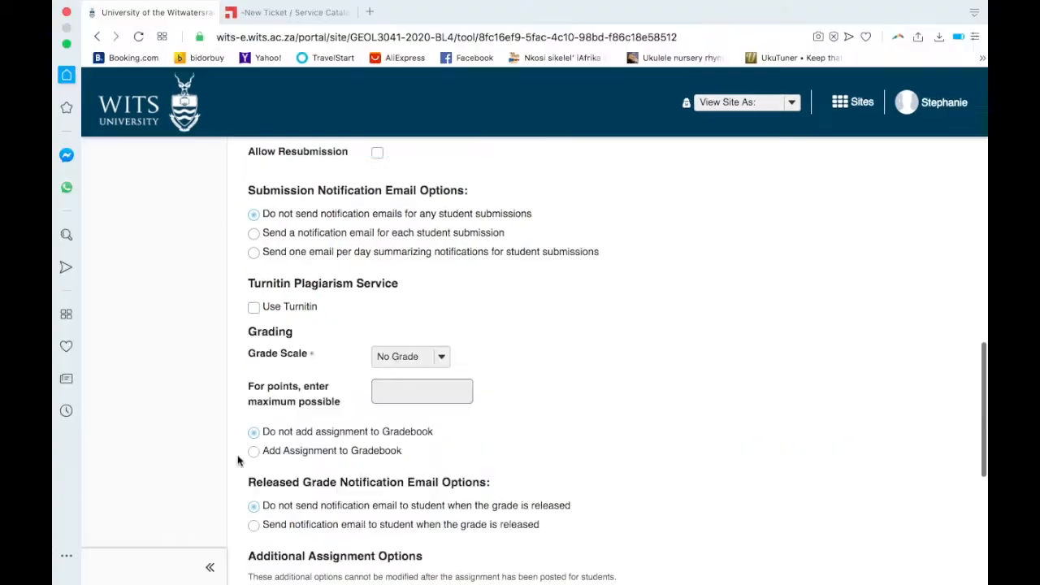
mouse_move(364, 271)
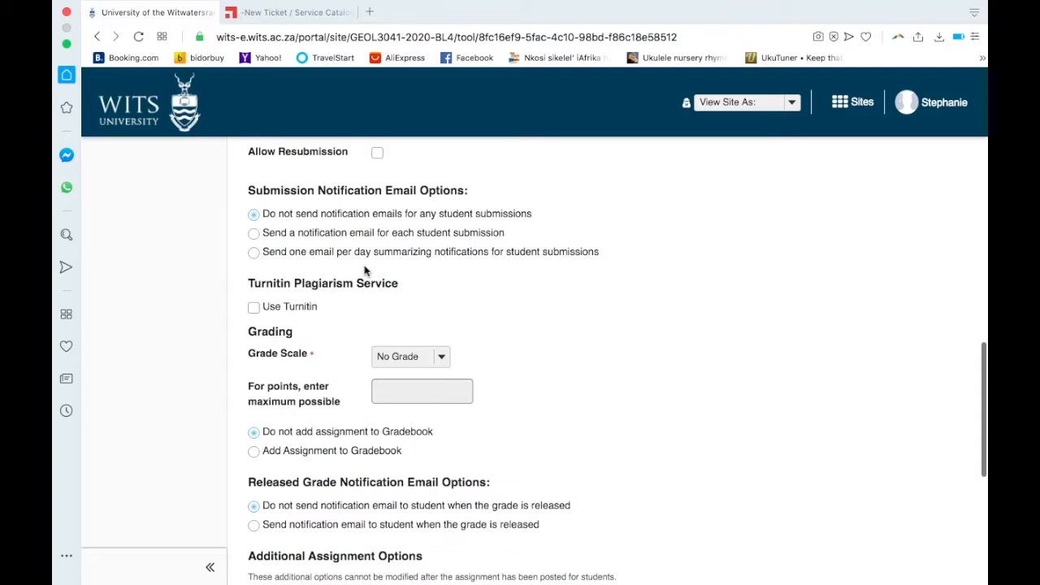
mouse_move(463, 270)
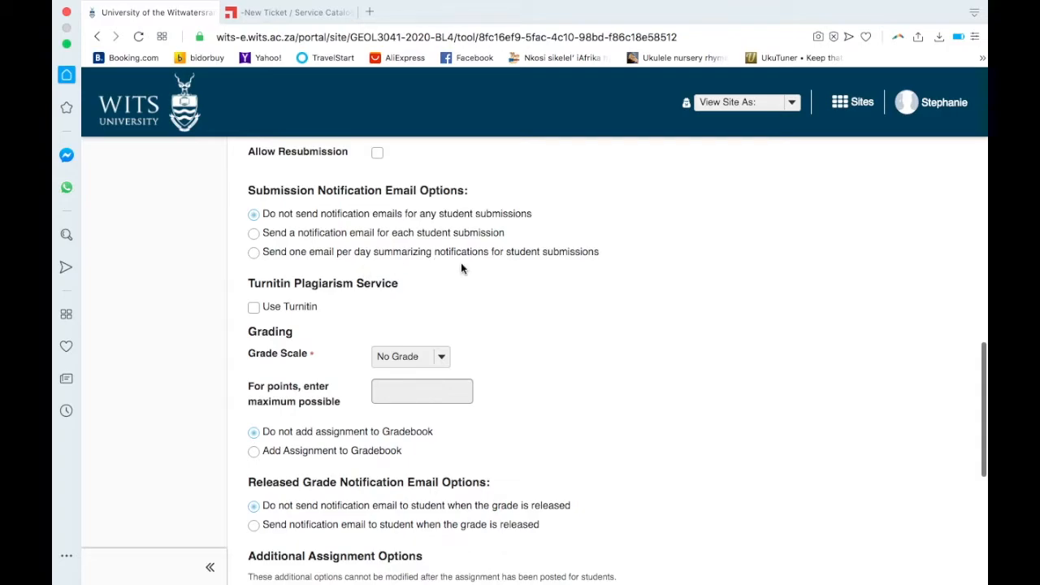
Enable Use Turnitin and Allow students to view report
scroll("down", 3)
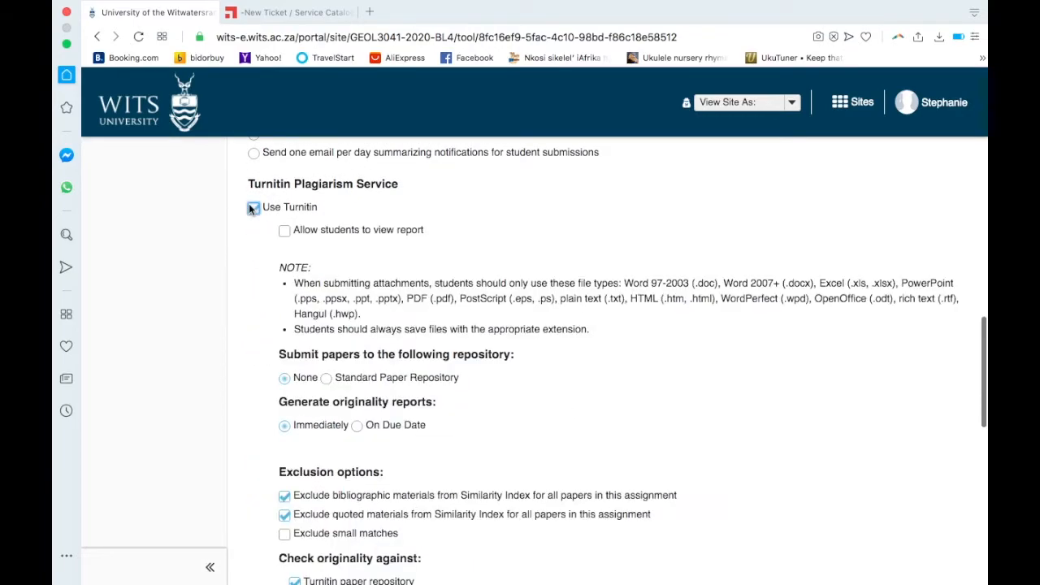
left_click(284, 230)
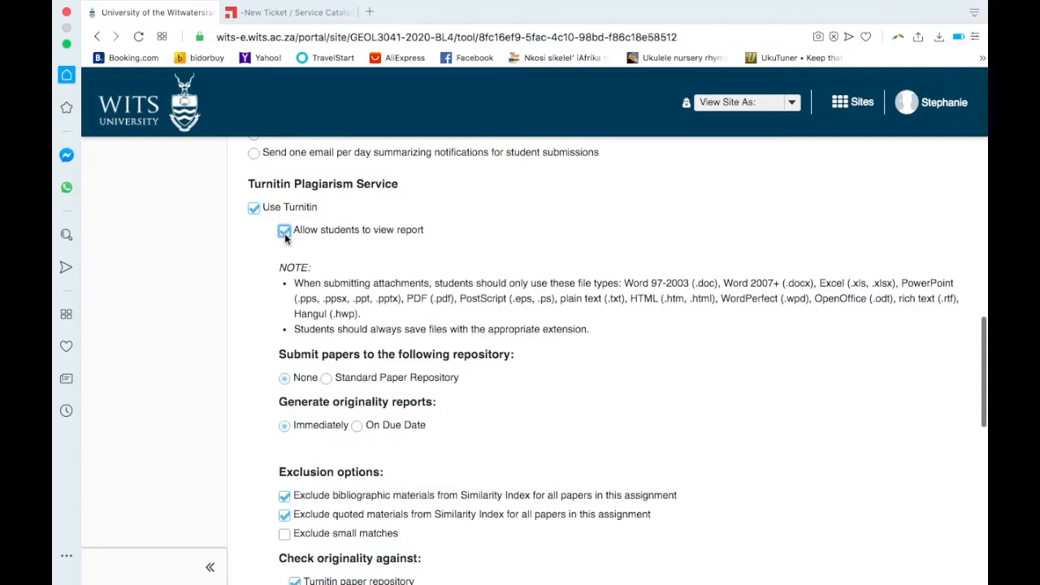
left_click(285, 231)
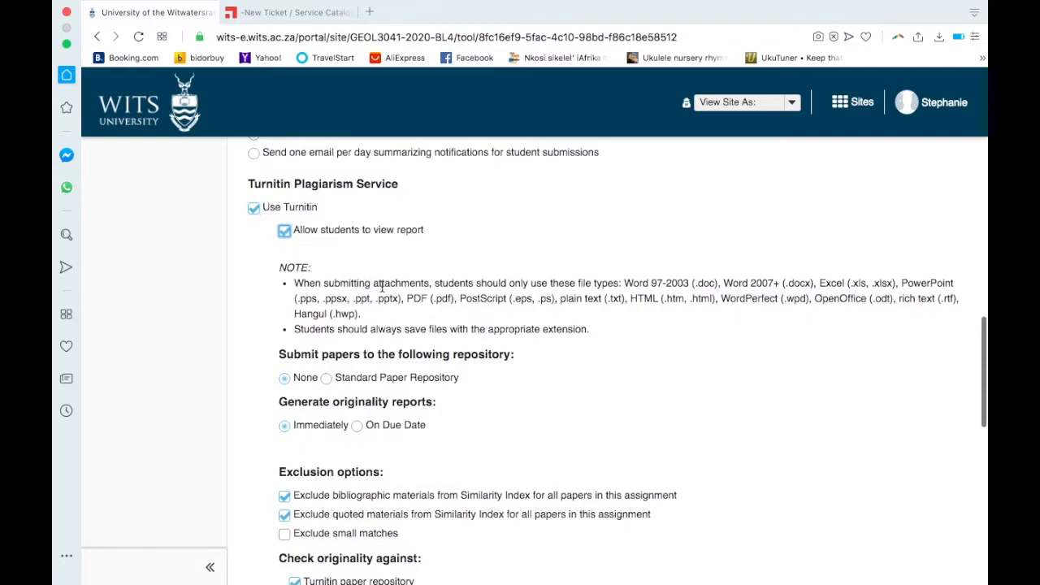
mouse_move(559, 277)
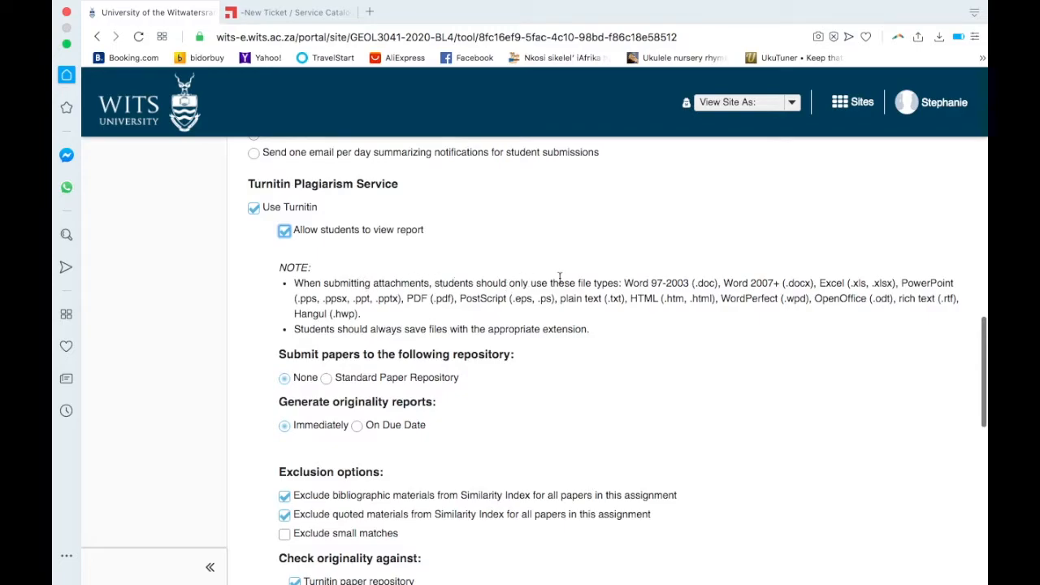
mouse_move(642, 296)
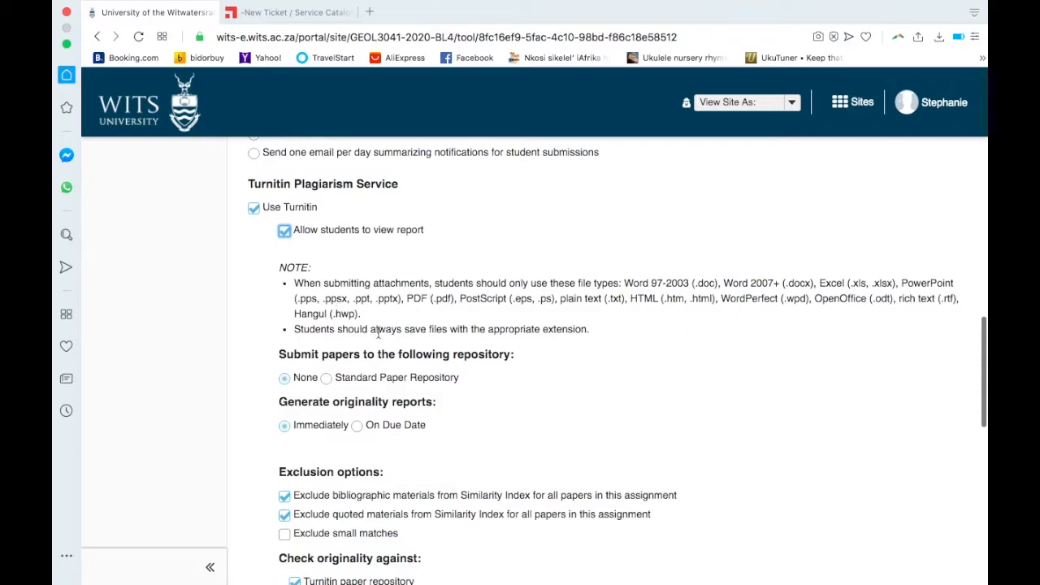
Scroll through the Turnitin repository and report-generation options
scroll("down", 3)
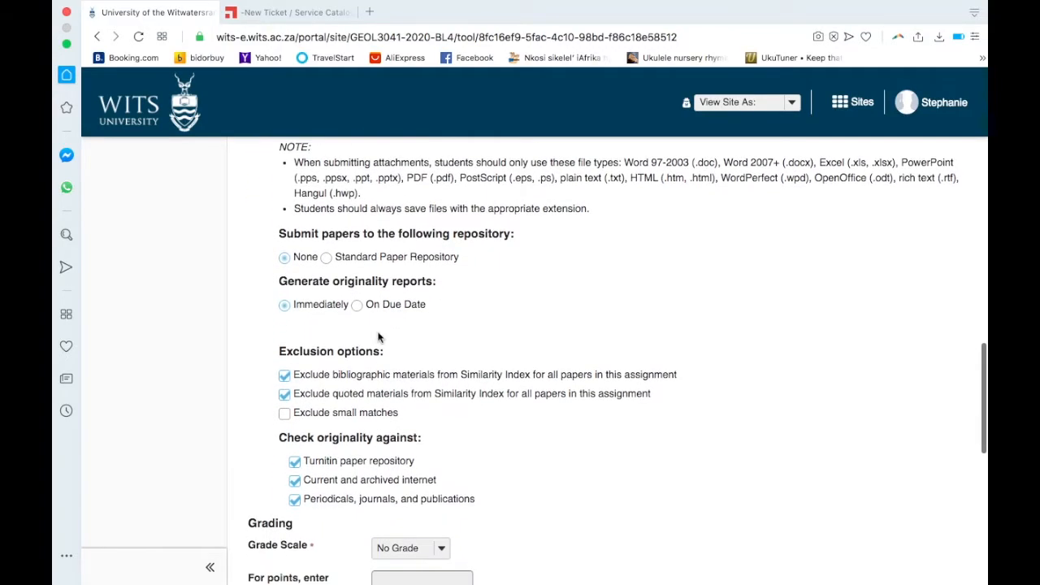
mouse_move(398, 230)
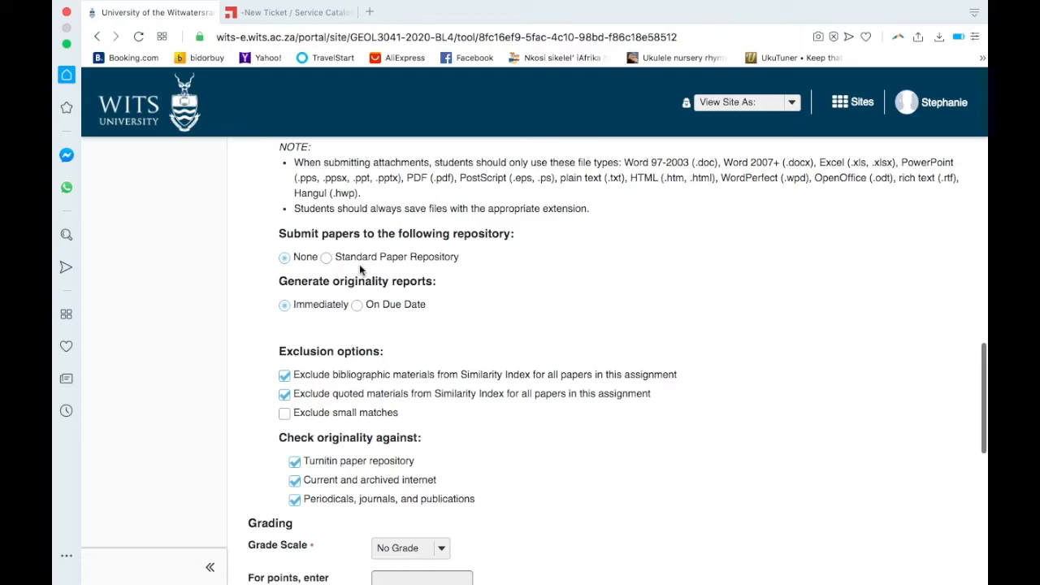
scroll("down", 3)
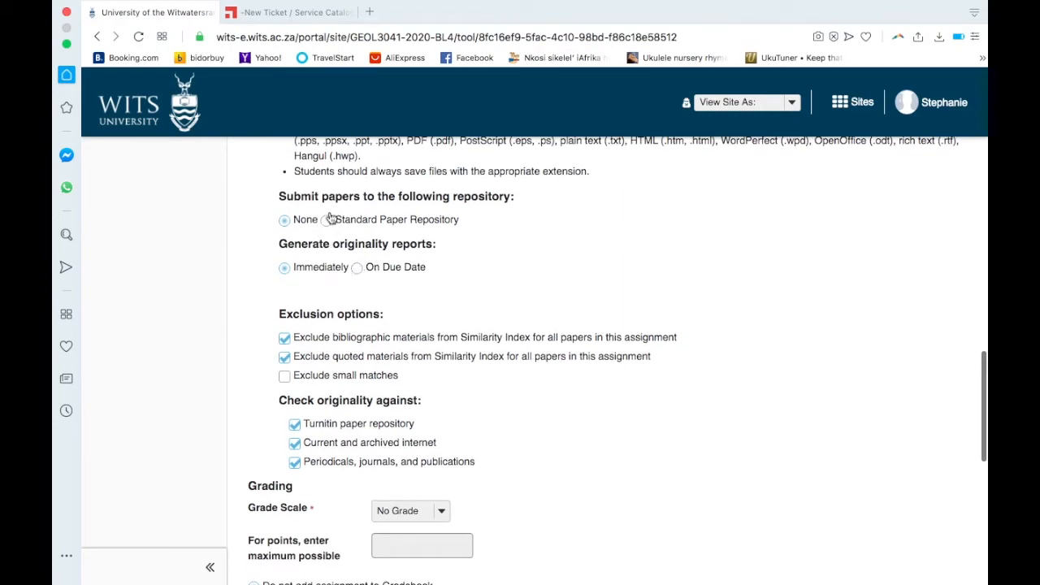
mouse_move(361, 210)
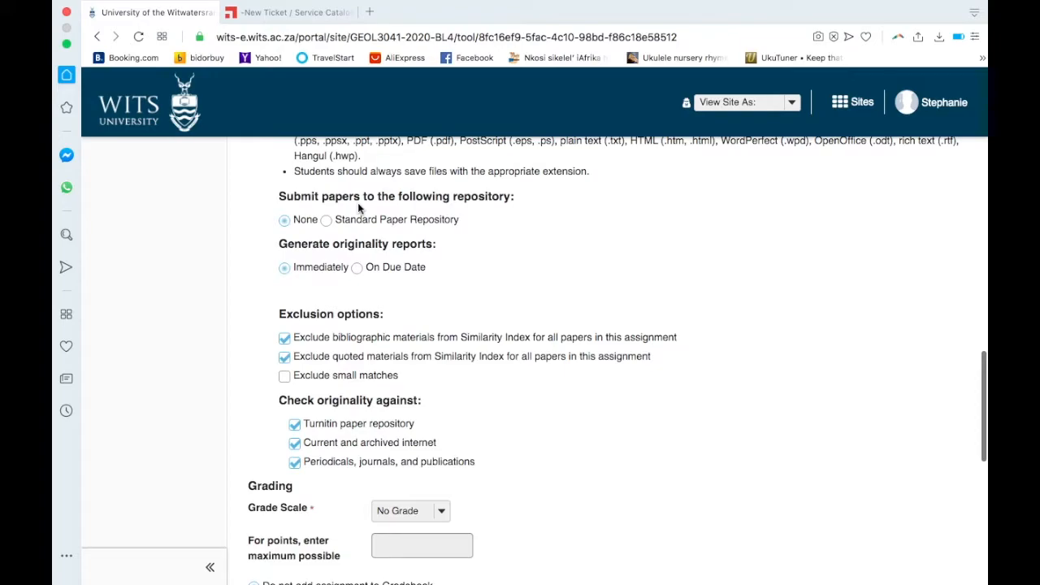
mouse_move(294, 234)
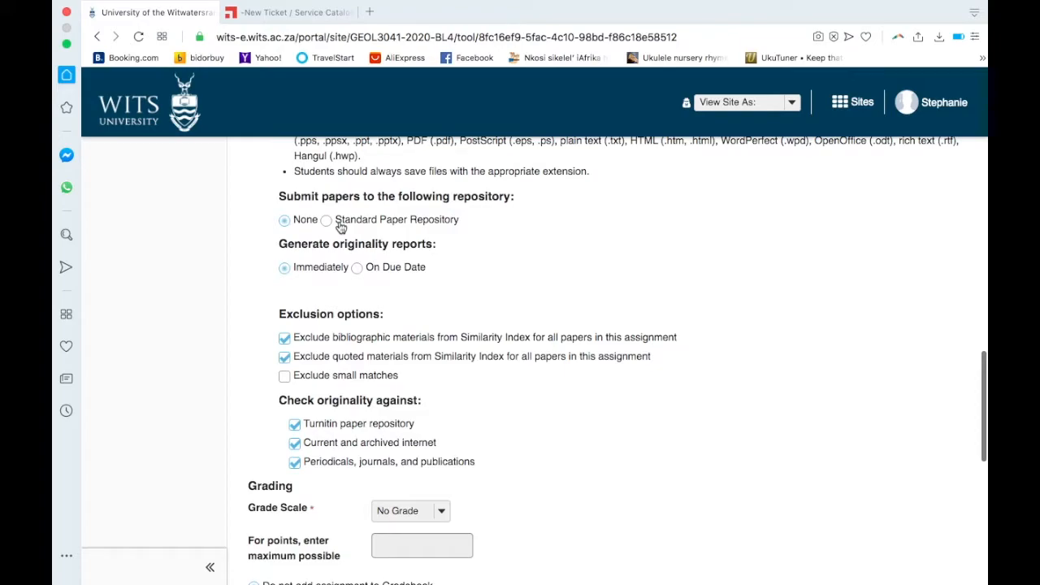
mouse_move(356, 228)
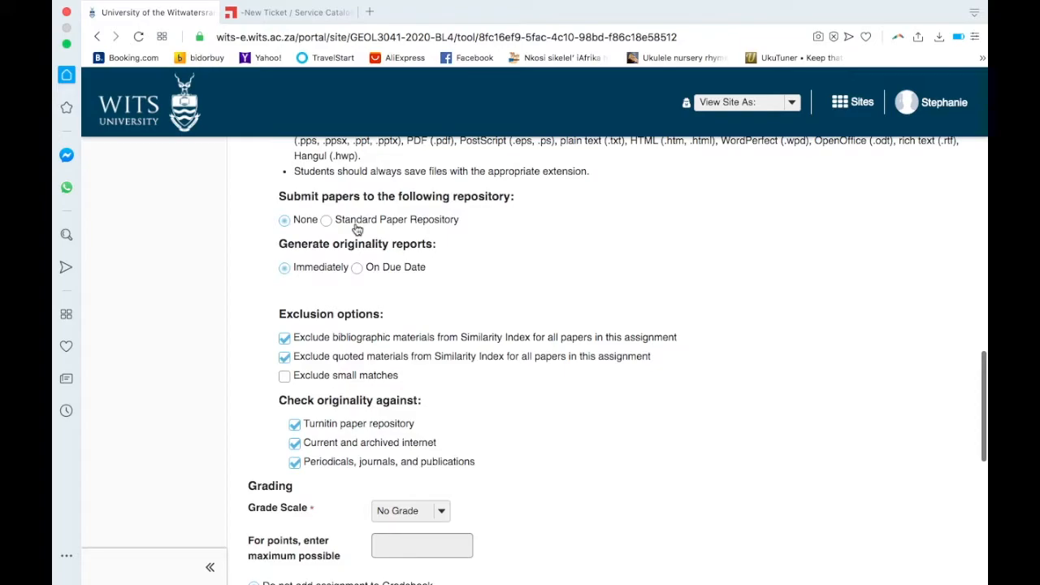
mouse_move(295, 226)
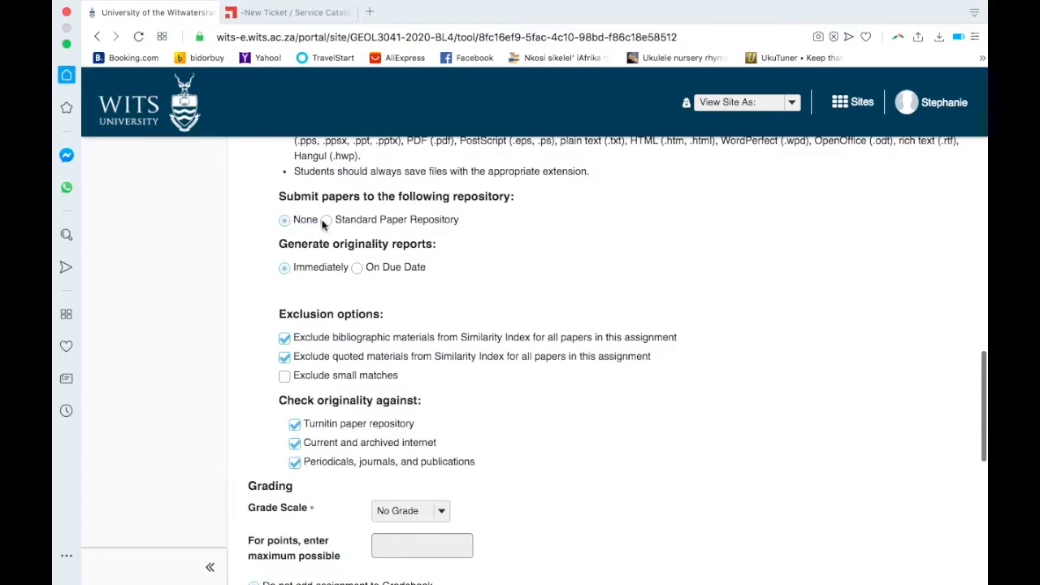
mouse_move(361, 224)
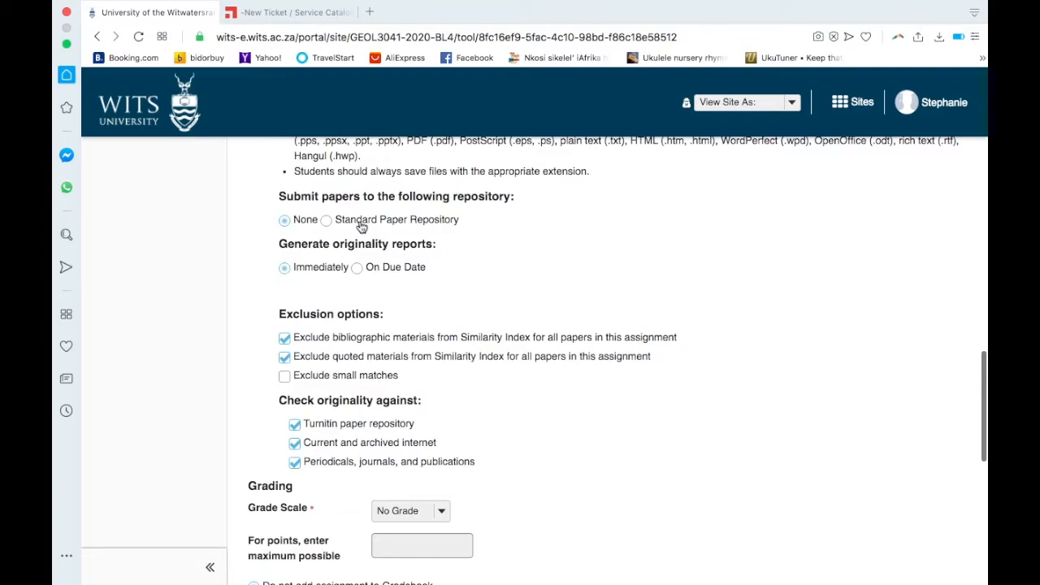
mouse_move(345, 229)
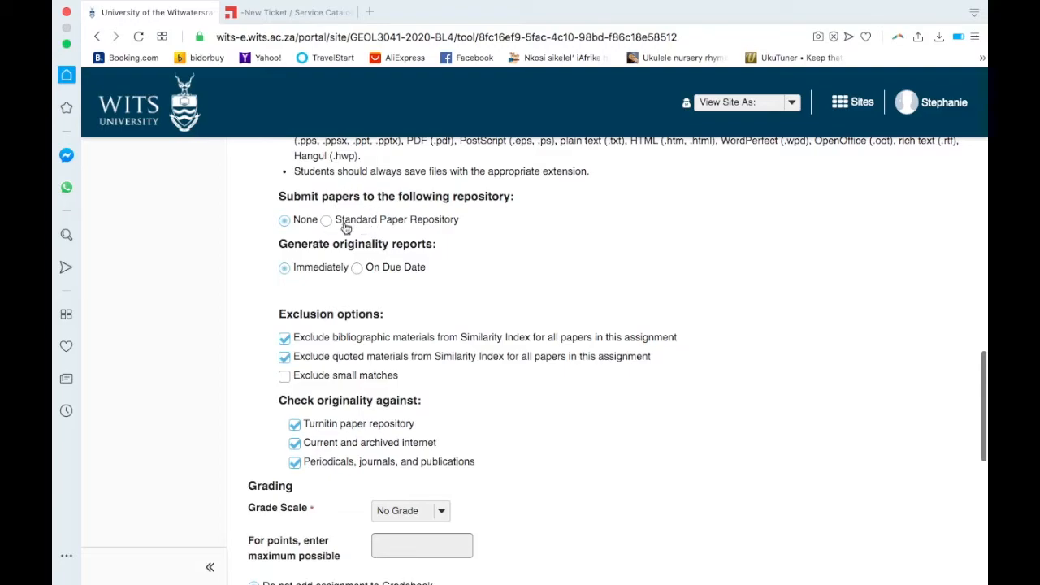
mouse_move(377, 269)
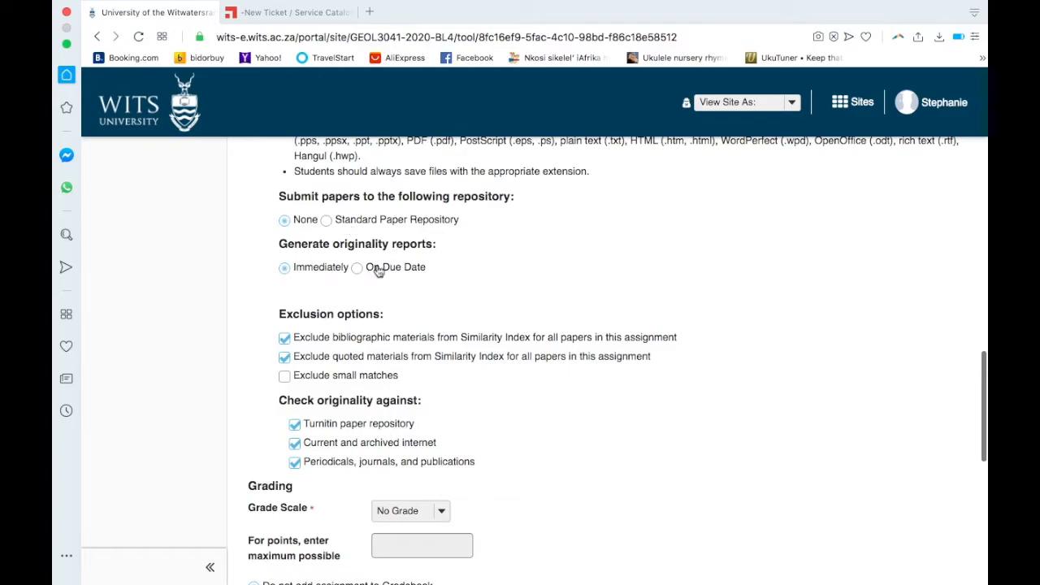
mouse_move(406, 247)
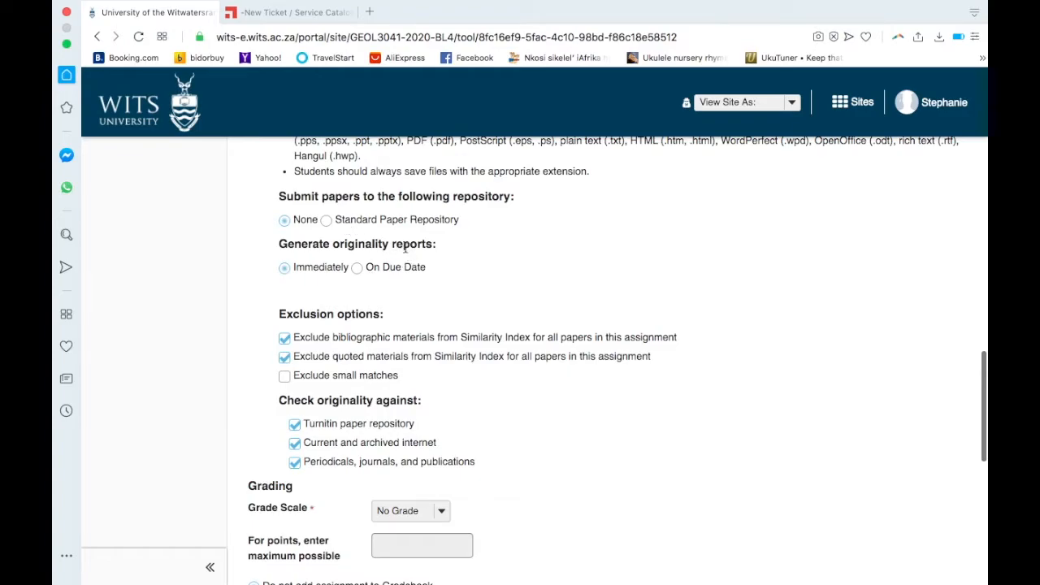
mouse_move(328, 273)
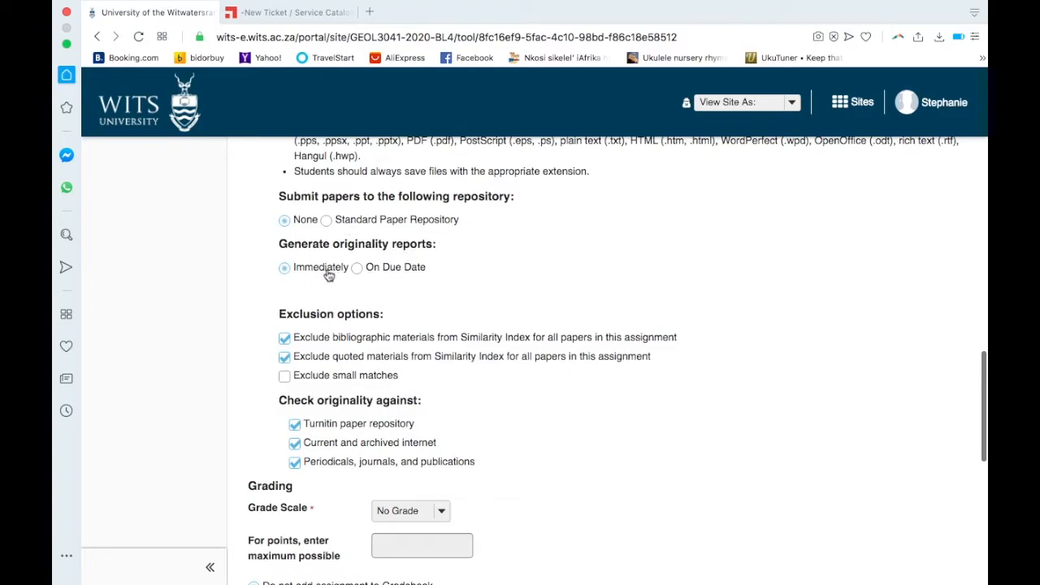
mouse_move(390, 276)
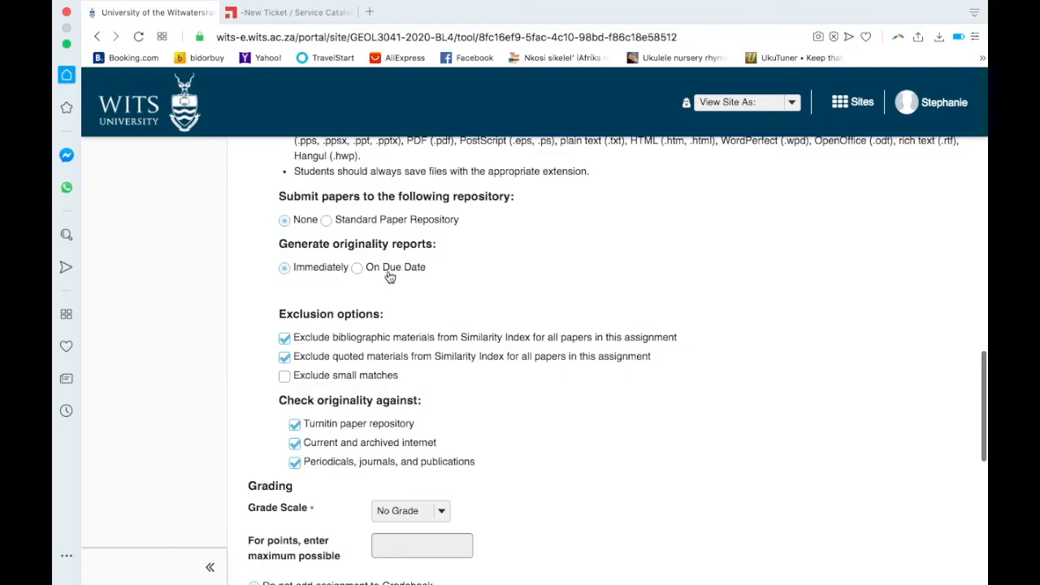
scroll("down", 3)
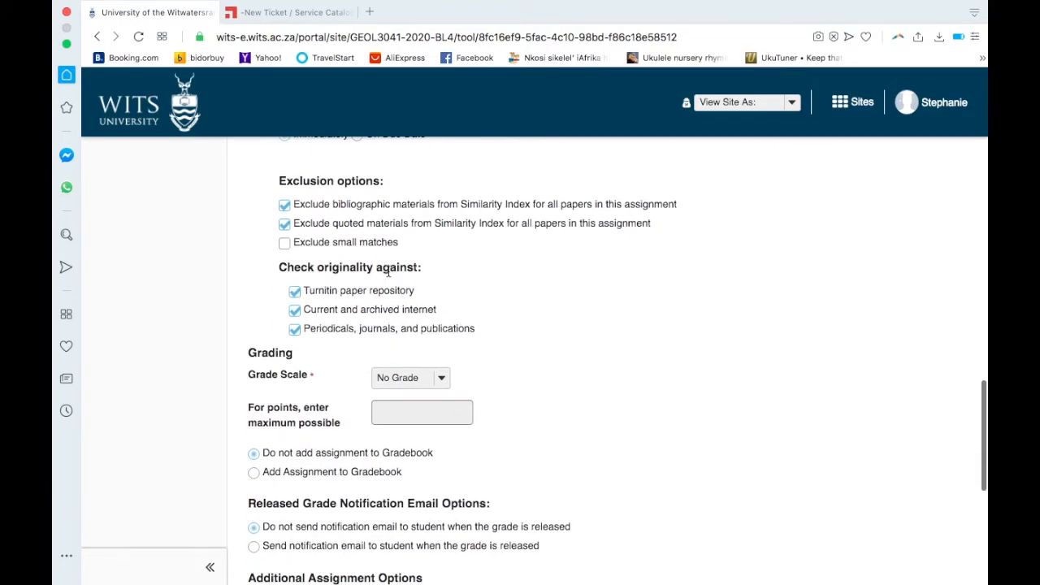
mouse_move(377, 210)
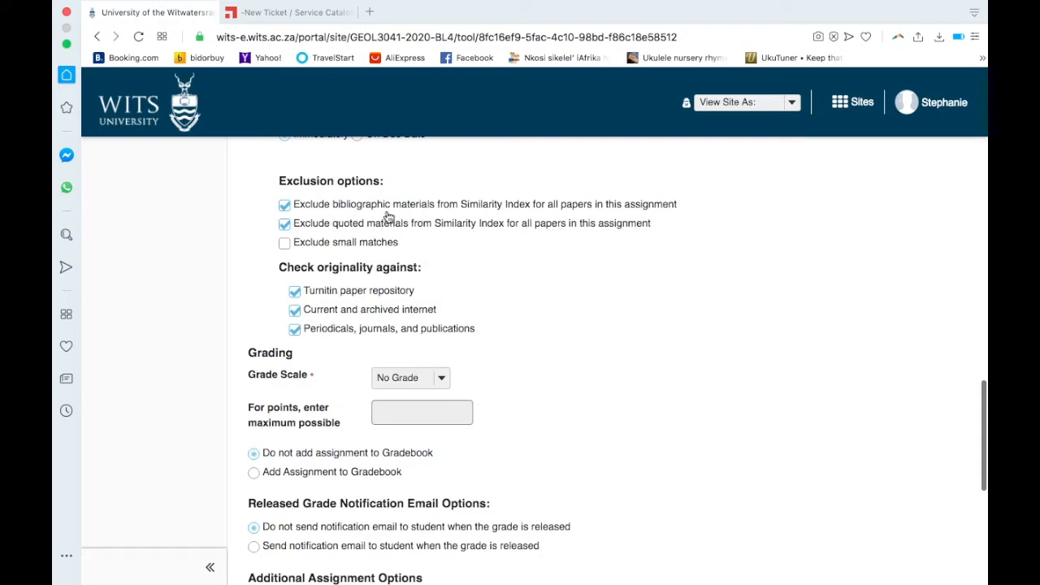
mouse_move(499, 181)
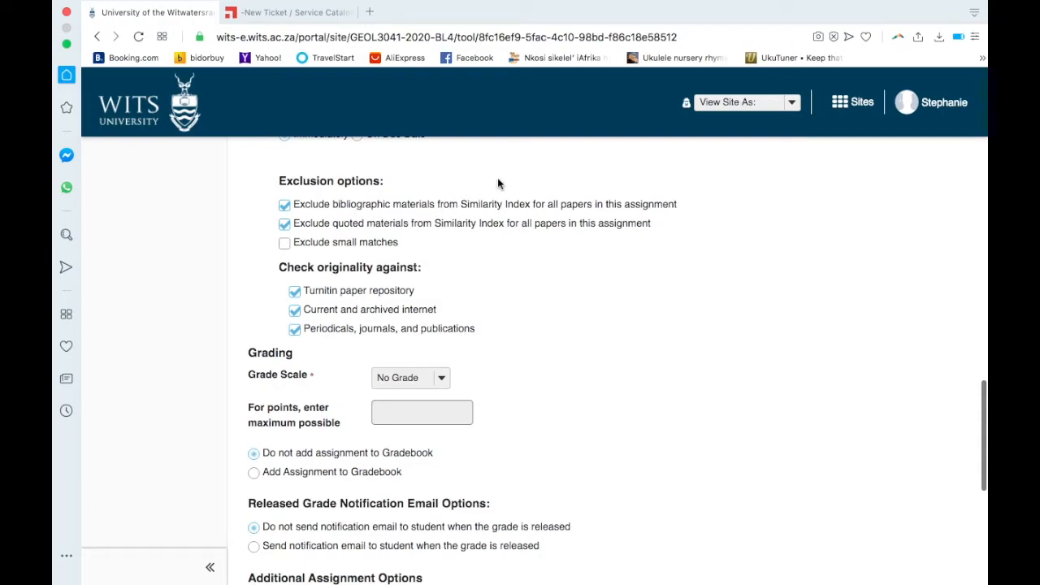
mouse_move(389, 218)
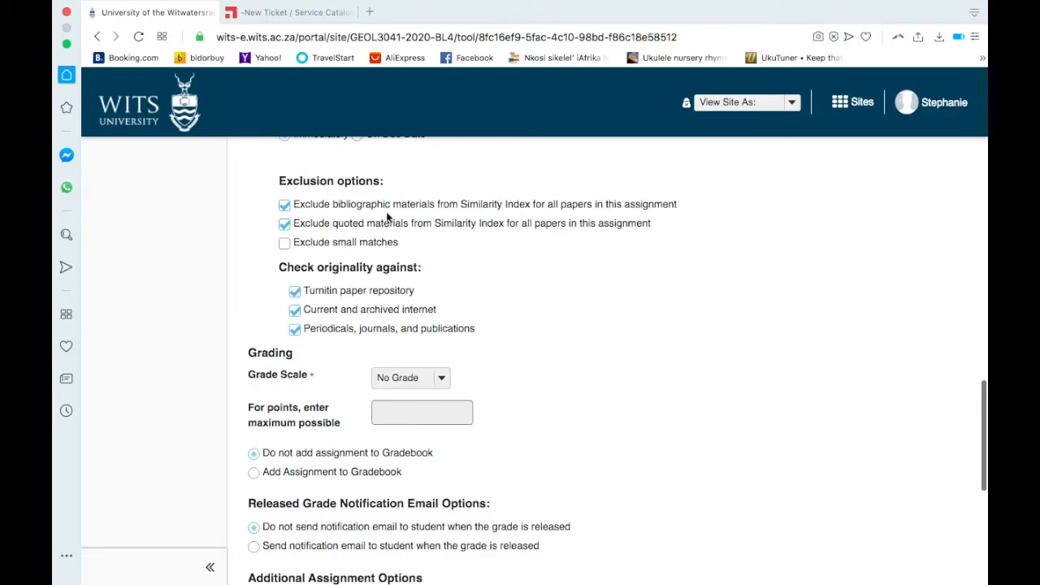
mouse_move(396, 234)
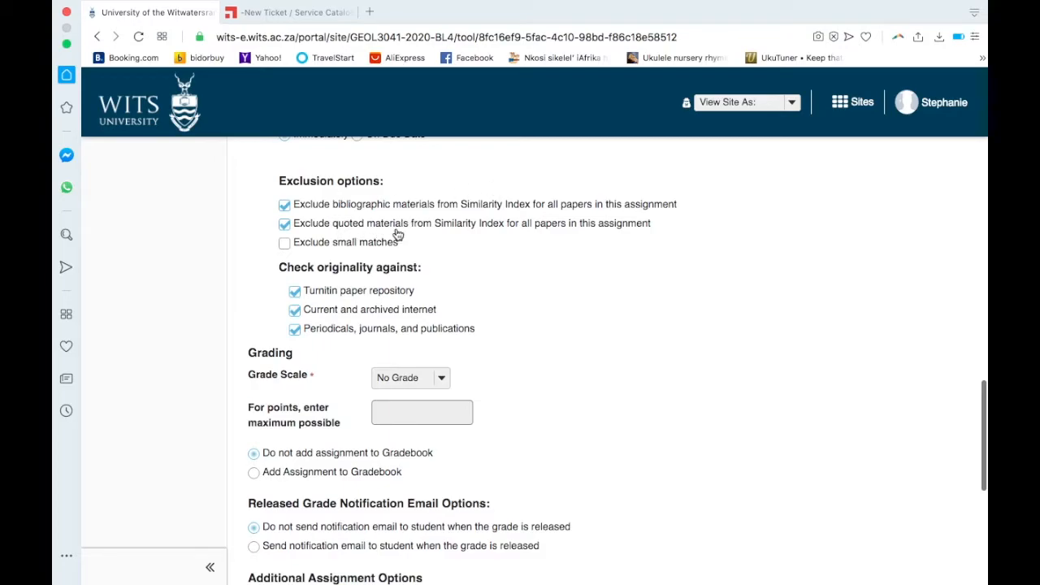
mouse_move(382, 231)
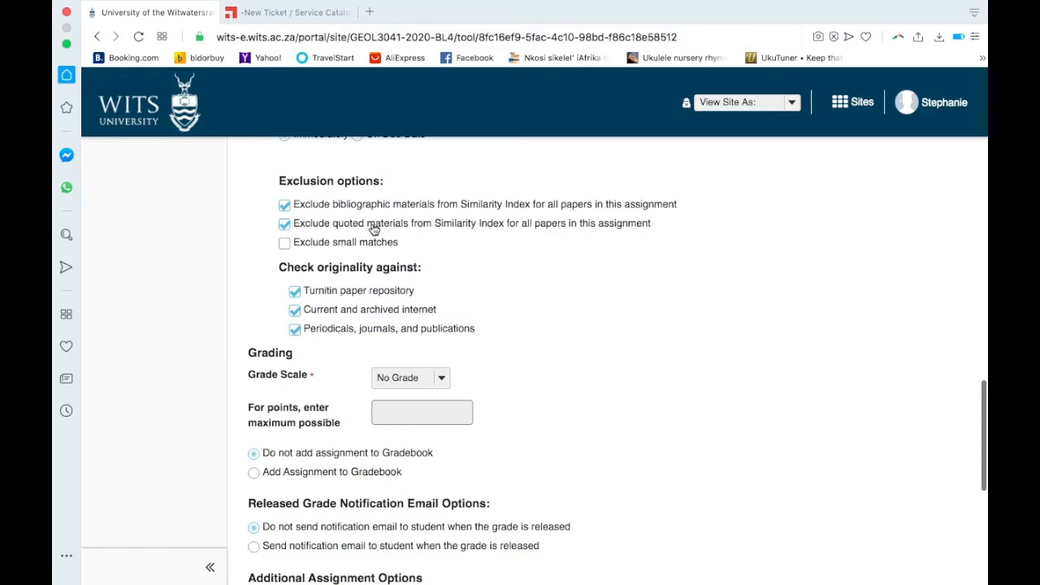
mouse_move(370, 201)
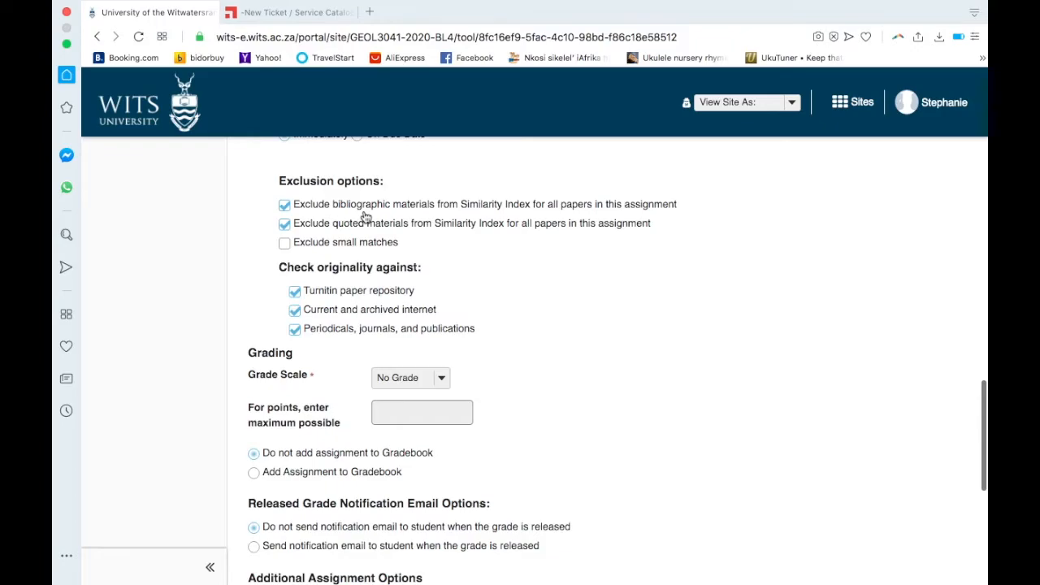
scroll("down", 3)
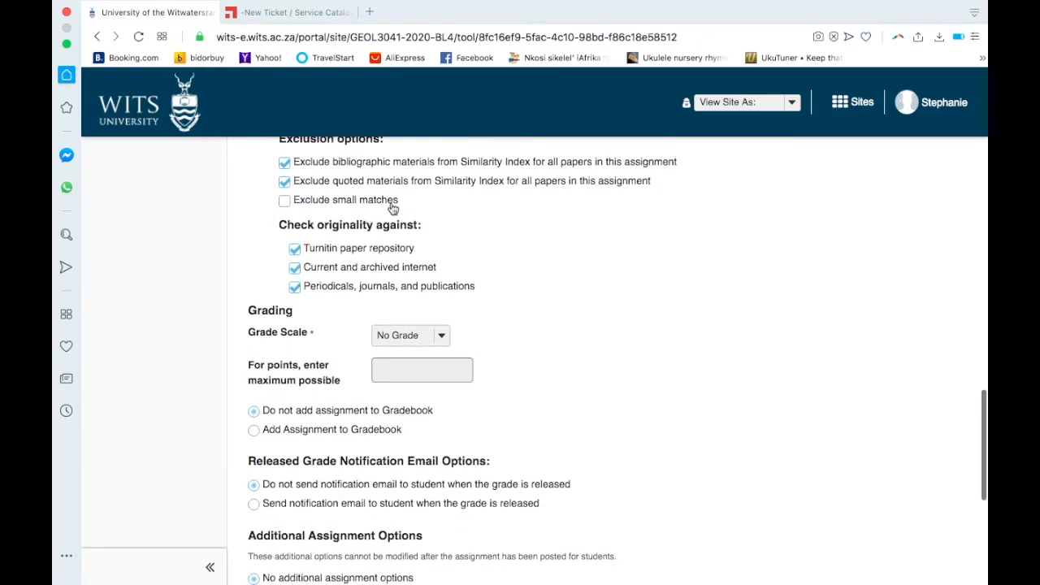
Exclude small matches measured by Percentage, with the percentage field ready for a value
left_click(284, 199)
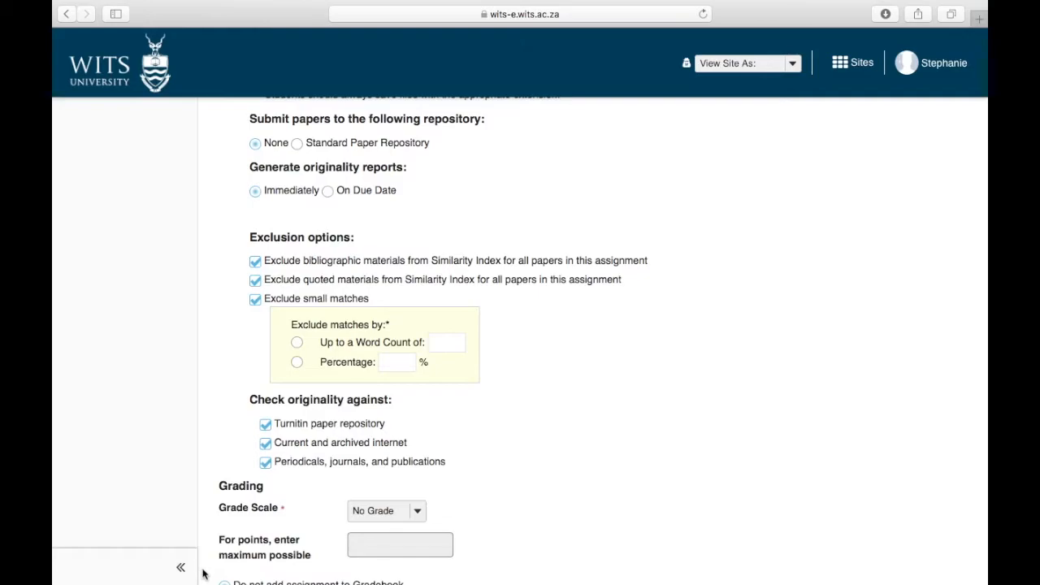
mouse_move(422, 241)
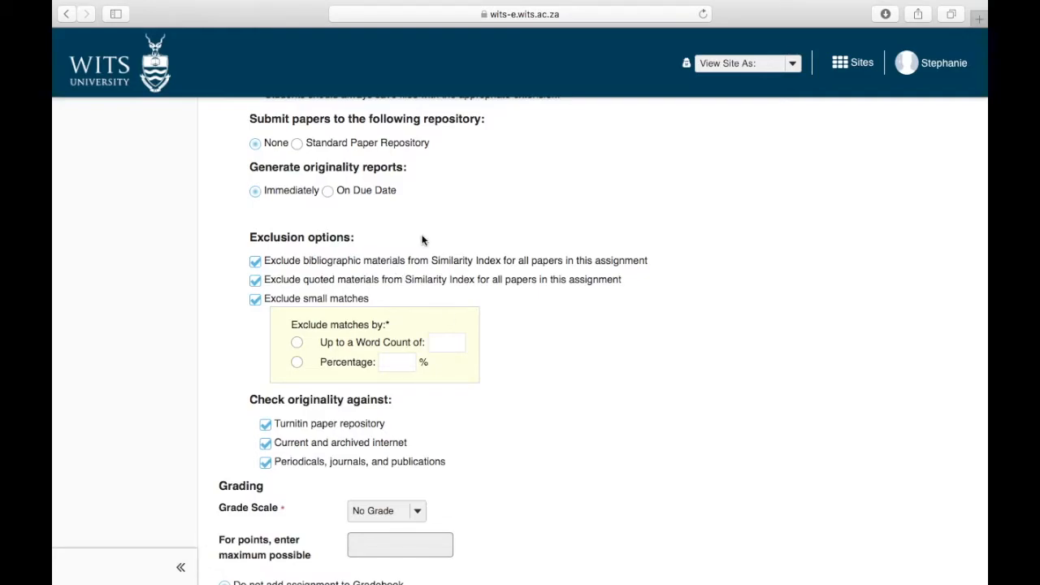
mouse_move(328, 302)
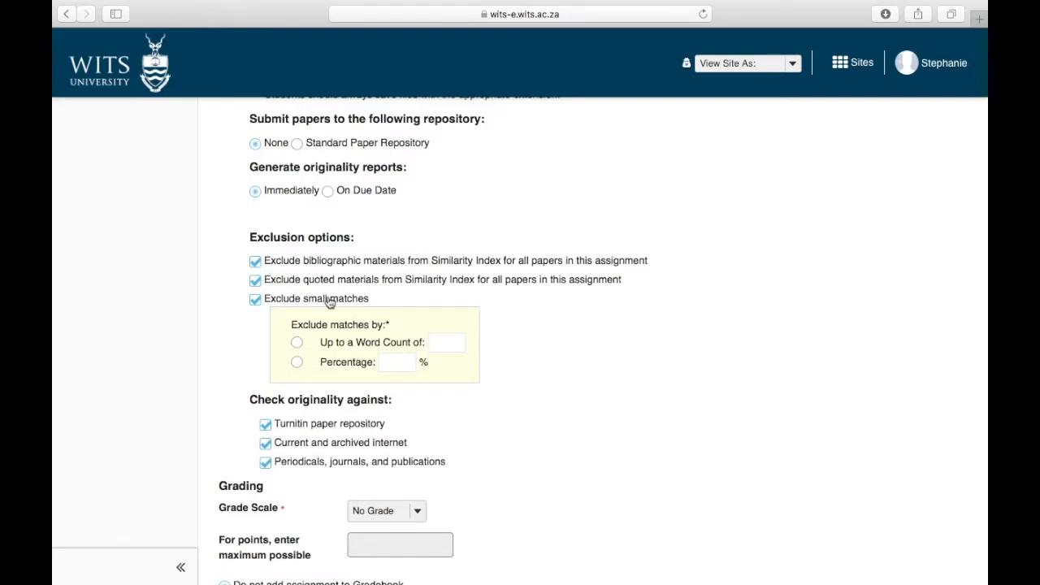
mouse_move(430, 299)
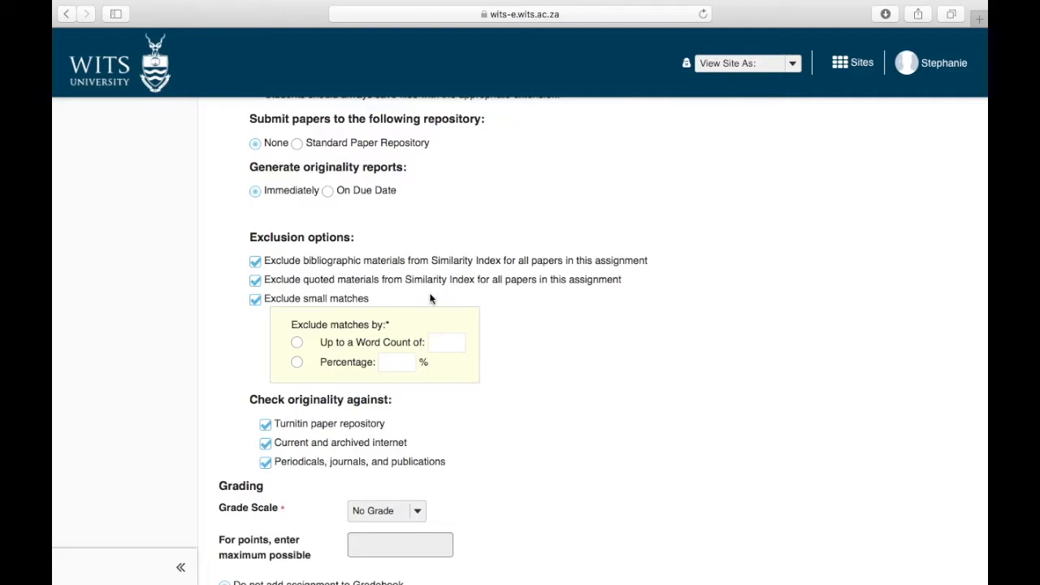
mouse_move(394, 364)
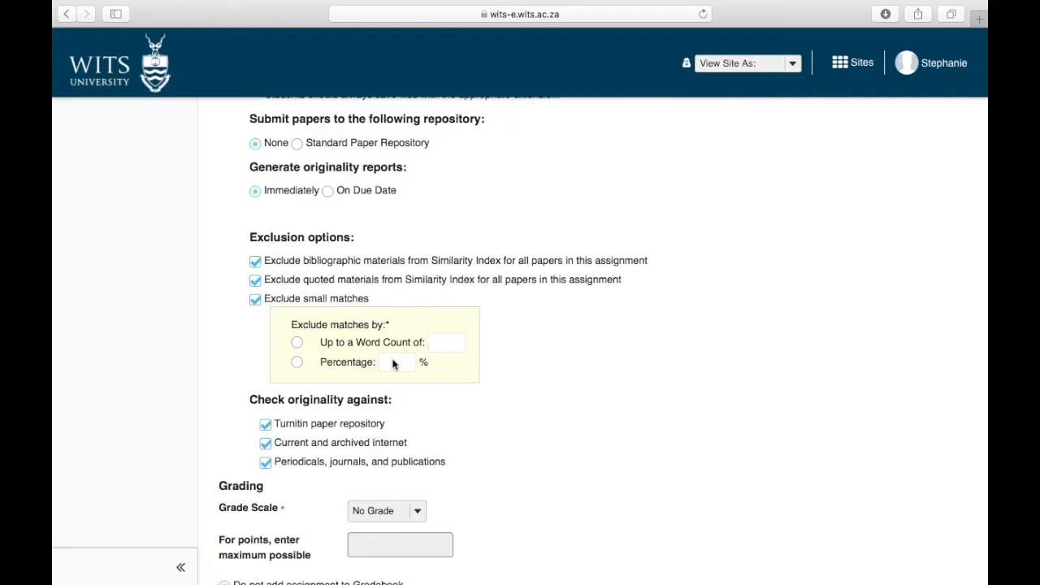
mouse_move(321, 377)
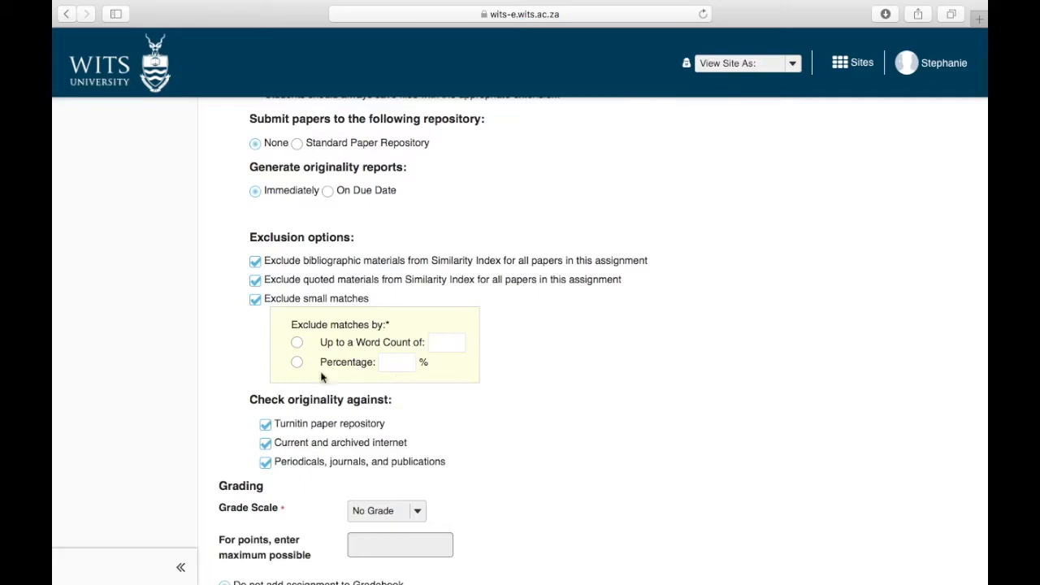
left_click(296, 361)
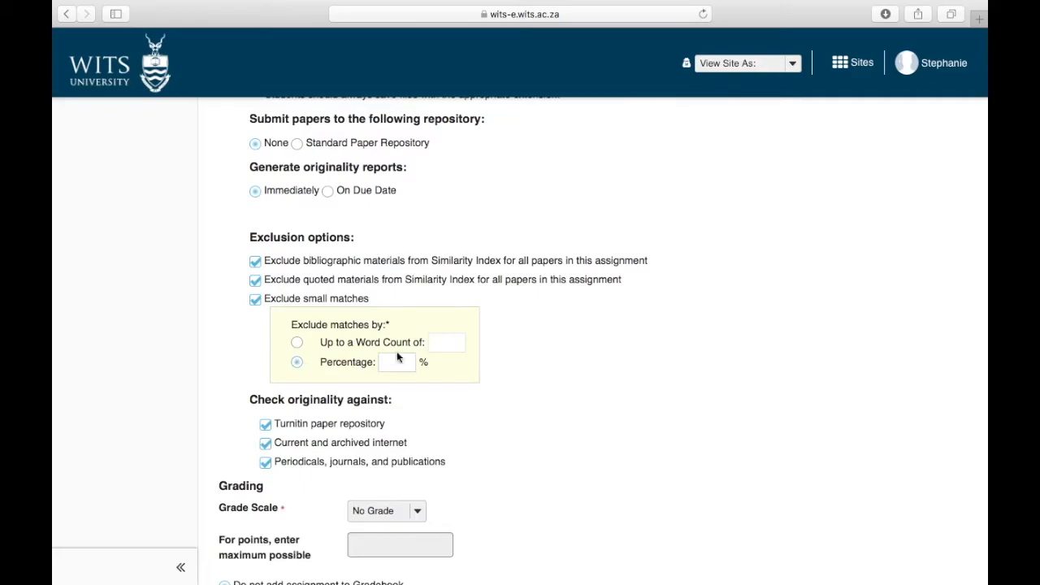
left_click(398, 360)
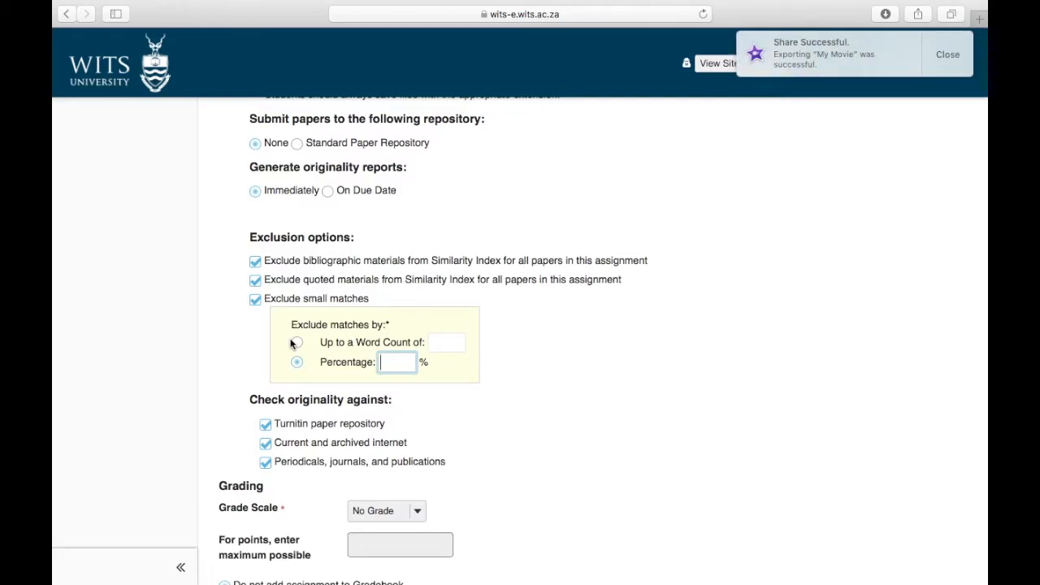
left_click(947, 54)
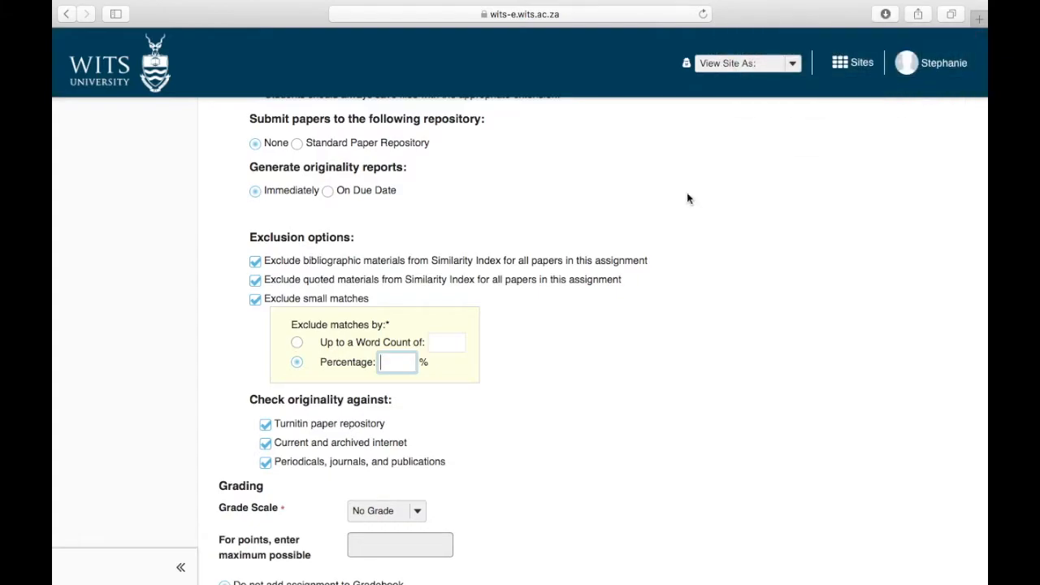
mouse_move(429, 392)
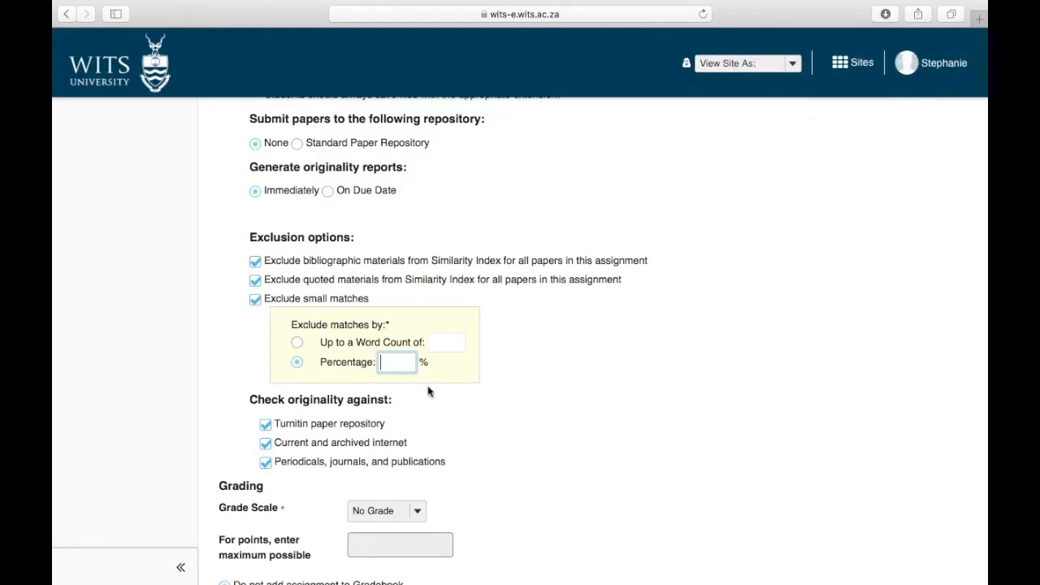
mouse_move(255, 302)
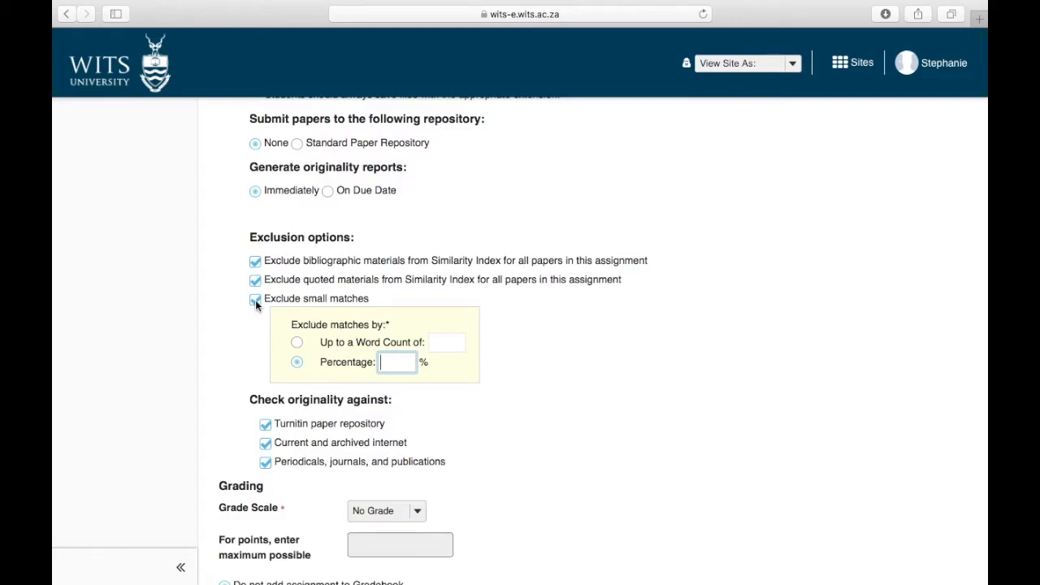
Untick Exclude small matches and scroll down past Check originality against to Grading
left_click(255, 299)
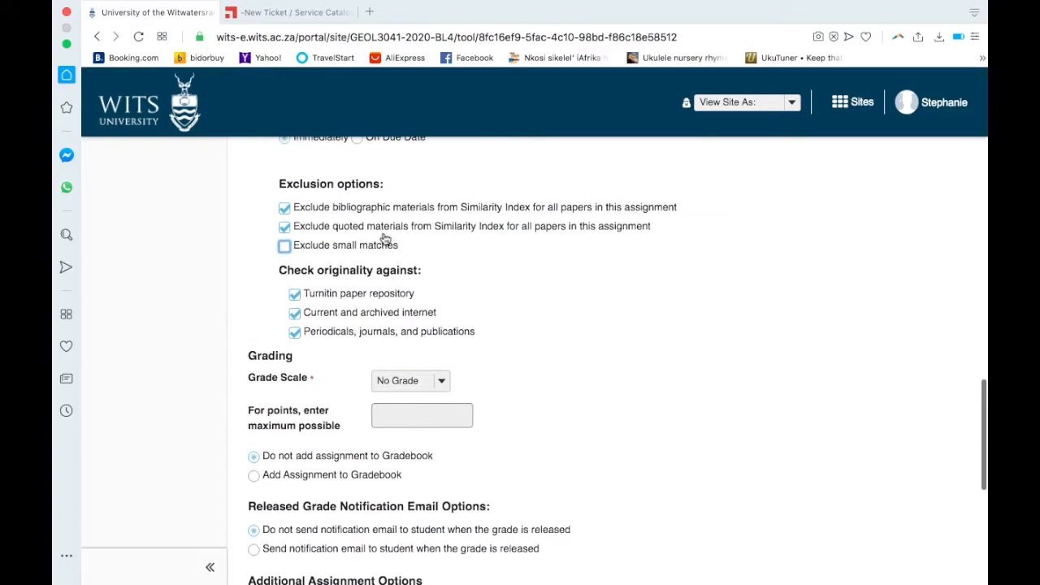
scroll("up", 3)
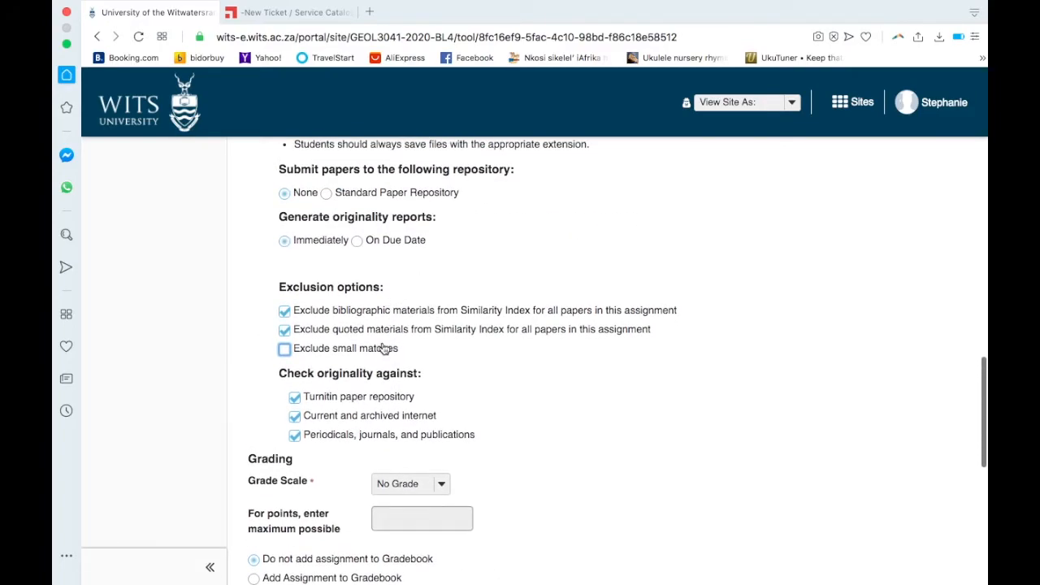
mouse_move(436, 198)
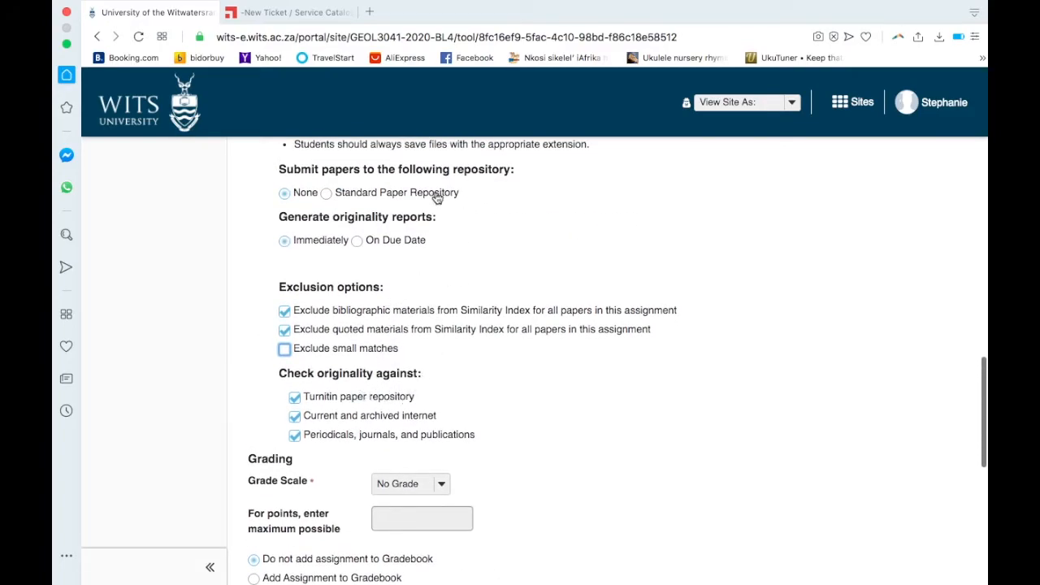
mouse_move(340, 422)
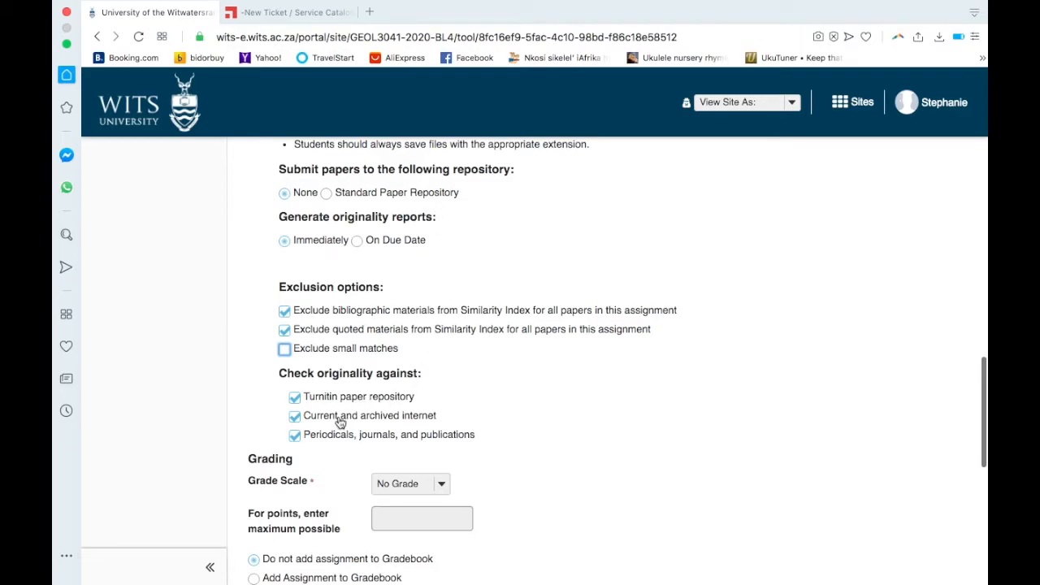
scroll("down", 3)
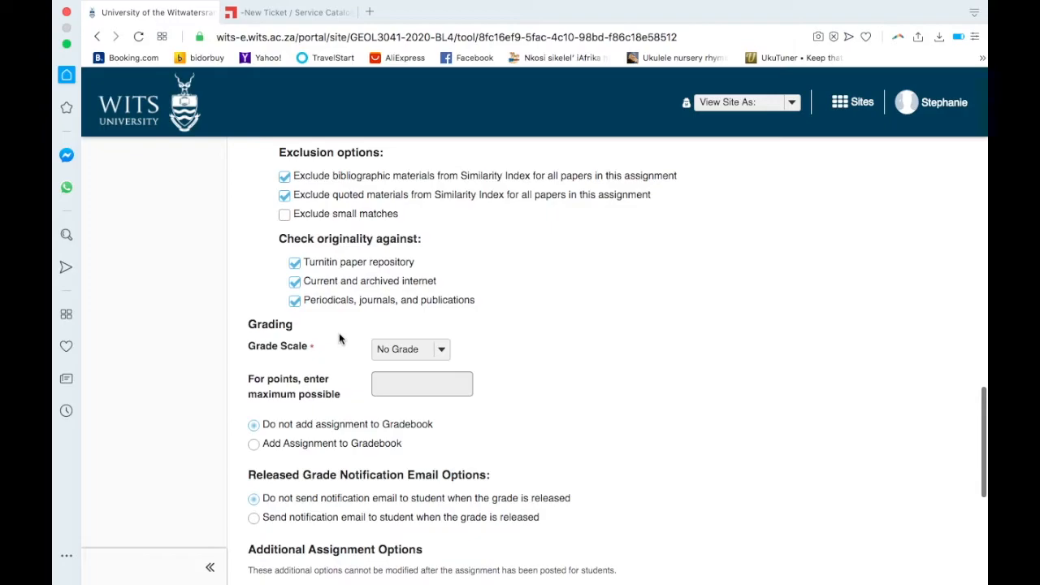
mouse_move(412, 291)
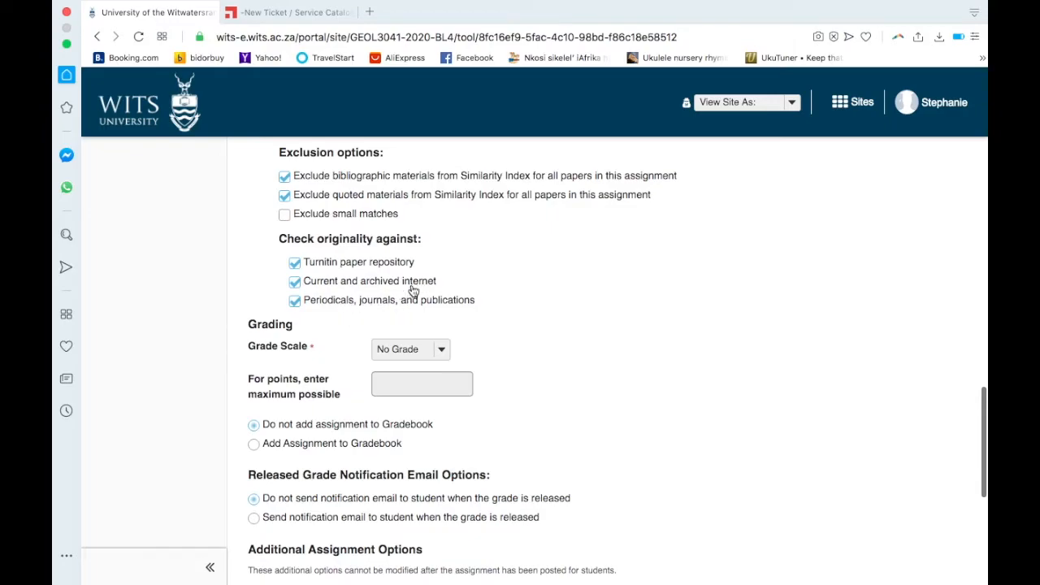
scroll("down", 3)
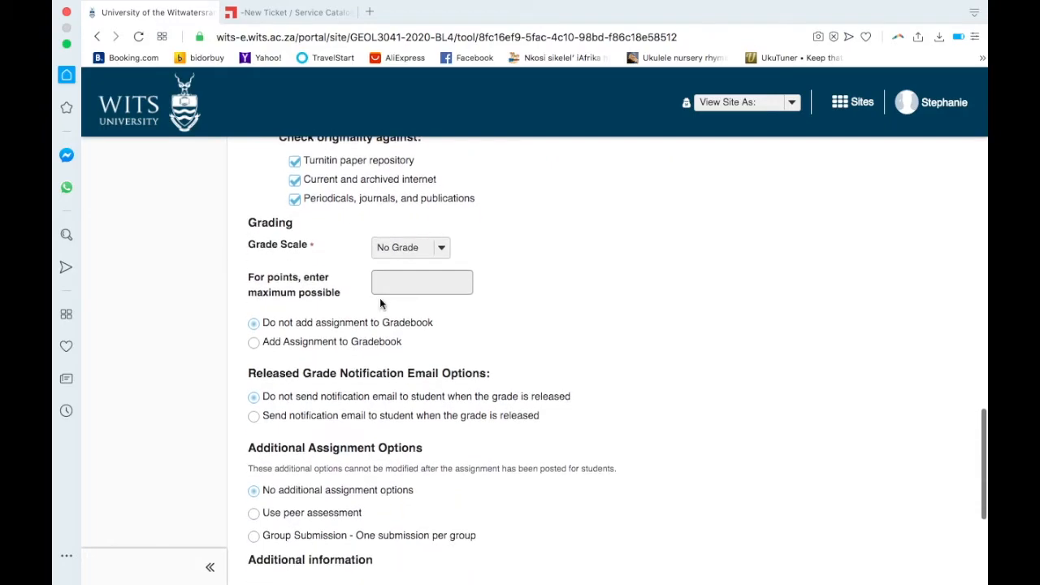
Set the grade scale to Points with a maximum of 100 and add the assignment to the Gradebook
left_click(409, 247)
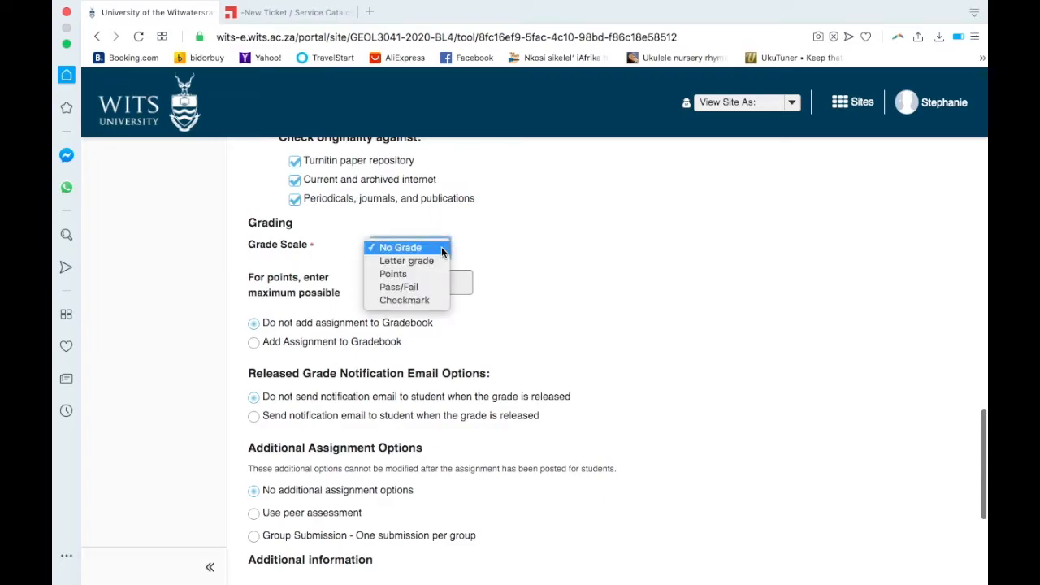
mouse_move(398, 286)
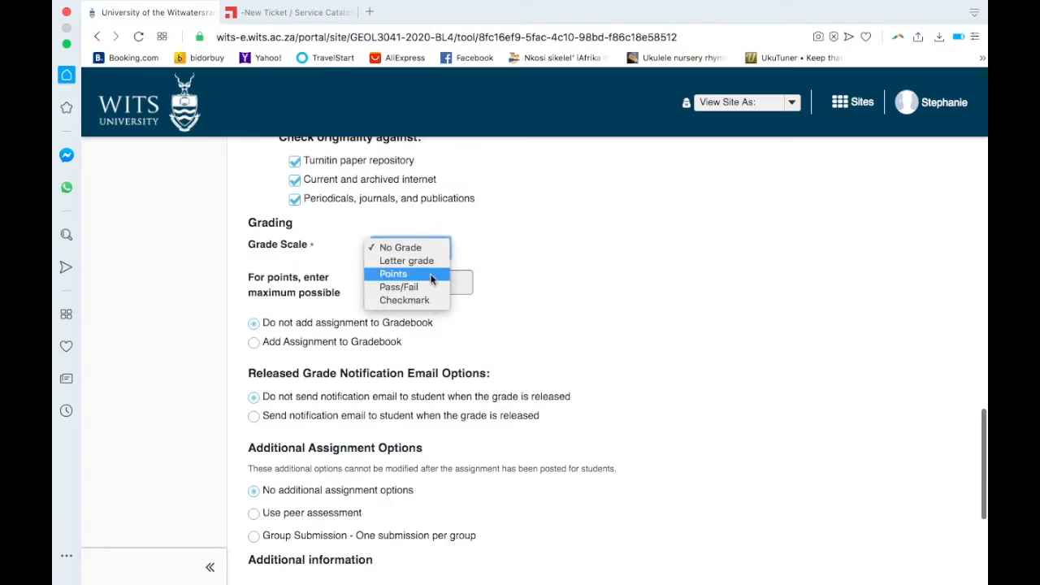
left_click(394, 273)
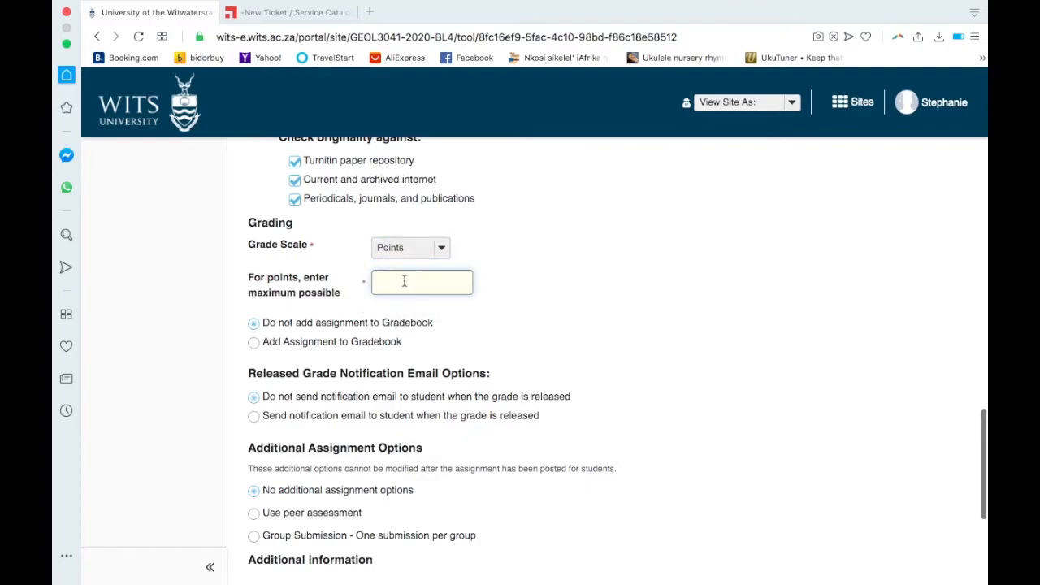
type("100")
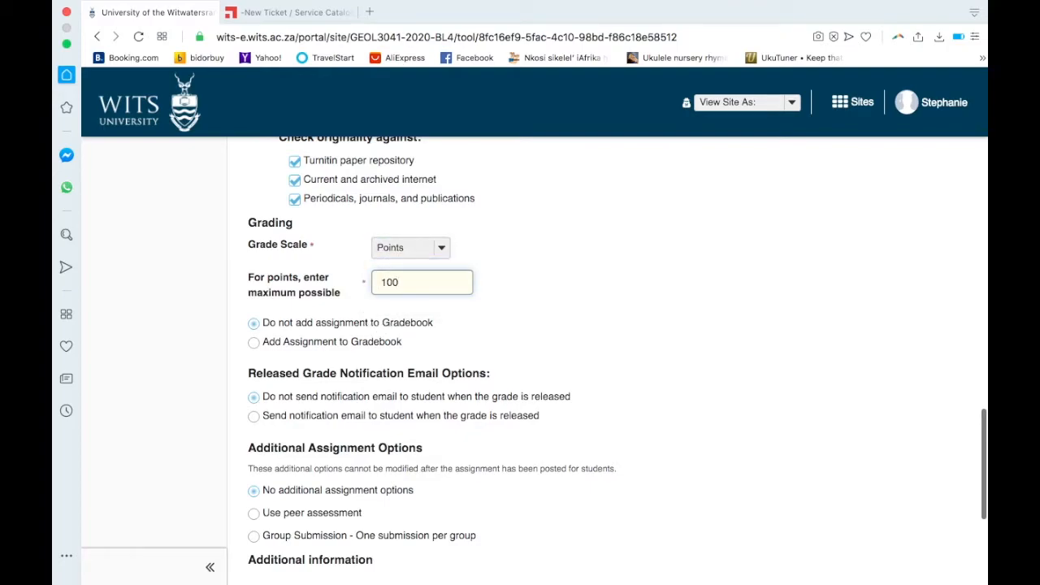
mouse_move(358, 331)
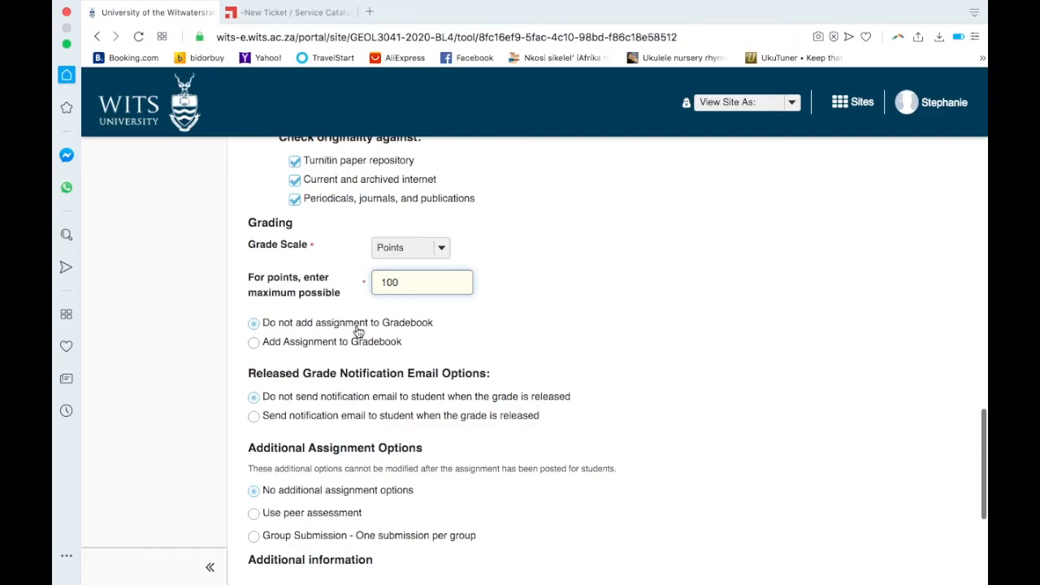
left_click(254, 341)
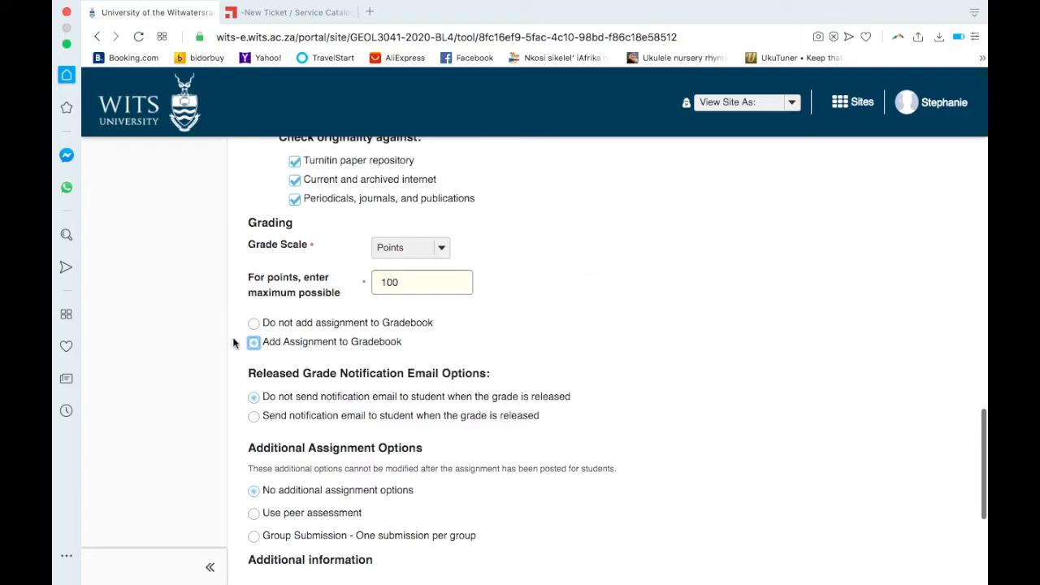
scroll("down", 3)
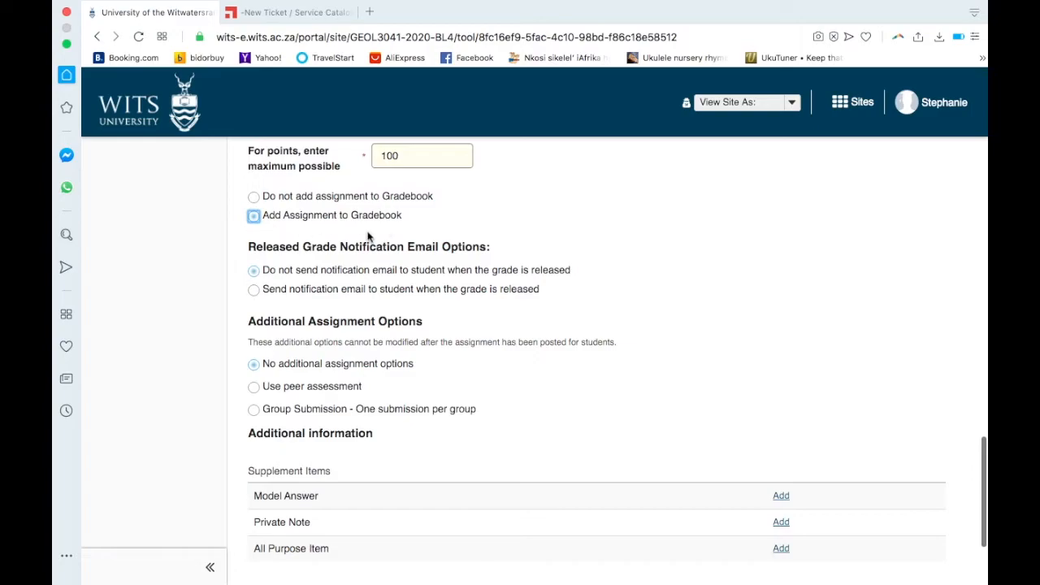
mouse_move(295, 267)
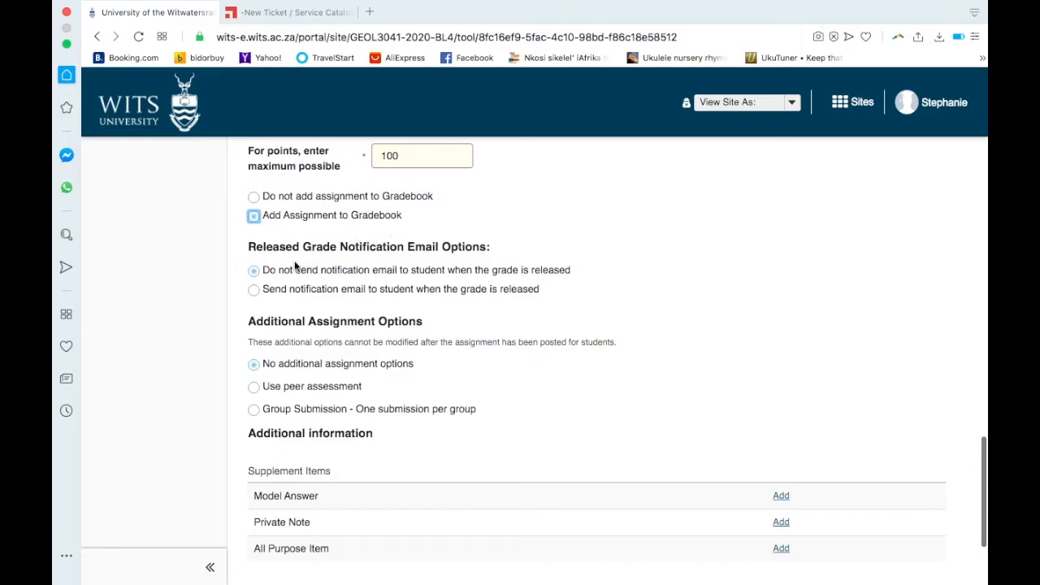
mouse_move(315, 289)
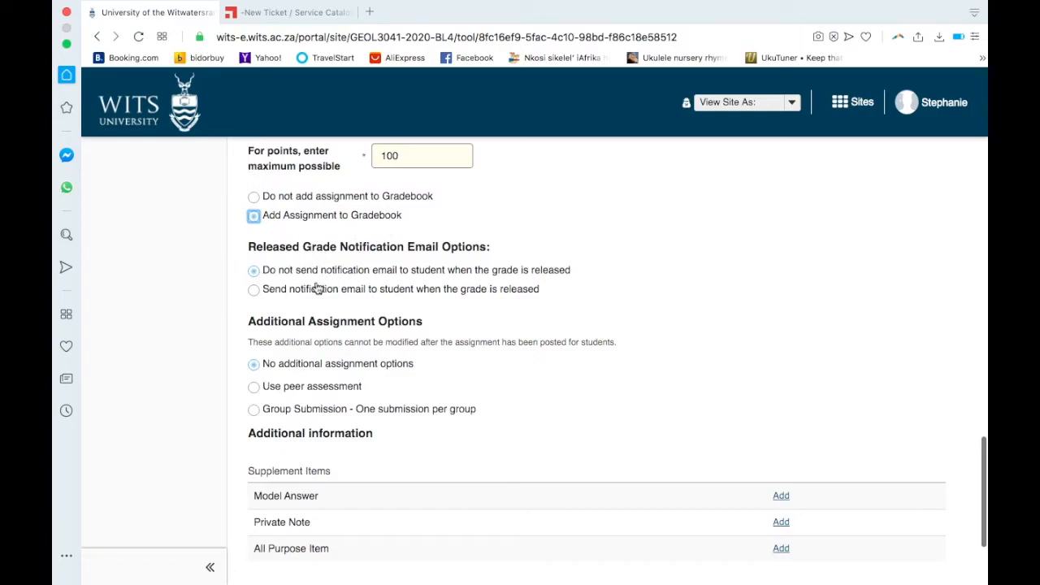
mouse_move(364, 307)
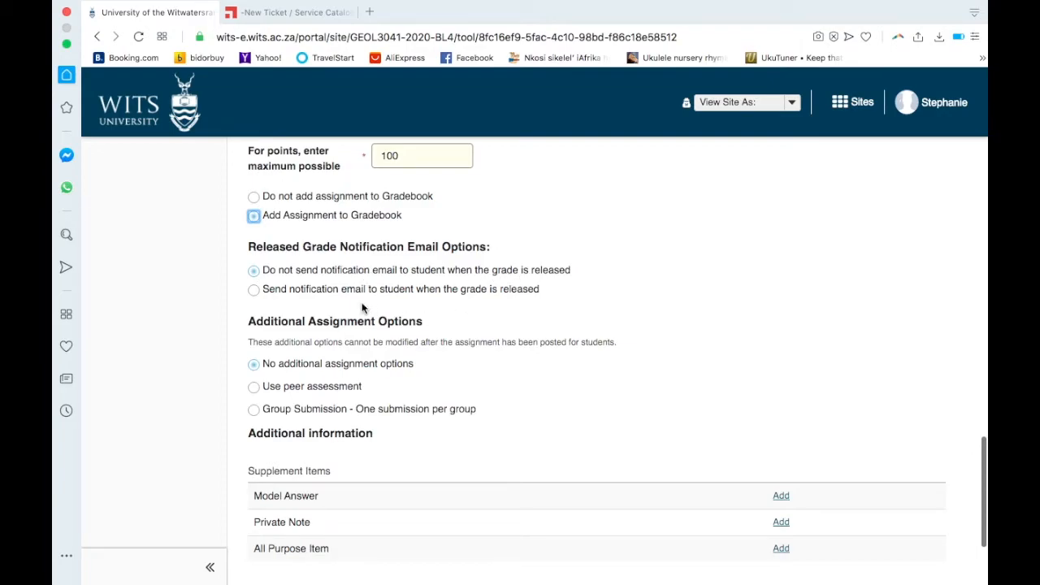
mouse_move(335, 274)
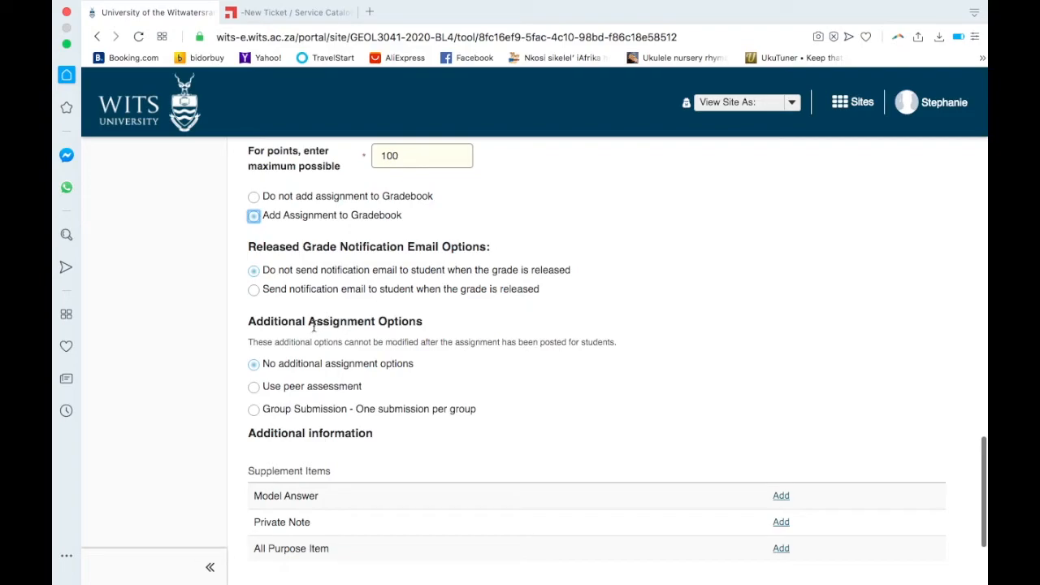
Enable Use peer assessment and review its anonymity, review-count and evaluation-period settings
scroll("down", 3)
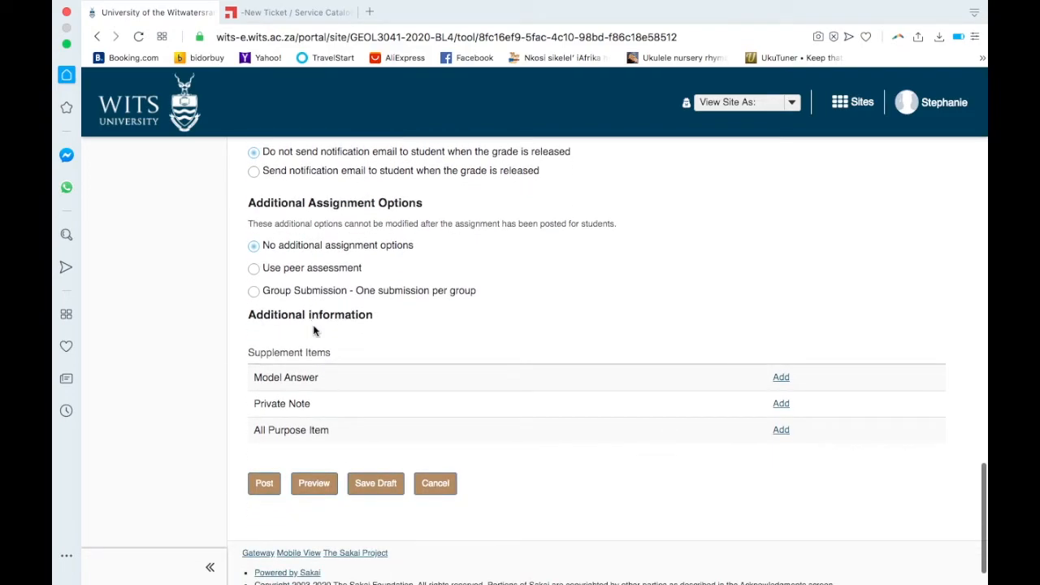
mouse_move(304, 276)
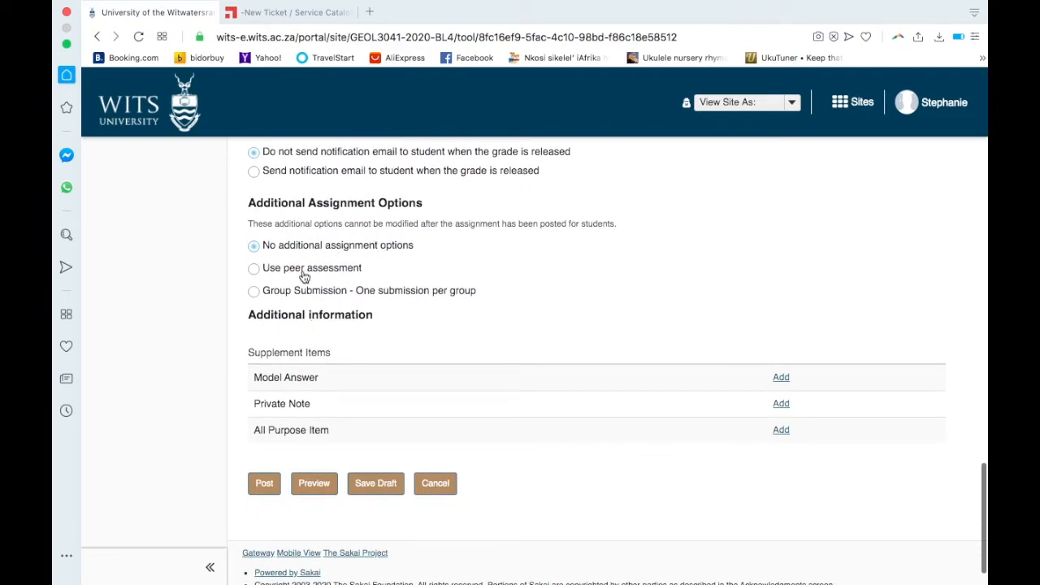
mouse_move(361, 296)
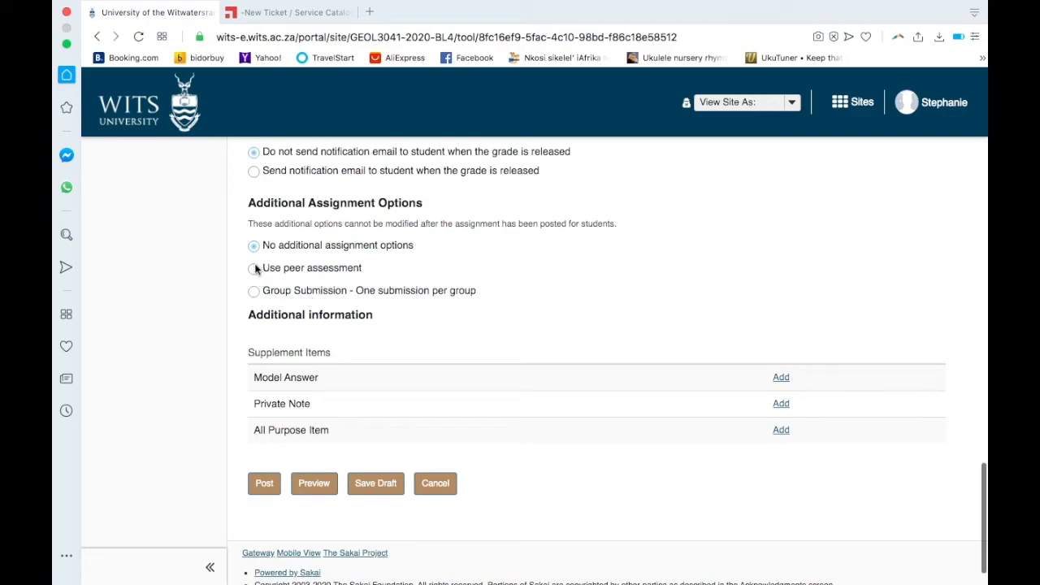
left_click(254, 268)
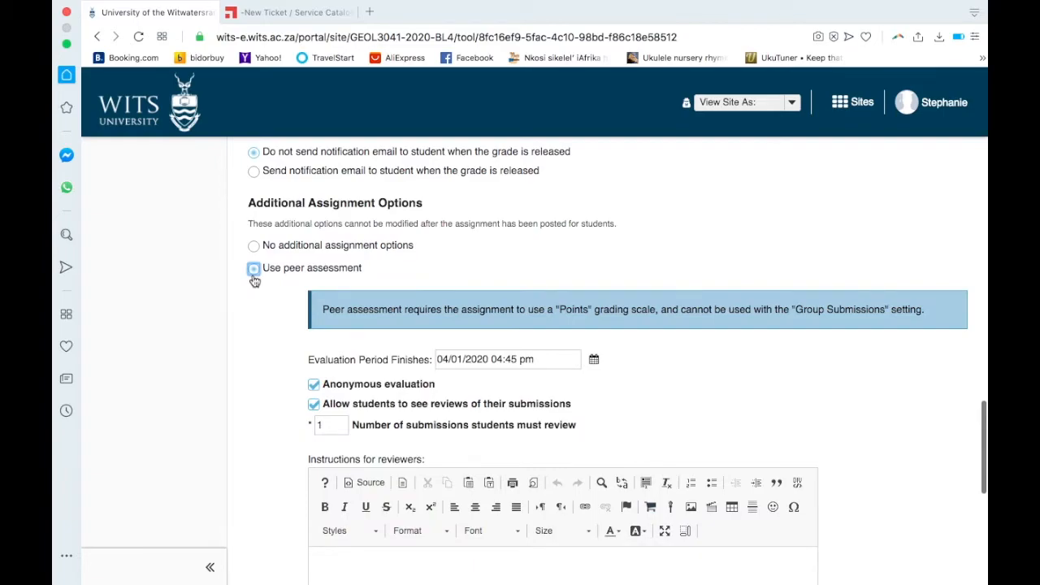
mouse_move(461, 304)
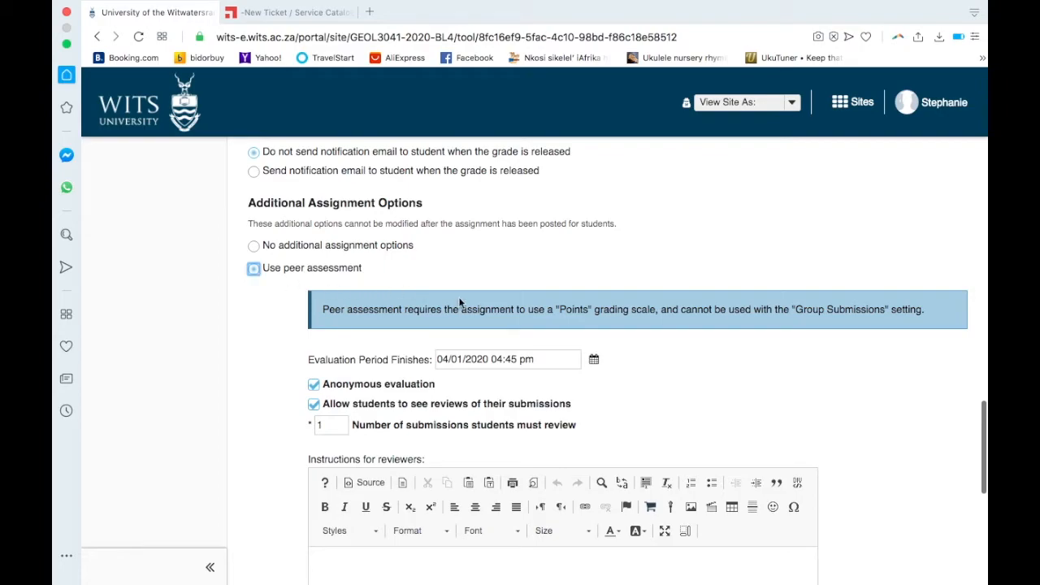
mouse_move(761, 328)
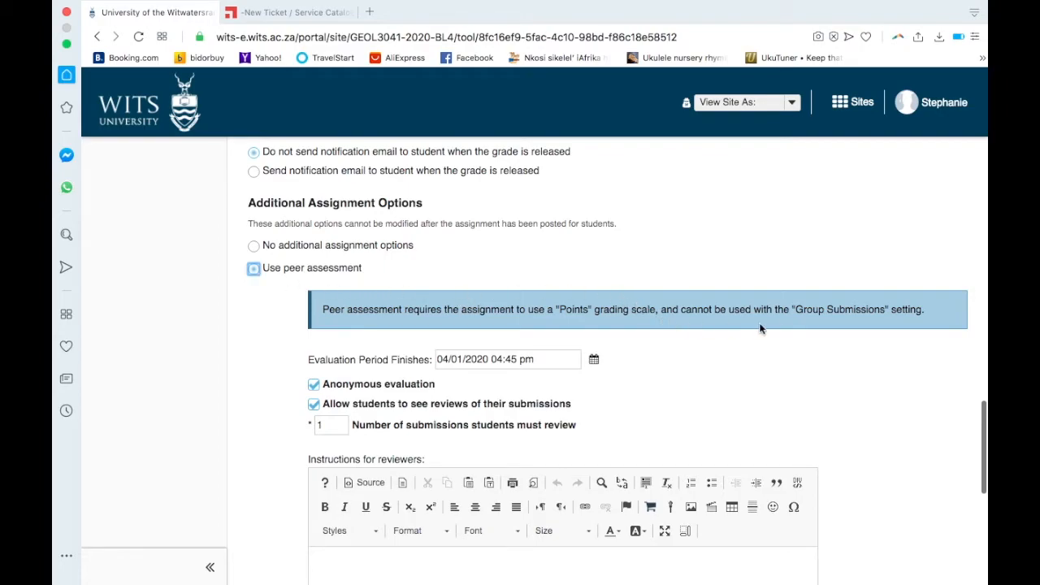
mouse_move(658, 372)
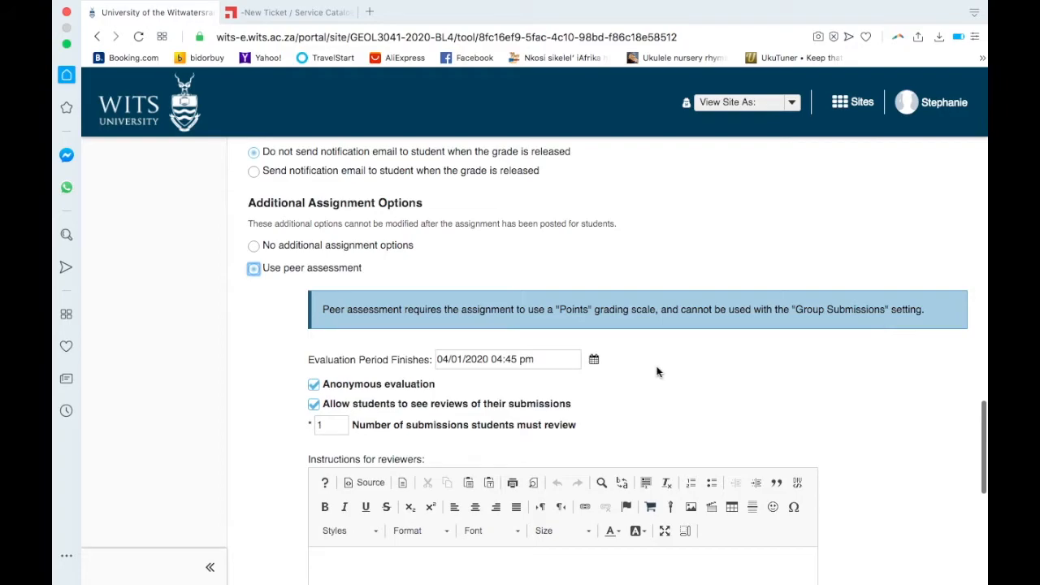
scroll("down", 3)
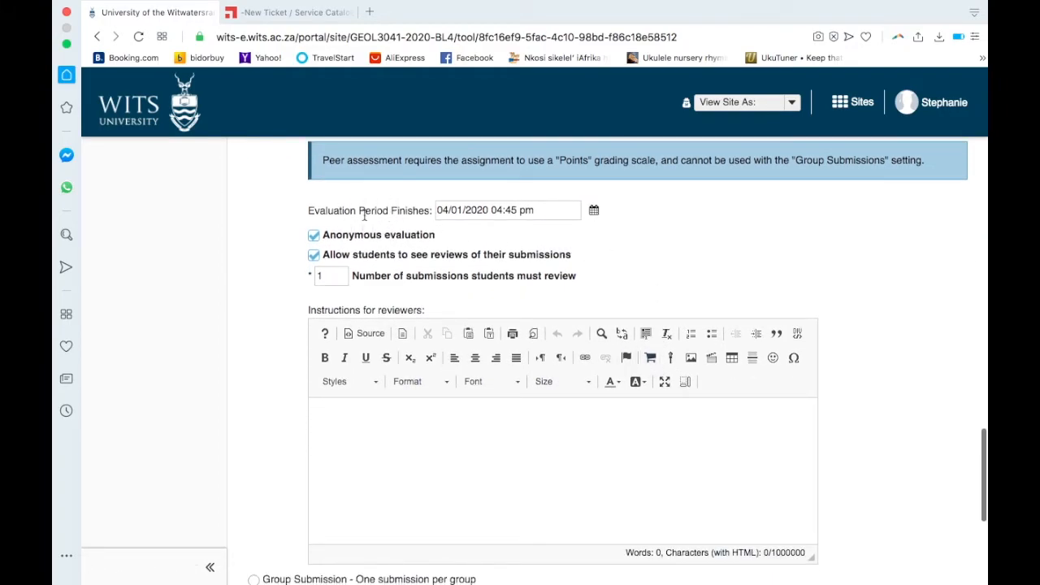
mouse_move(468, 234)
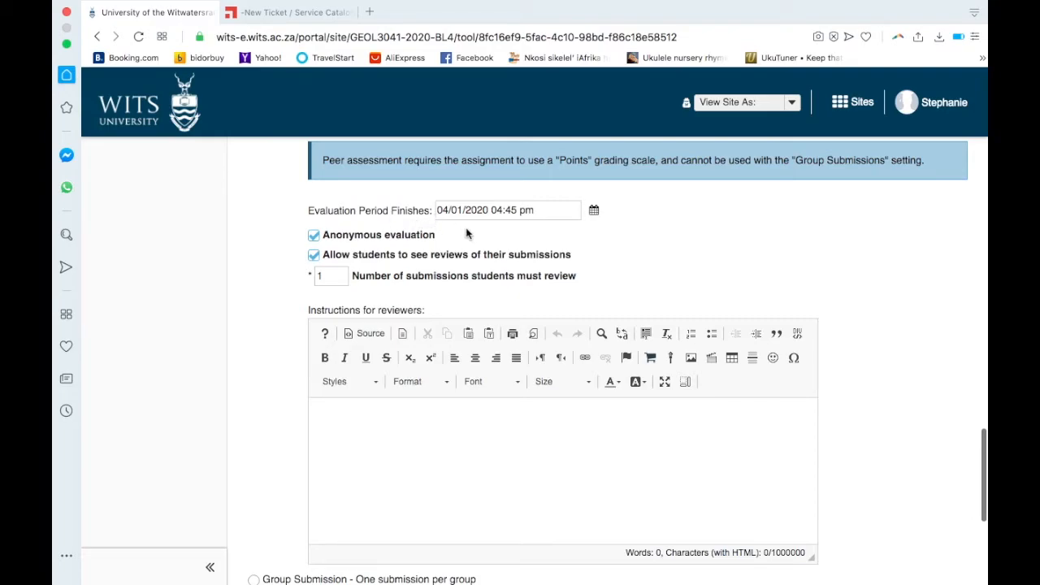
scroll("down", 3)
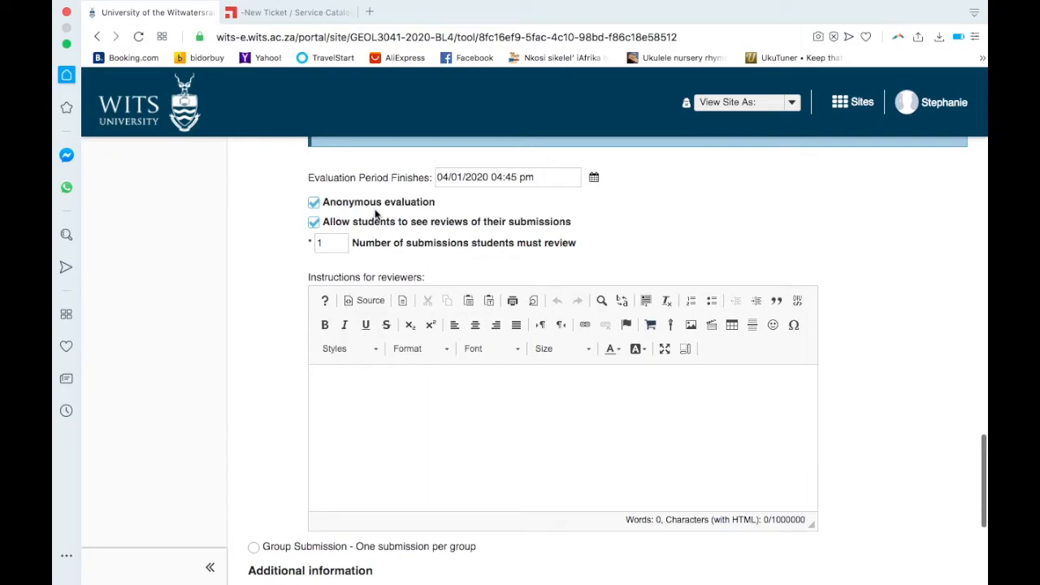
mouse_move(464, 241)
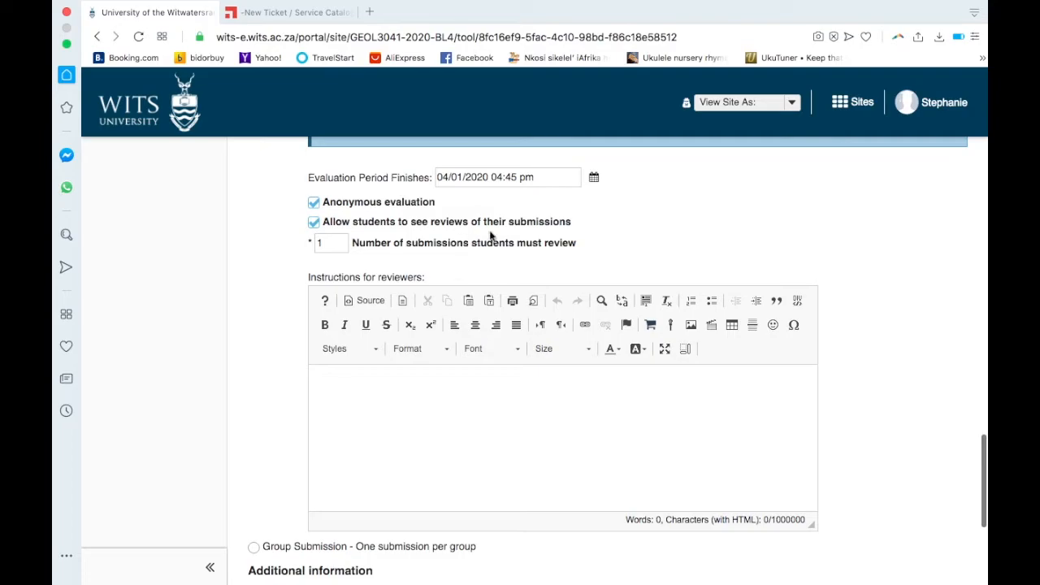
mouse_move(520, 225)
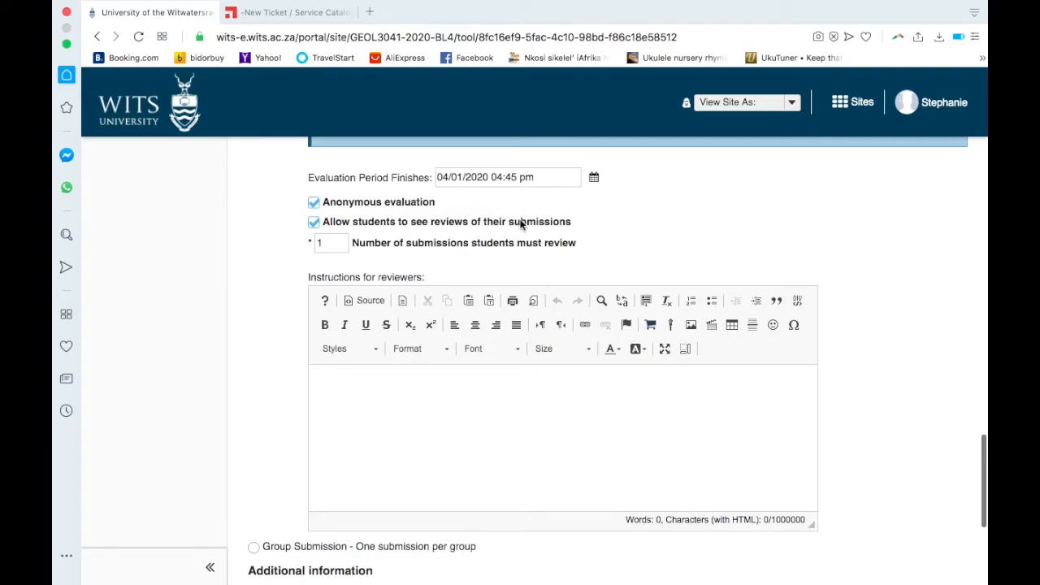
mouse_move(367, 259)
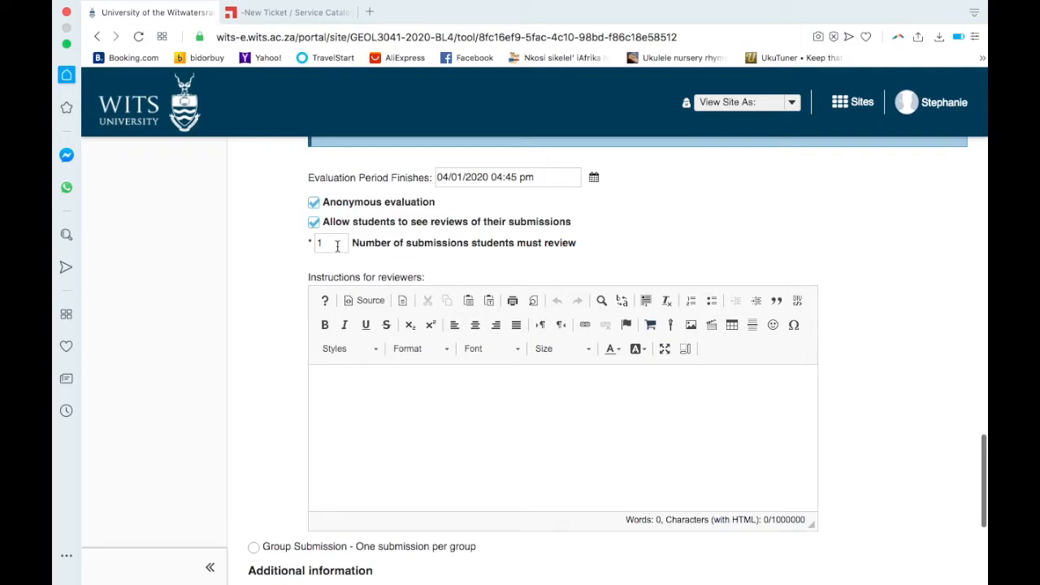
scroll("down", 3)
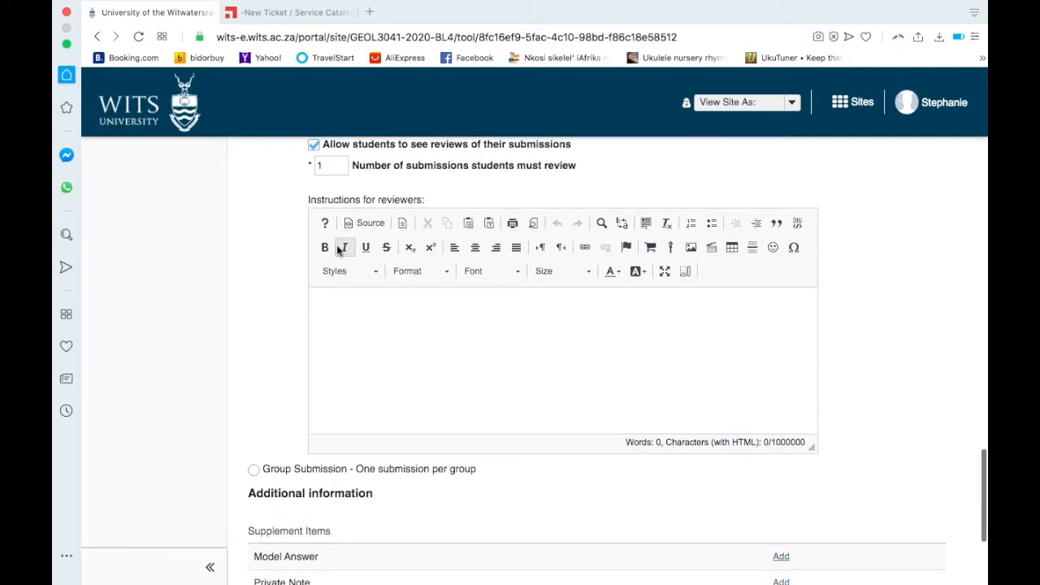
scroll("down", 3)
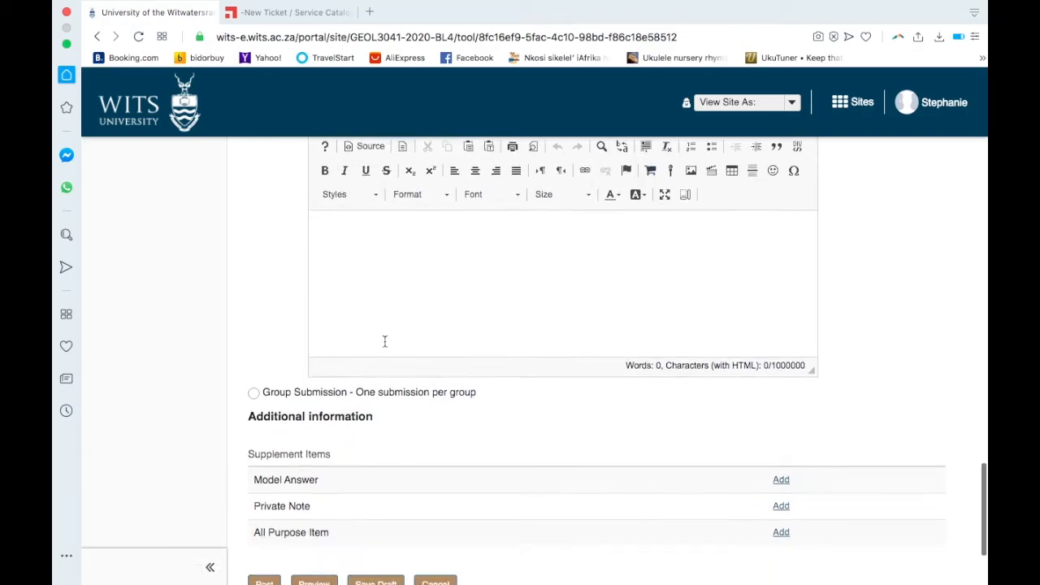
scroll("down", 3)
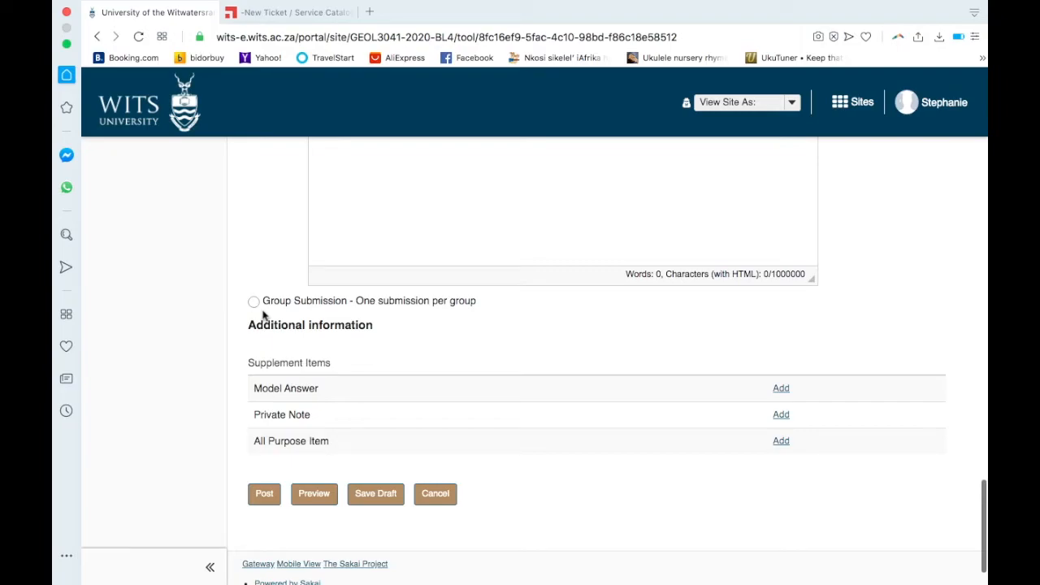
Start a Model Answer and list its 'Show to students' timing choices
left_click(780, 387)
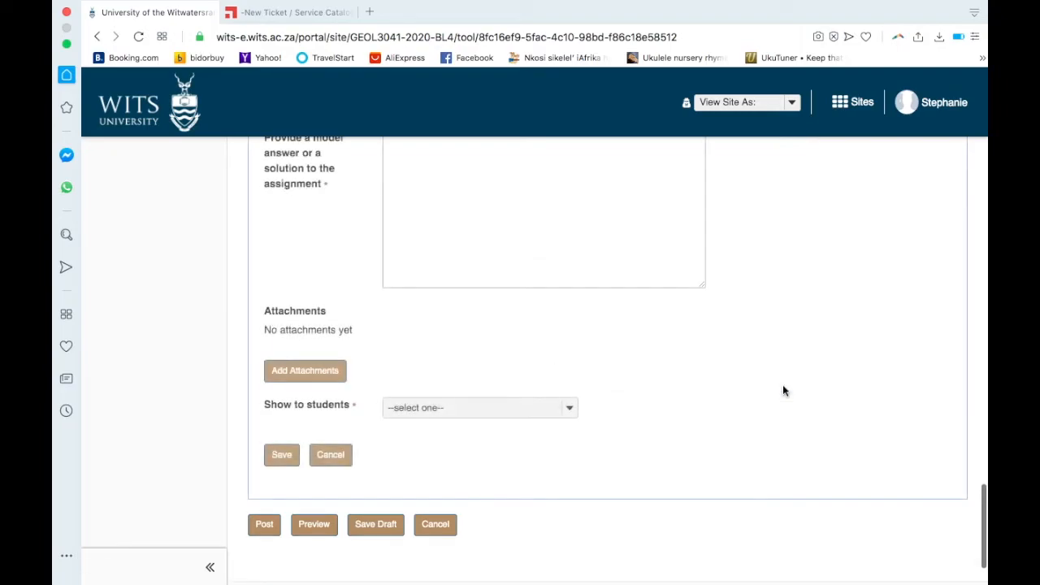
scroll("up", 3)
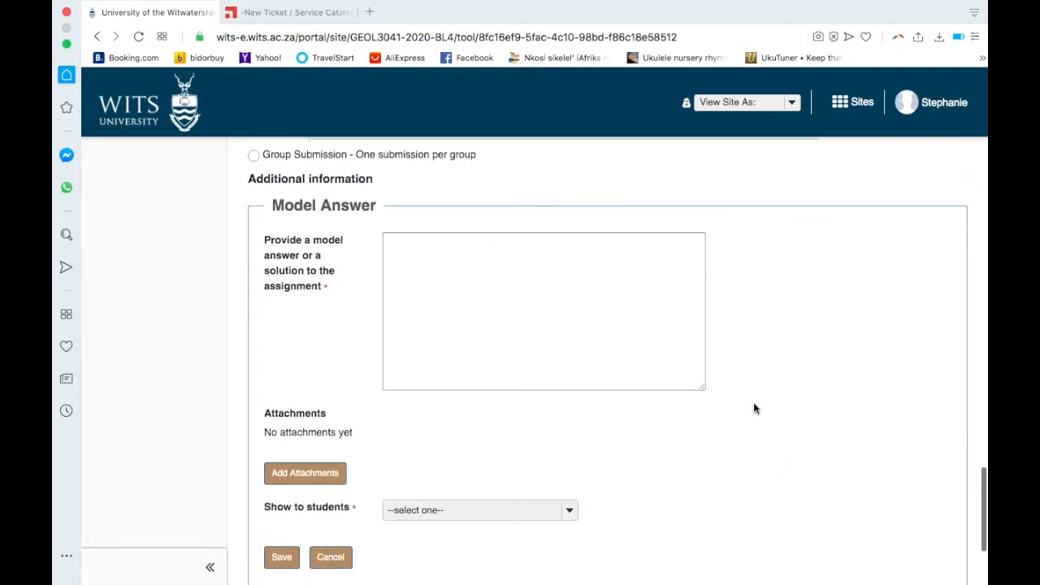
scroll("down", 3)
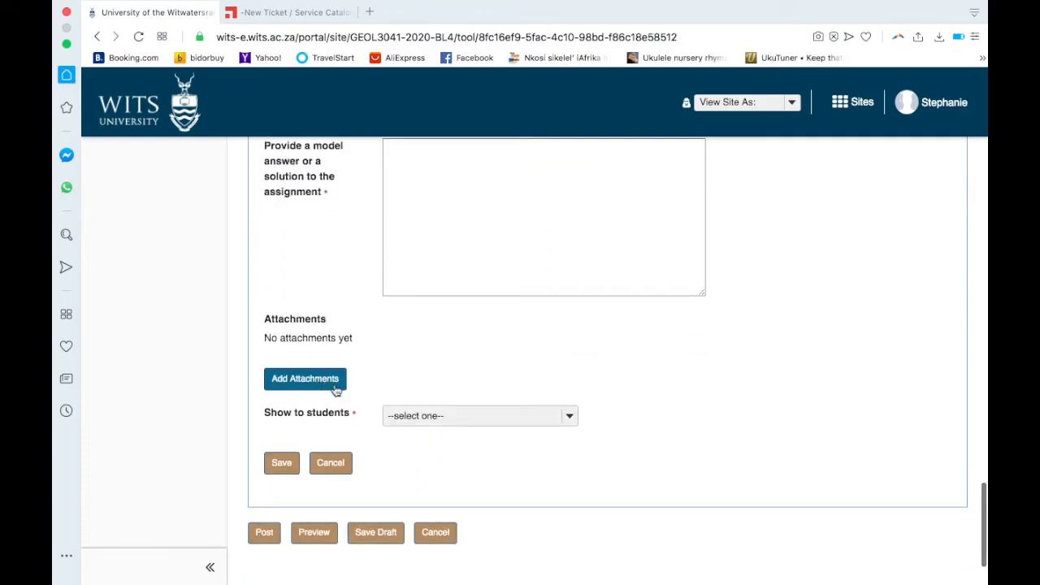
left_click(480, 416)
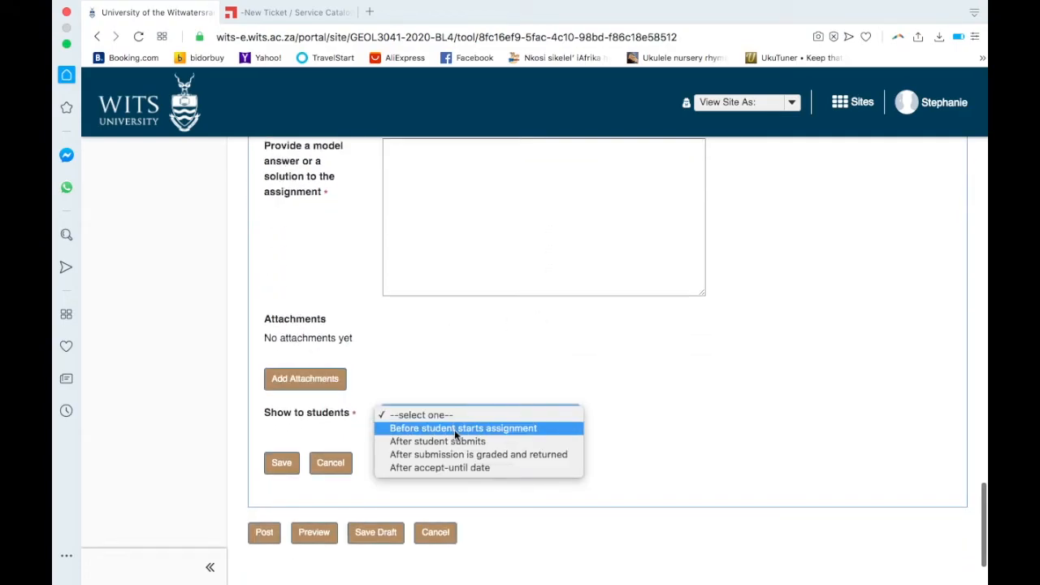
mouse_move(437, 442)
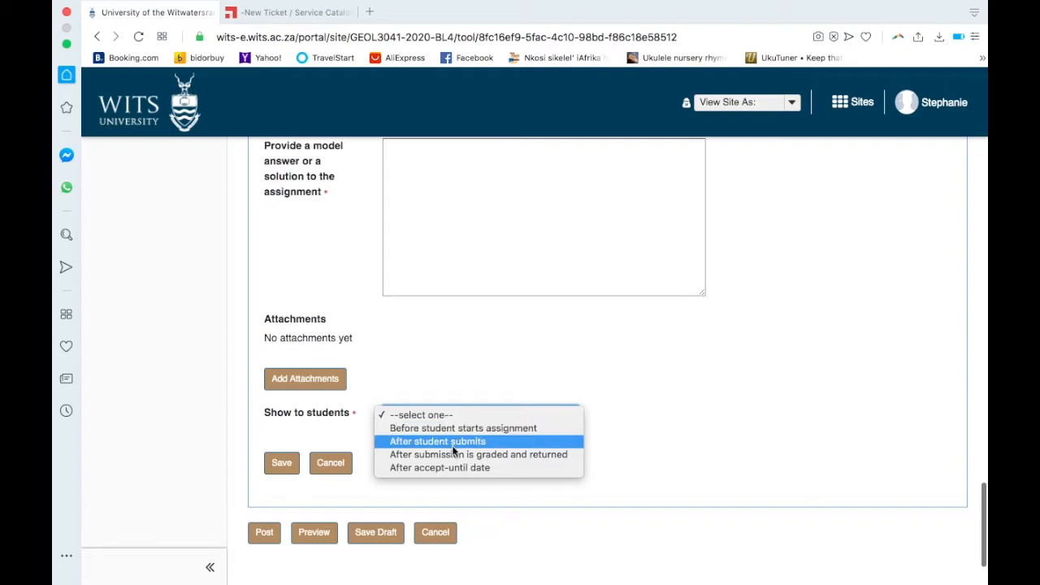
mouse_move(455, 483)
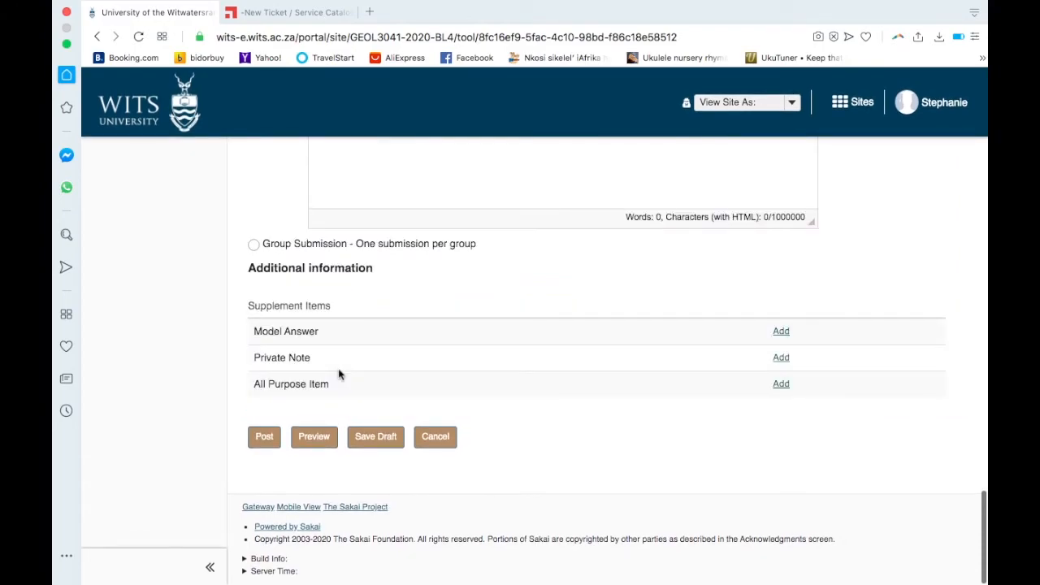
mouse_move(544, 345)
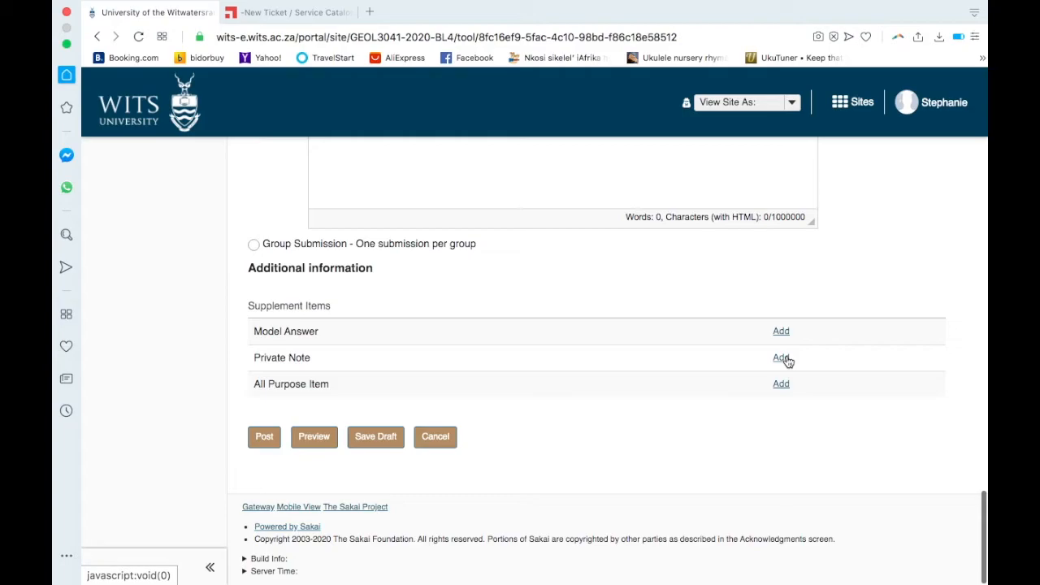
mouse_move(783, 393)
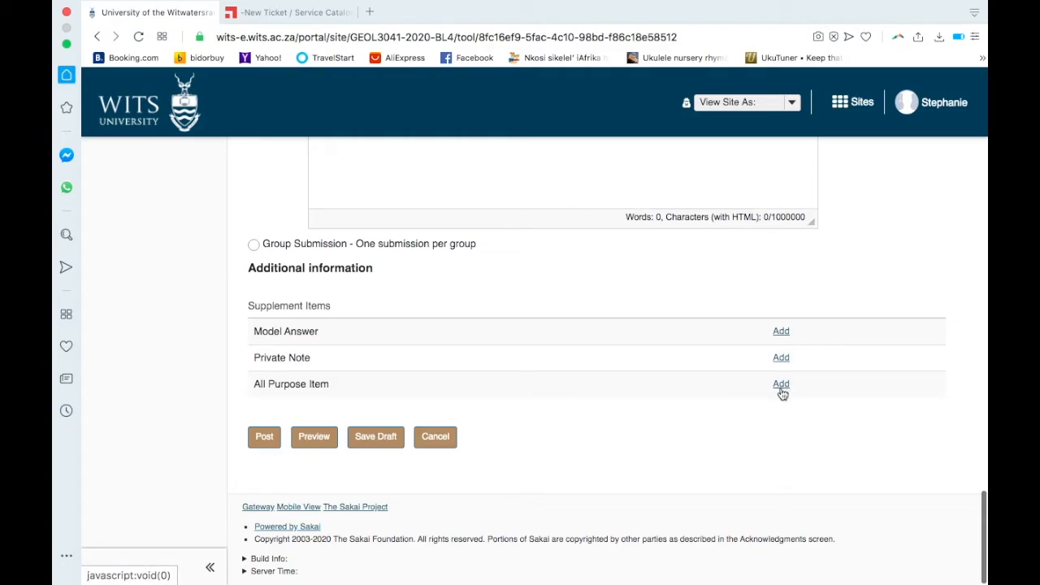
Add an All Purpose Item under Supplement Items and review its empty fields and display dates
left_click(780, 383)
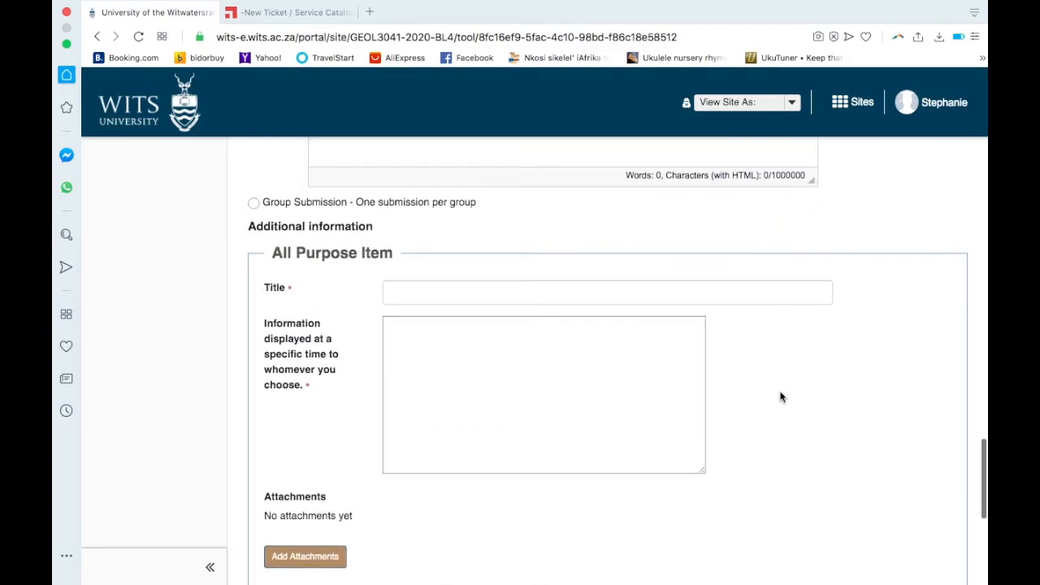
mouse_move(331, 339)
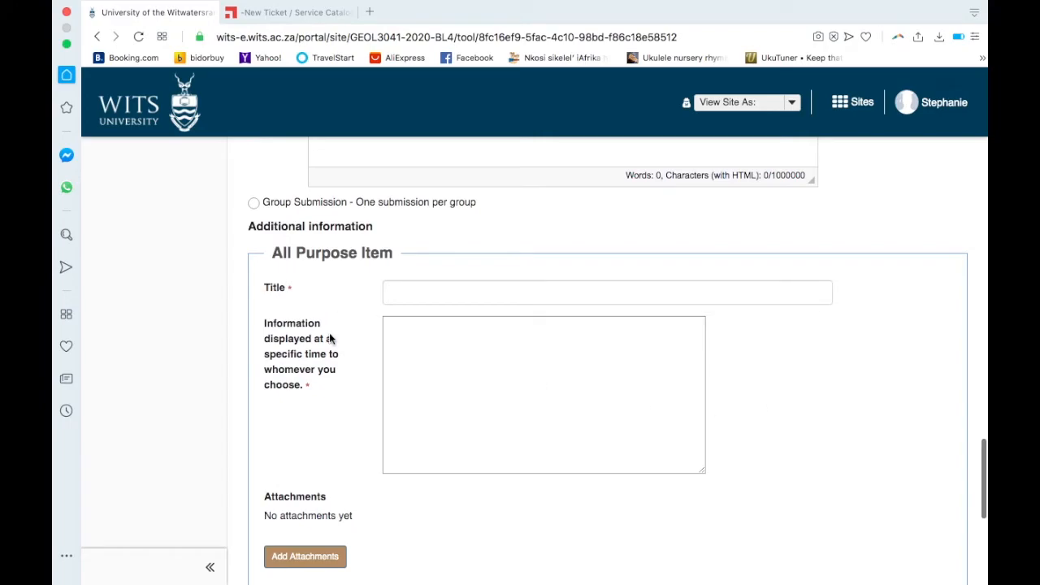
mouse_move(331, 383)
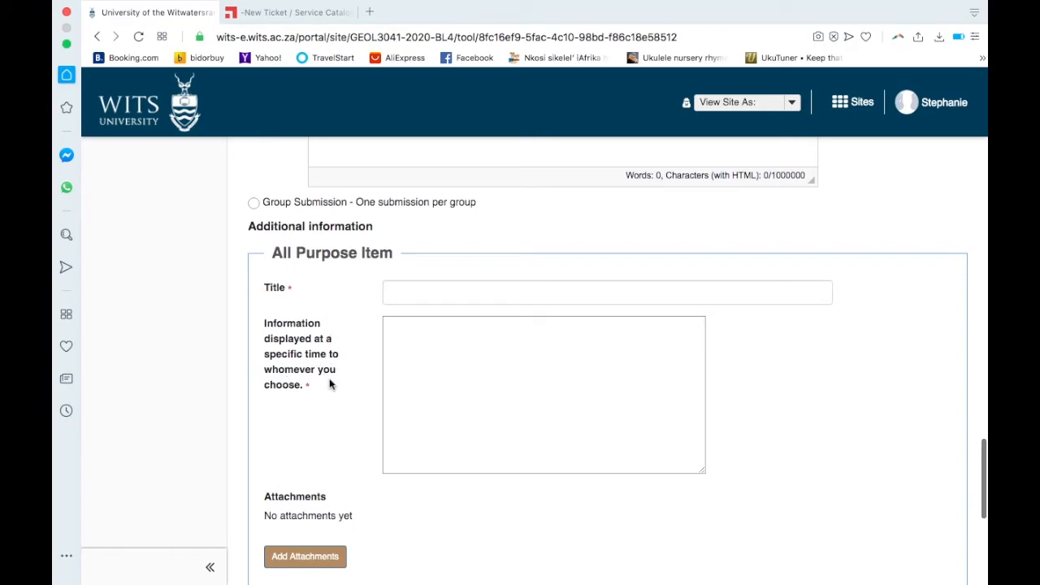
scroll("down", 3)
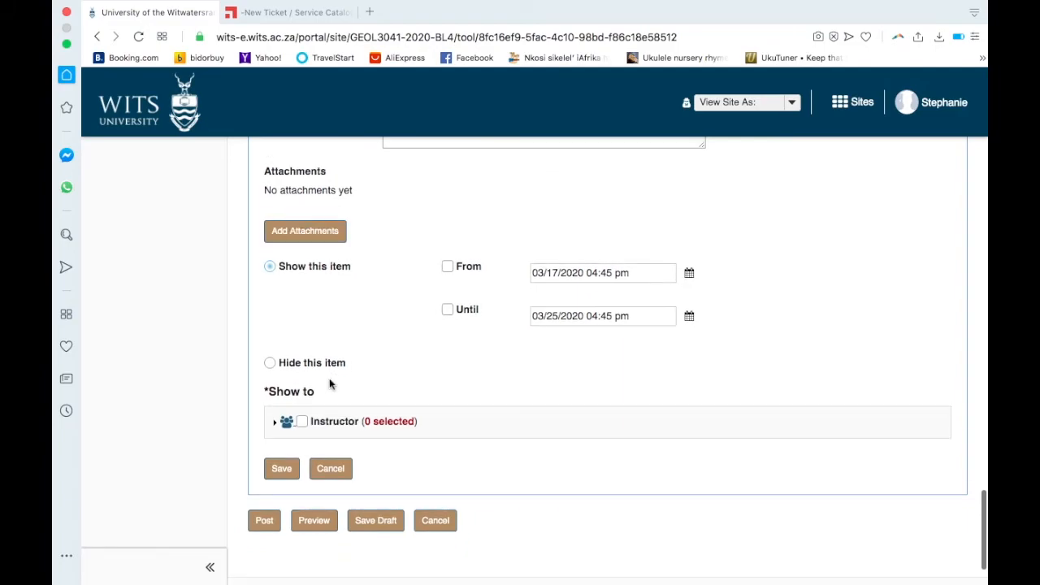
scroll("up", 3)
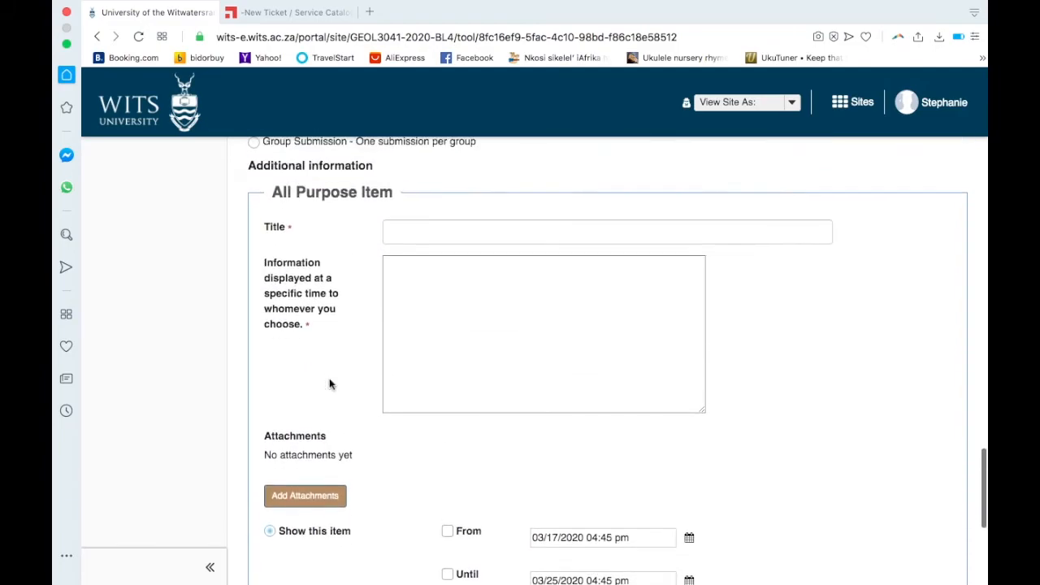
scroll("down", 3)
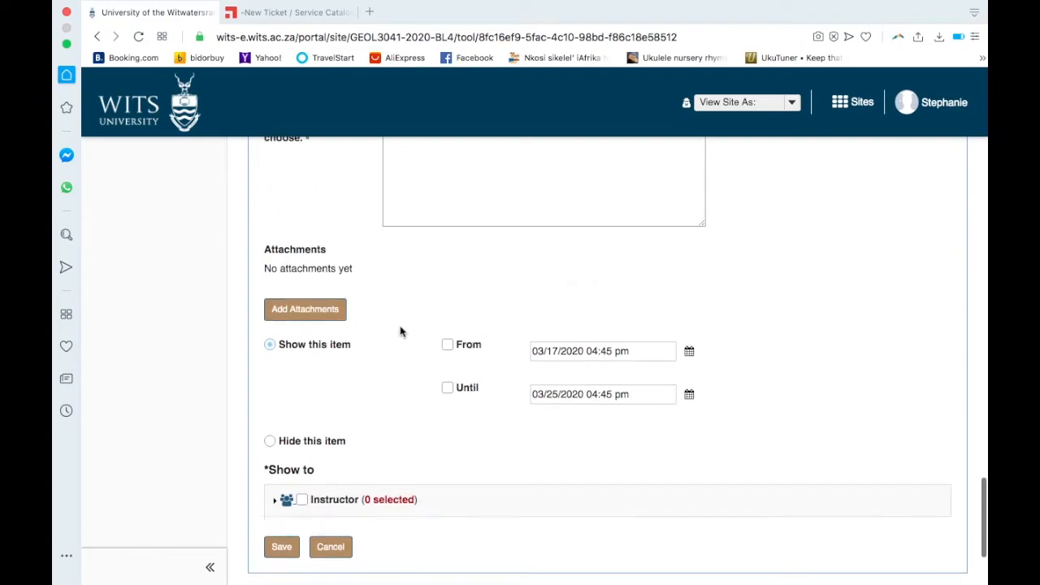
scroll("up", 3)
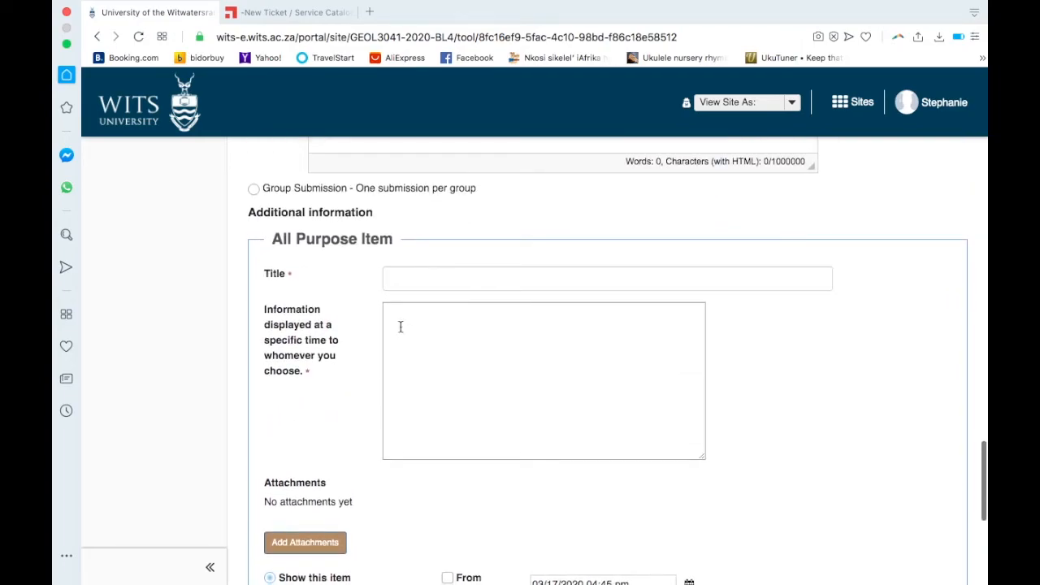
scroll("down", 3)
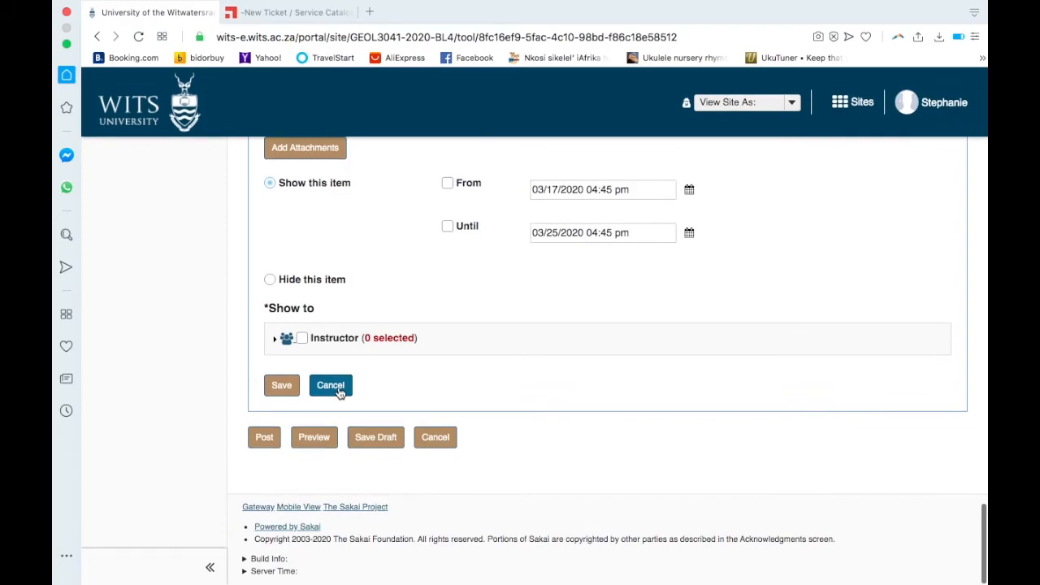
Cancel the All Purpose Item and reach the GEOL3022_2019 Assignments list of four closed assignments
left_click(331, 385)
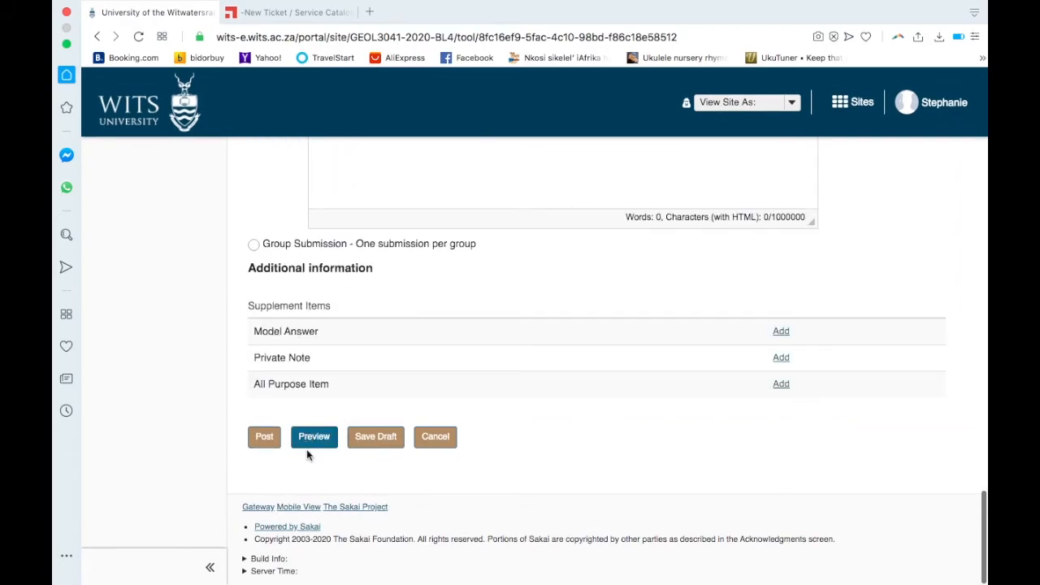
mouse_move(263, 436)
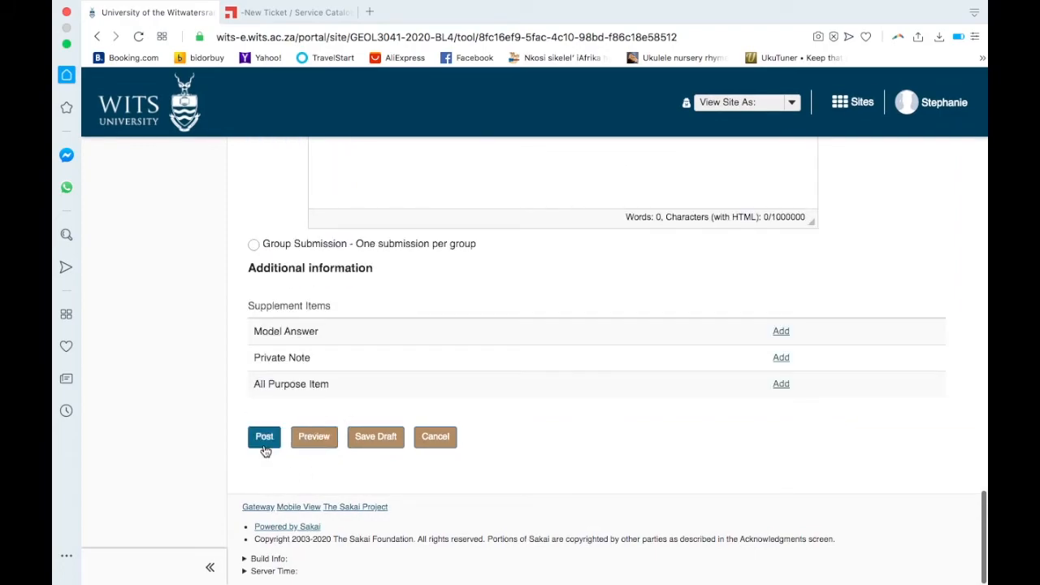
mouse_move(443, 459)
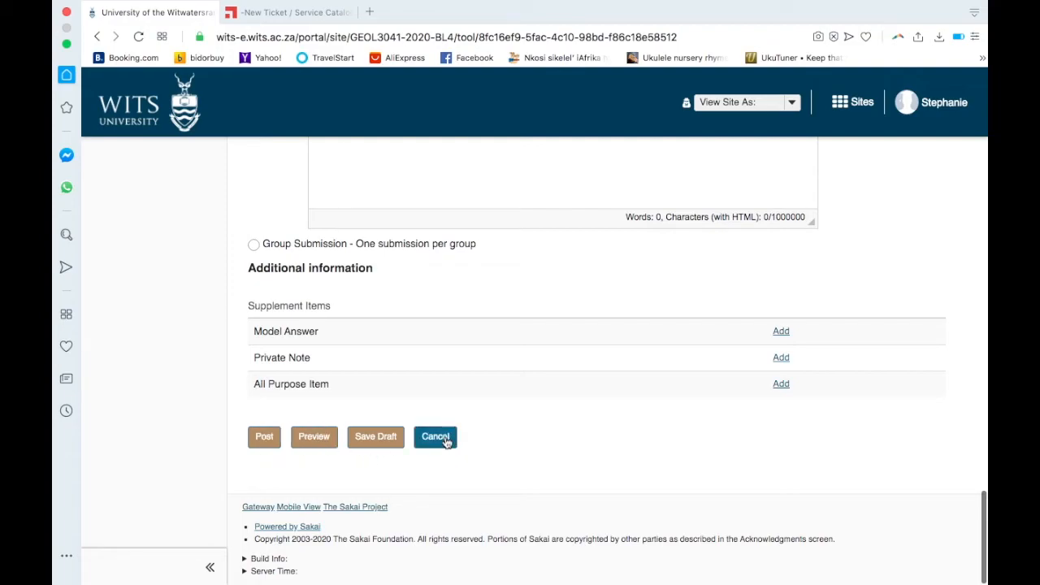
scroll("up", 3)
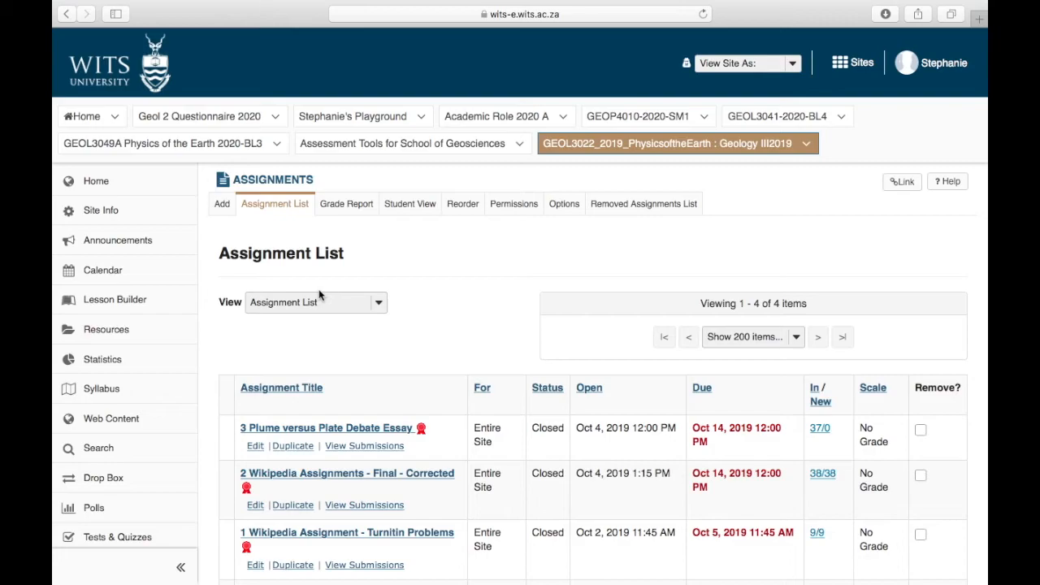
View submissions for '1 Wikipedia Assignment - Turnitin Problems'
scroll("down", 3)
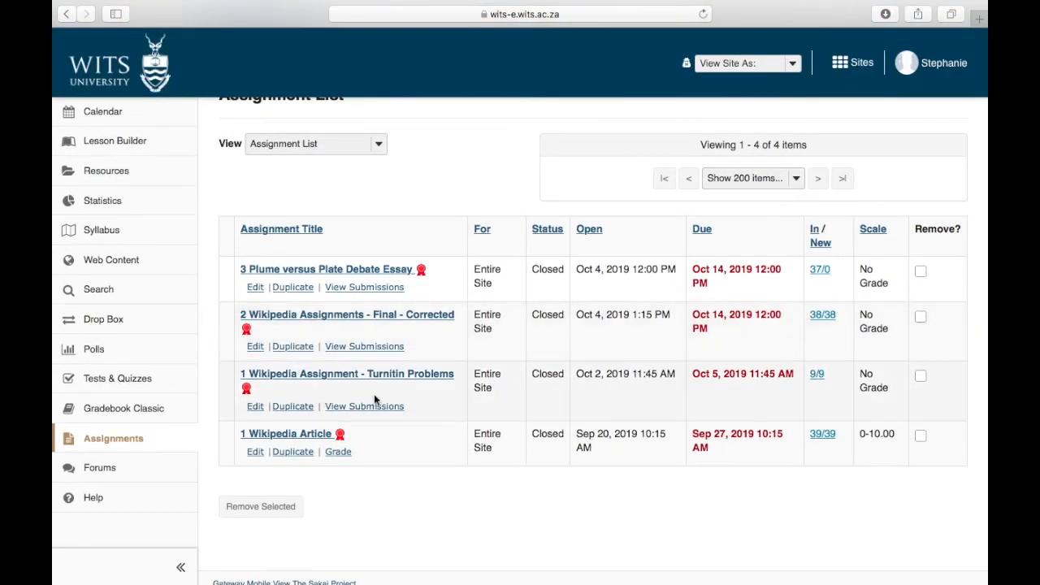
mouse_move(394, 373)
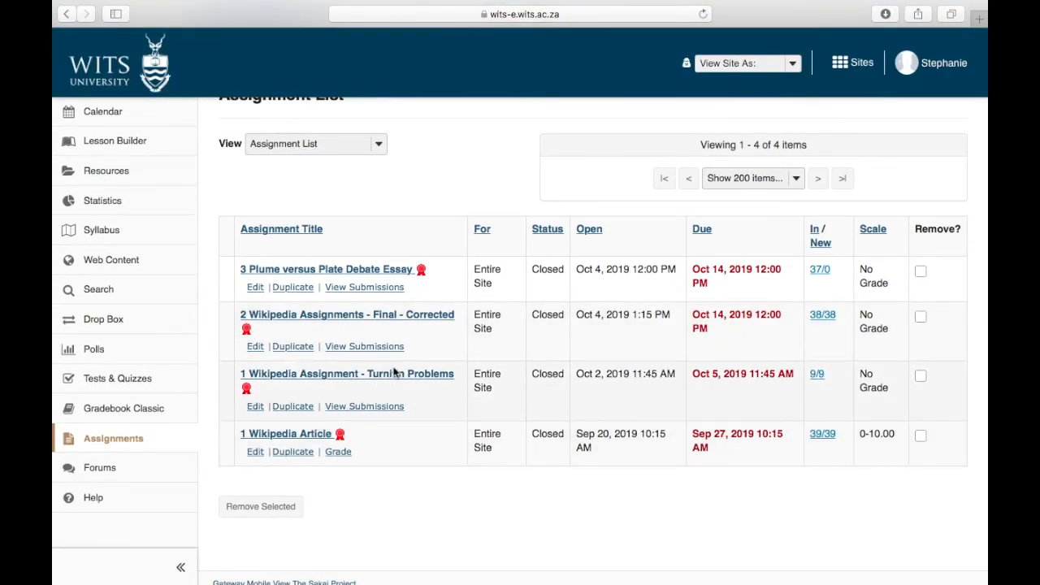
mouse_move(296, 410)
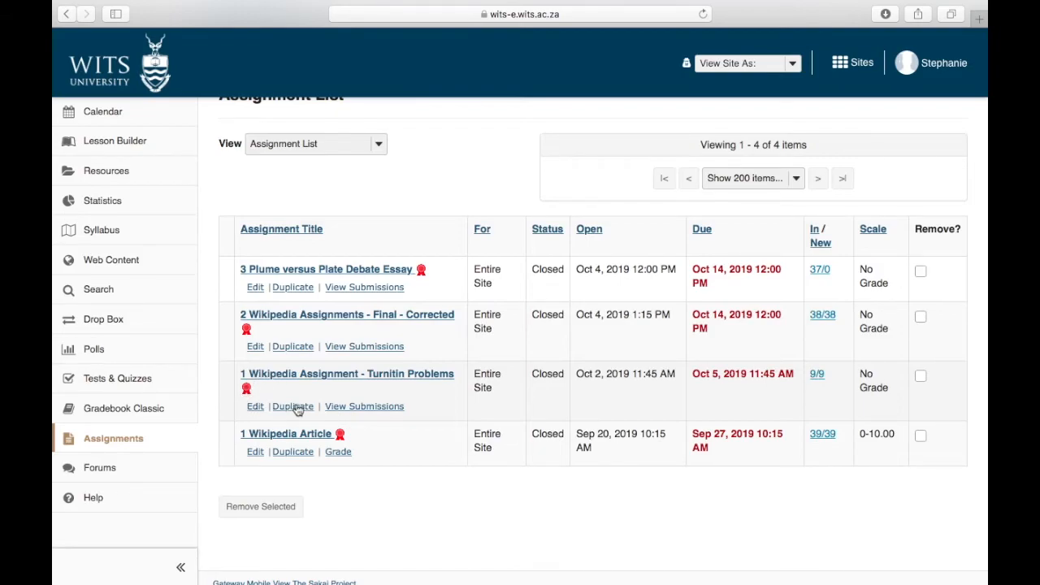
mouse_move(348, 413)
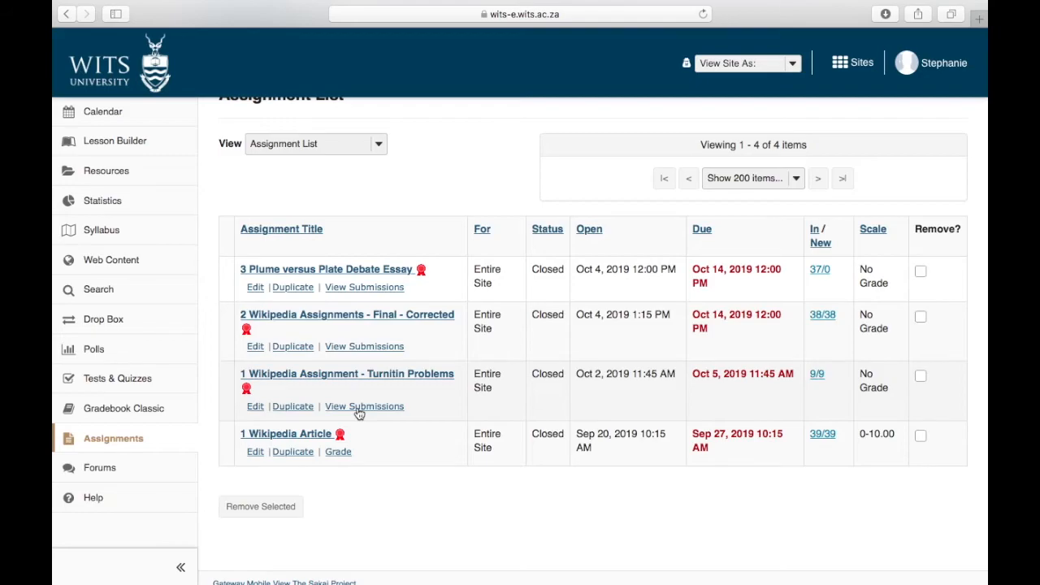
left_click(364, 406)
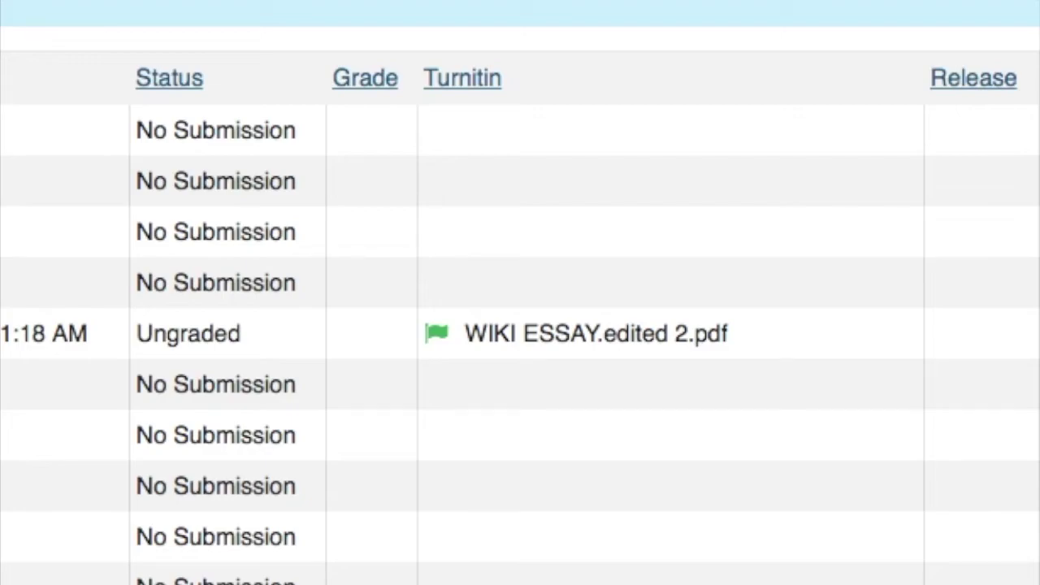
mouse_move(81, 296)
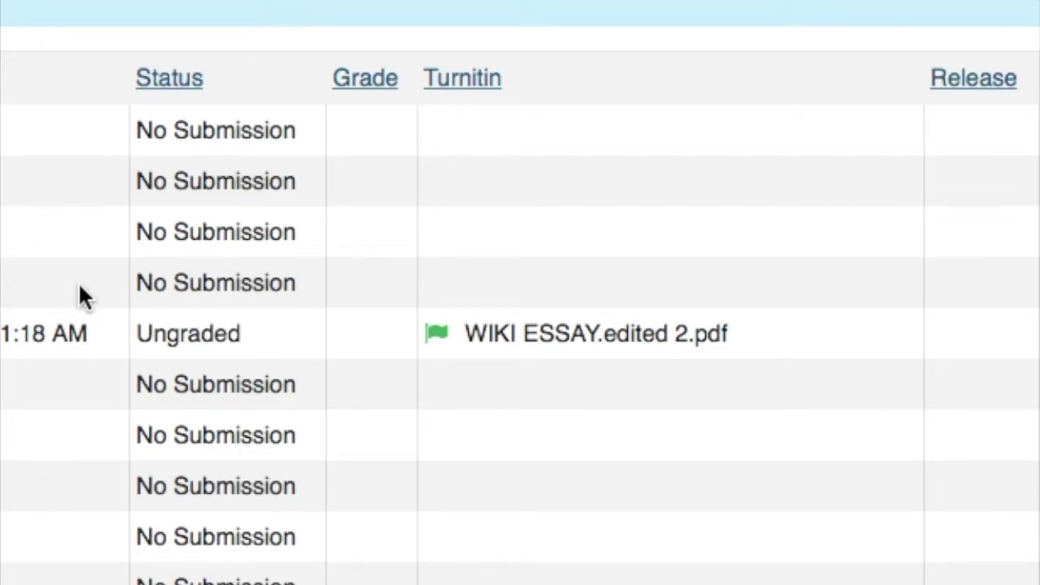
mouse_move(361, 536)
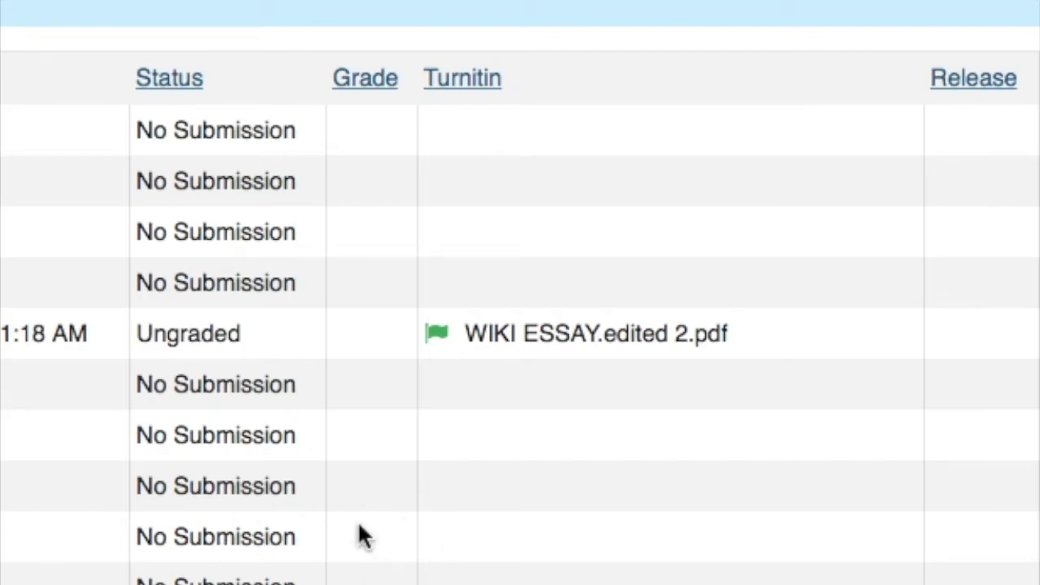
mouse_move(305, 533)
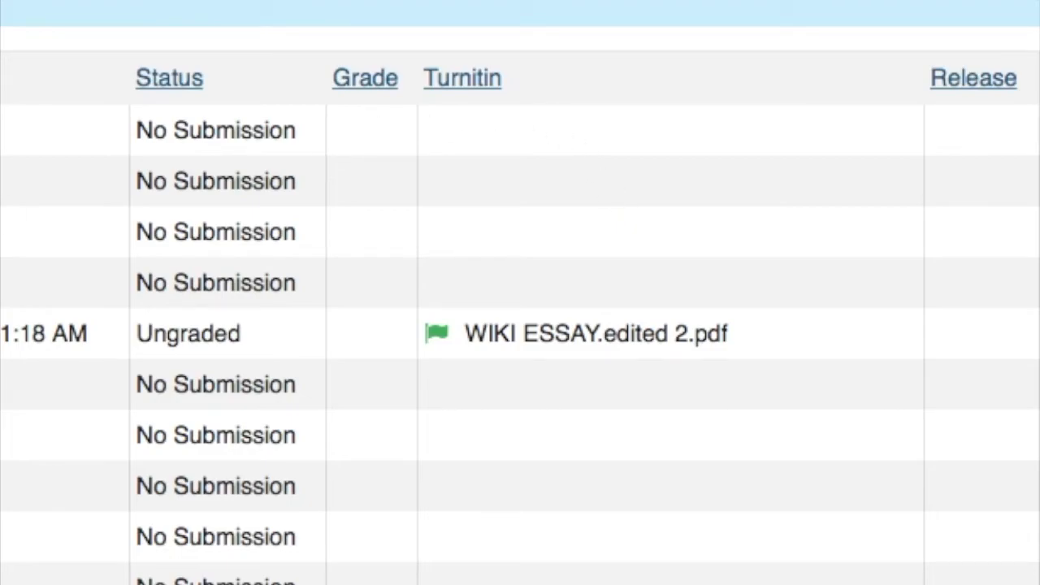
mouse_move(50, 213)
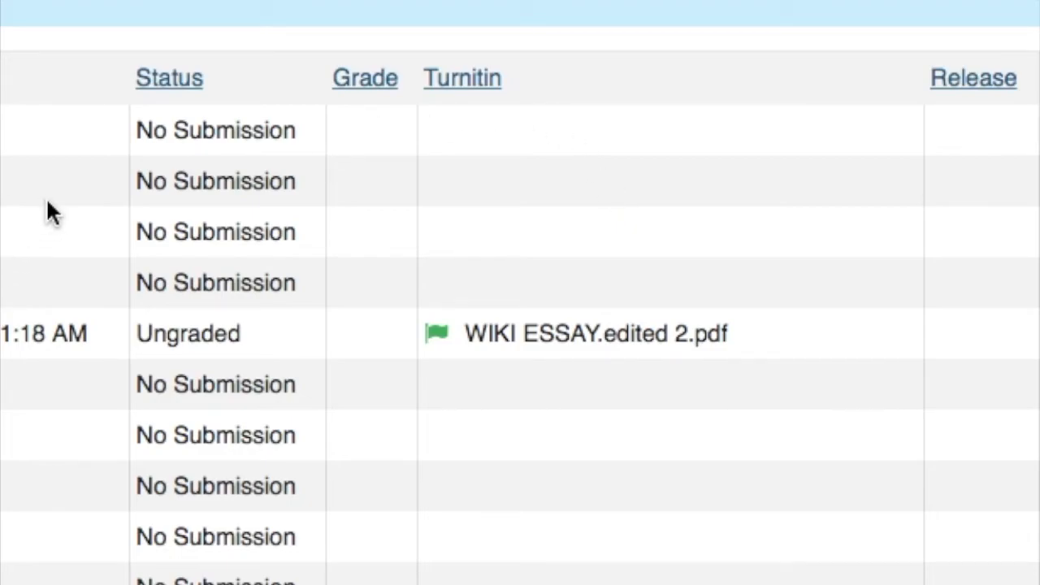
mouse_move(289, 122)
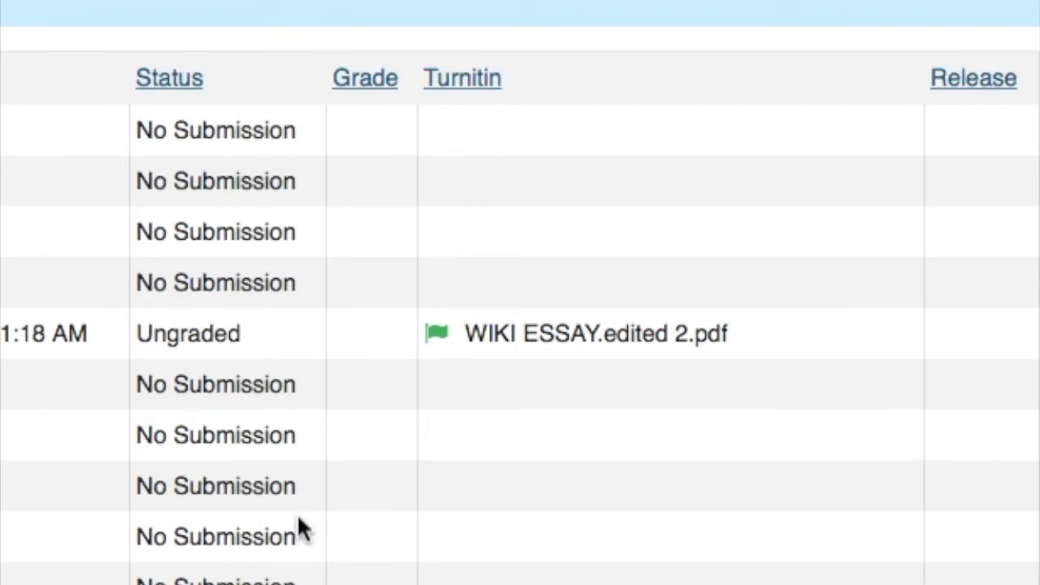
mouse_move(620, 230)
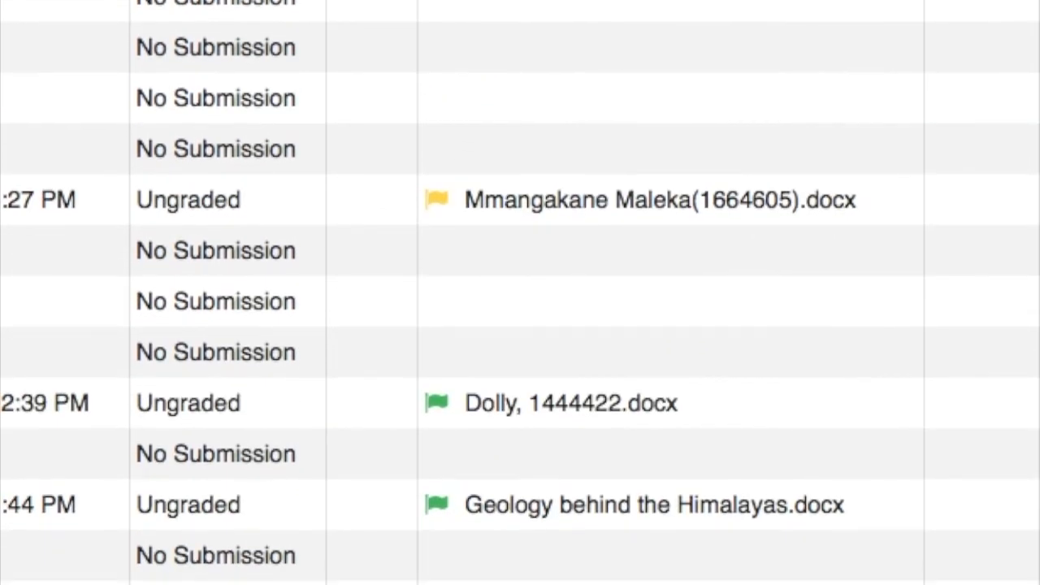
Open the Turnitin similarity report for WIKI ESSAY.edited 2.pdf, scored 19%
scroll("up", 3)
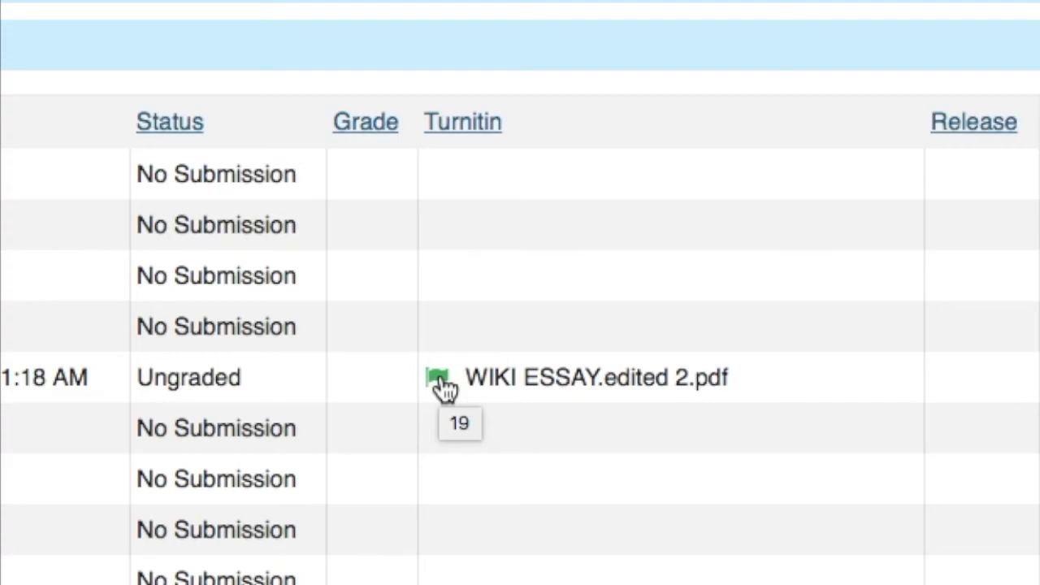
left_click(442, 377)
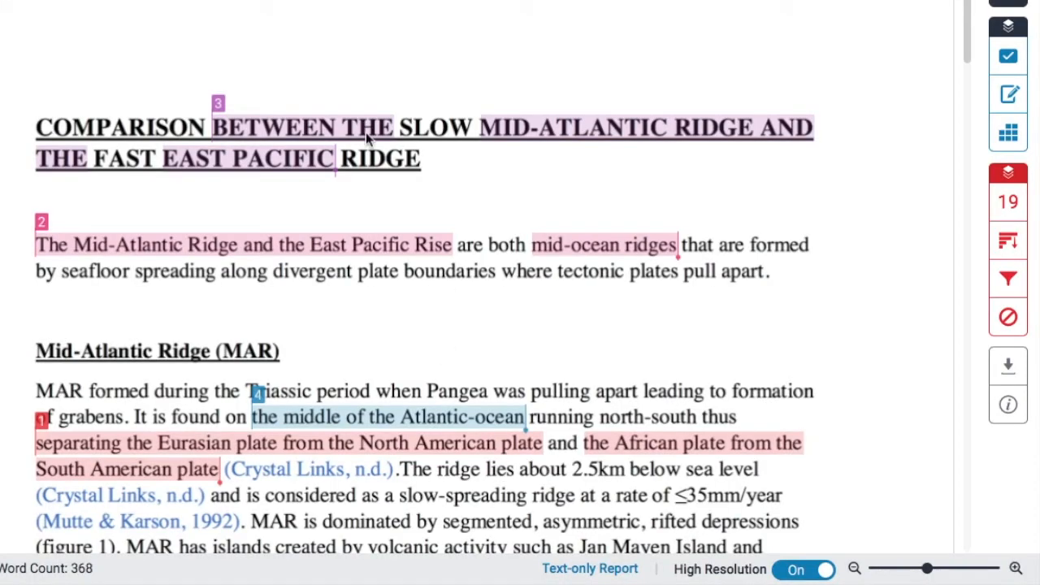
mouse_move(409, 189)
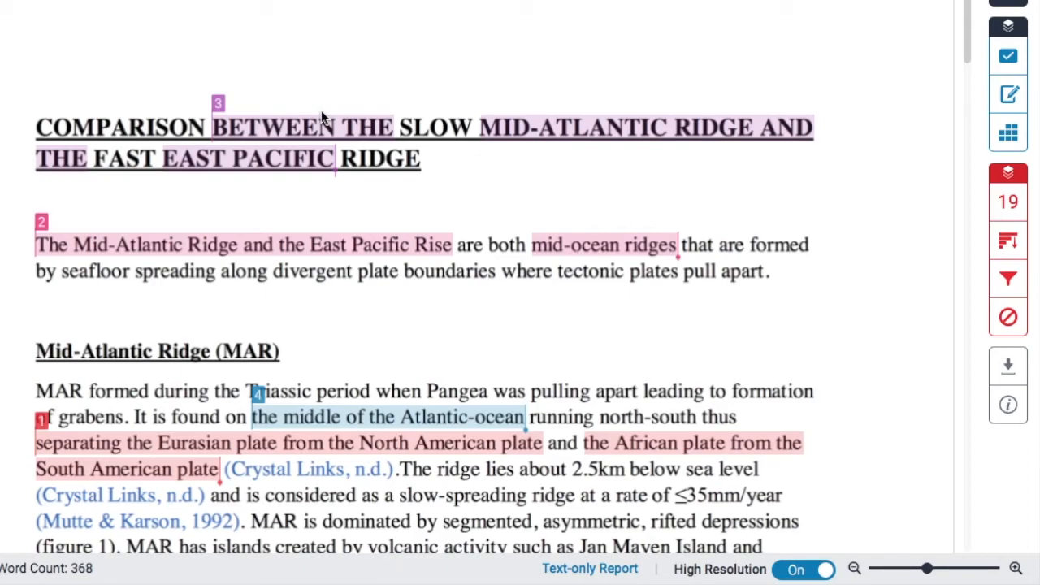
scroll("down", 3)
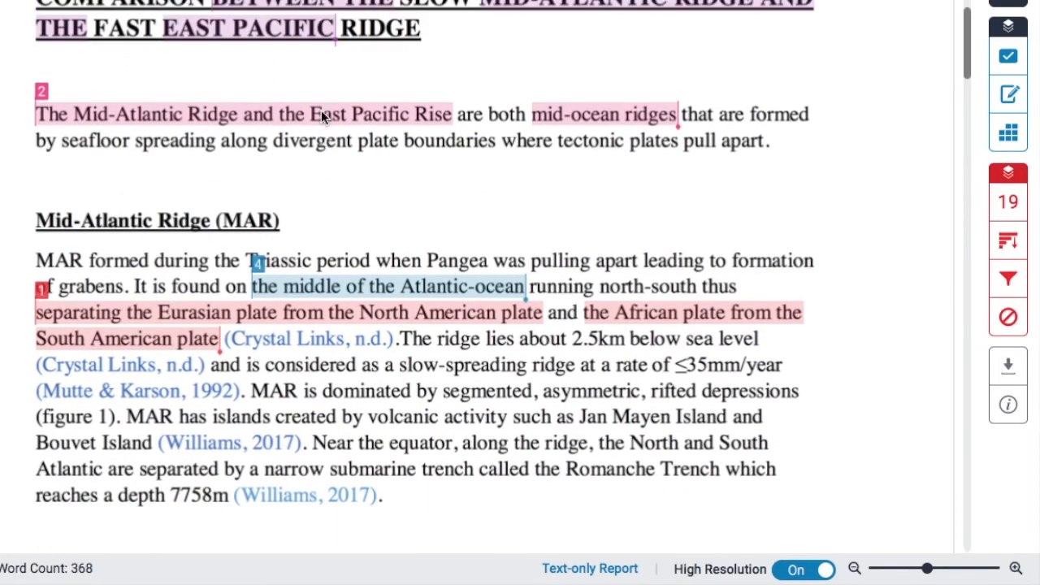
scroll("up", 3)
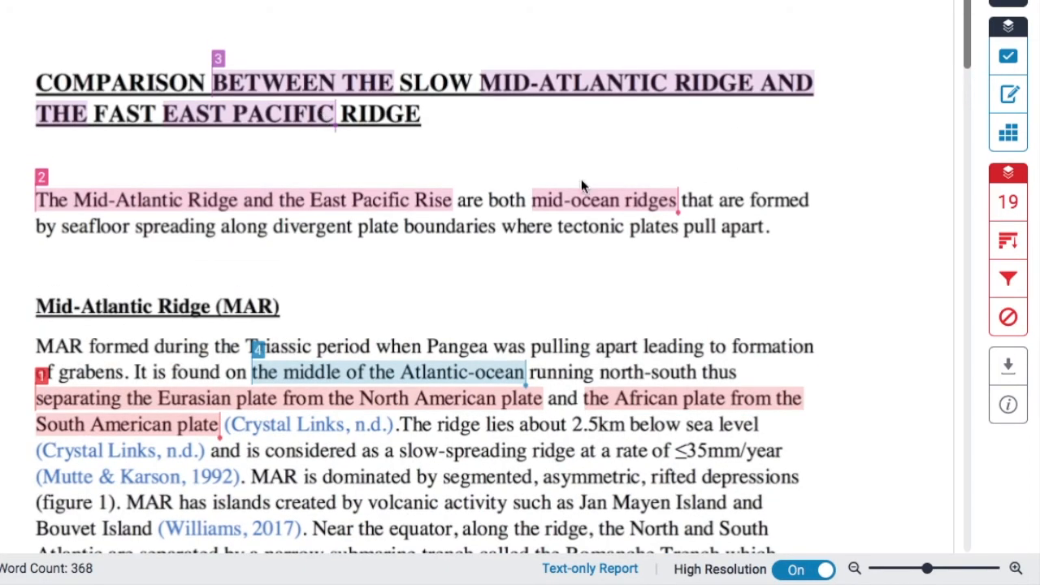
mouse_move(647, 212)
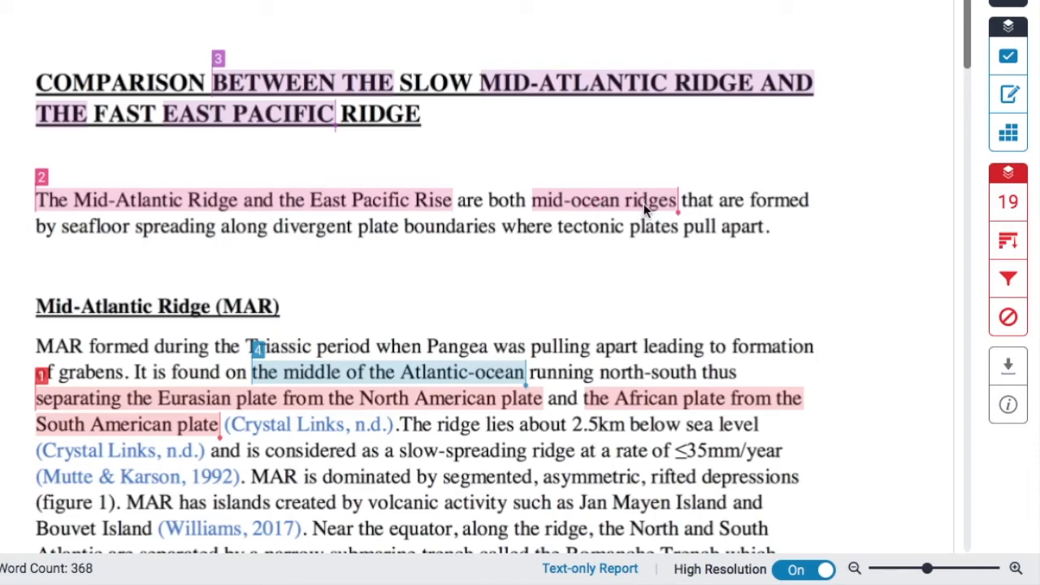
mouse_move(581, 231)
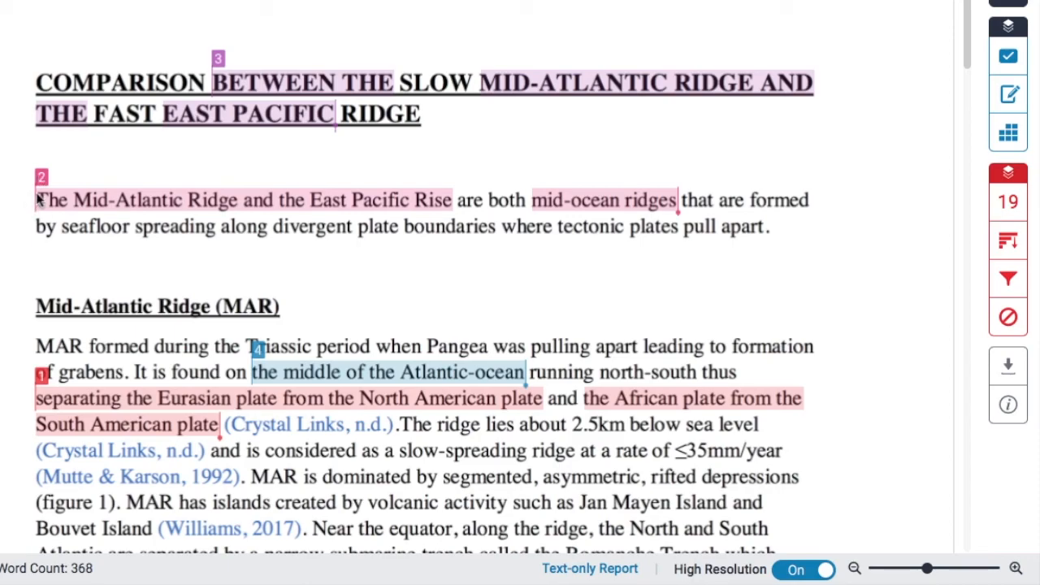
mouse_move(647, 205)
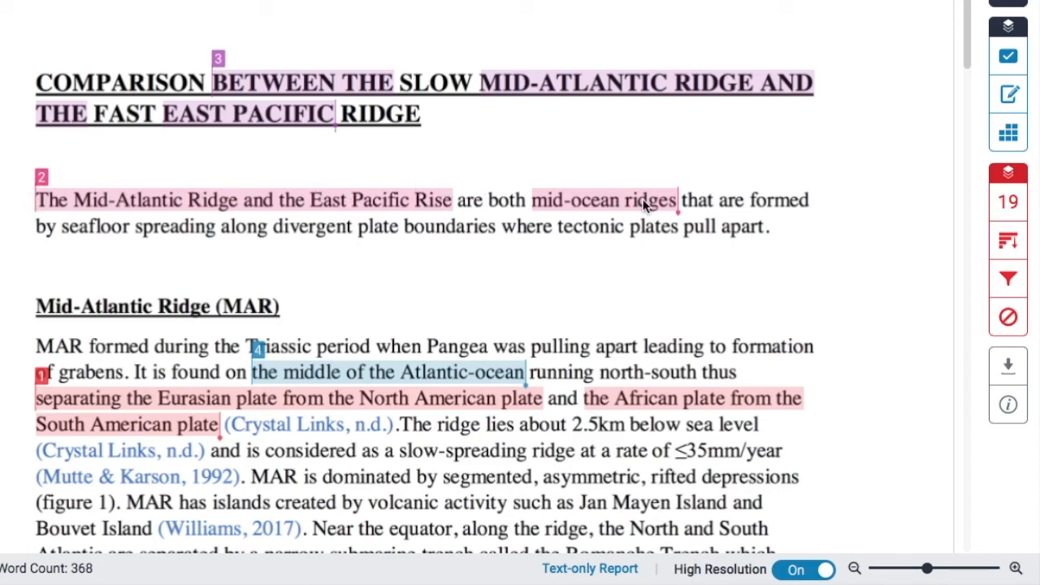
mouse_move(32, 198)
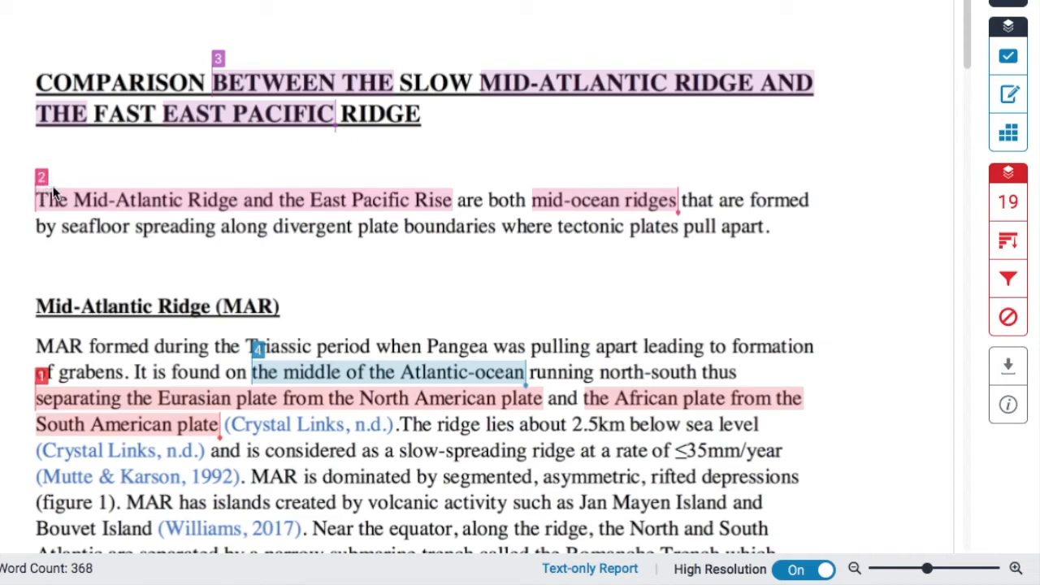
mouse_move(598, 208)
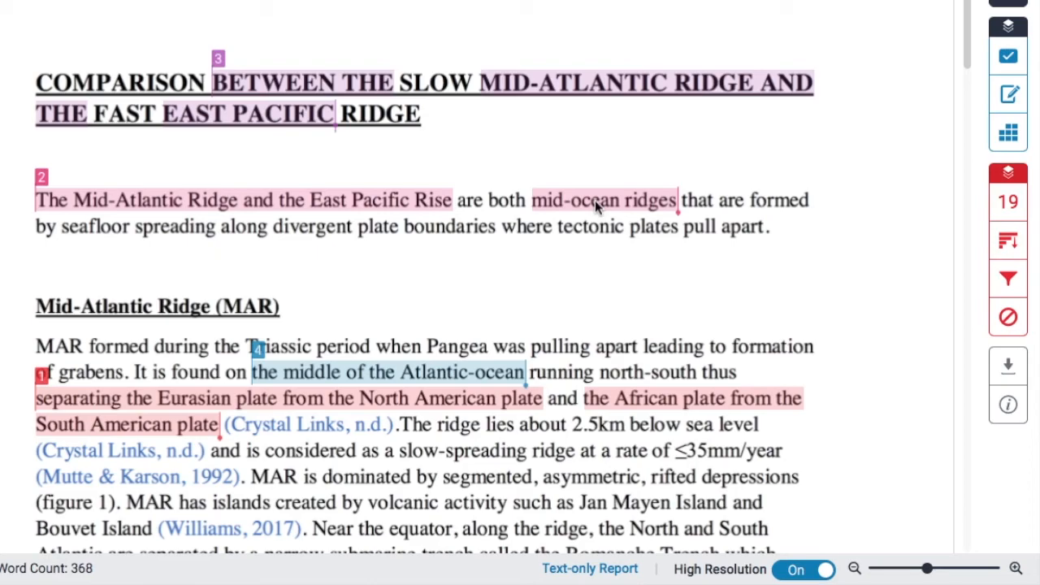
mouse_move(263, 93)
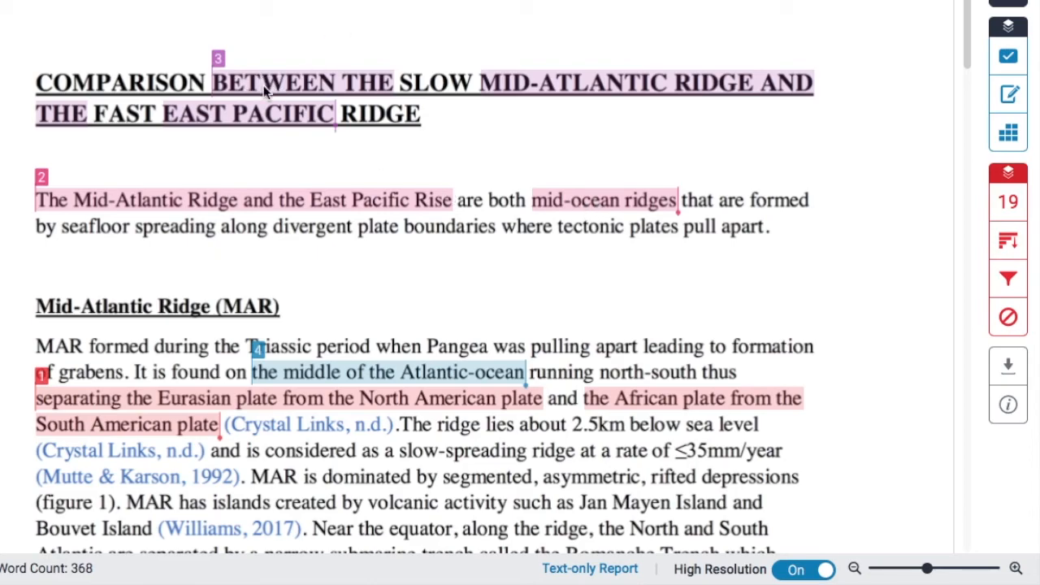
mouse_move(397, 94)
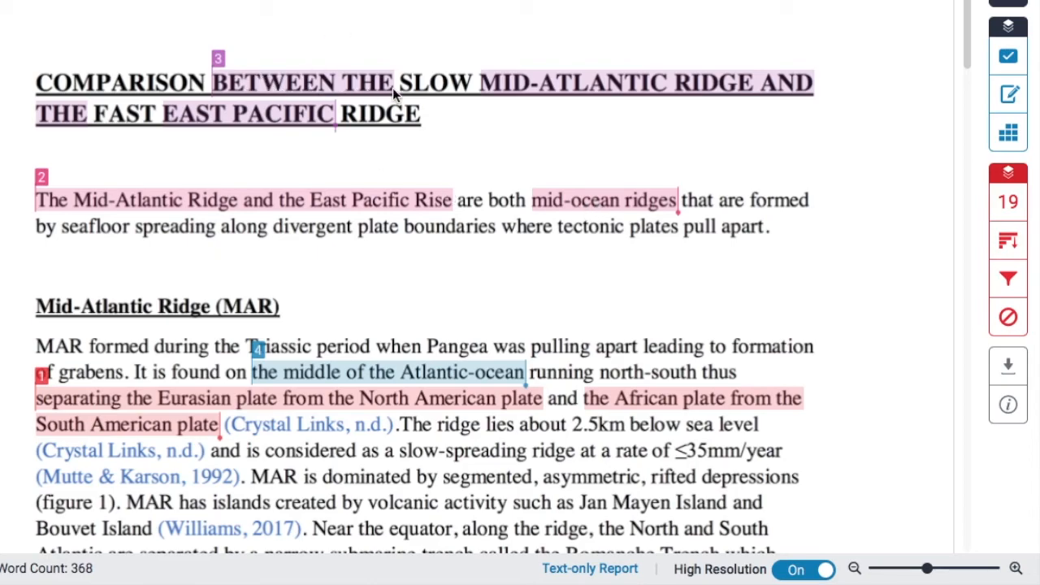
mouse_move(338, 100)
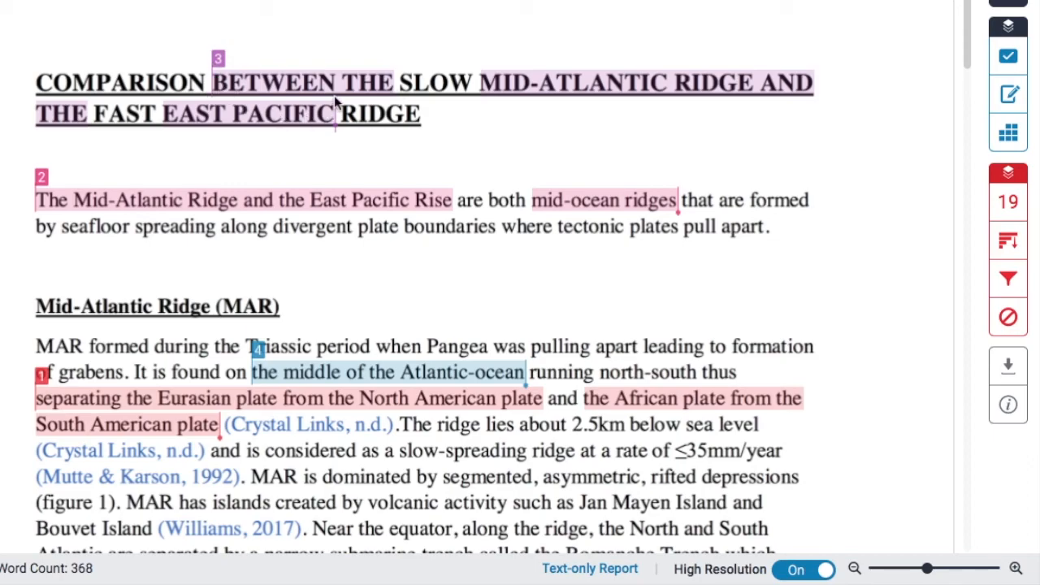
mouse_move(331, 138)
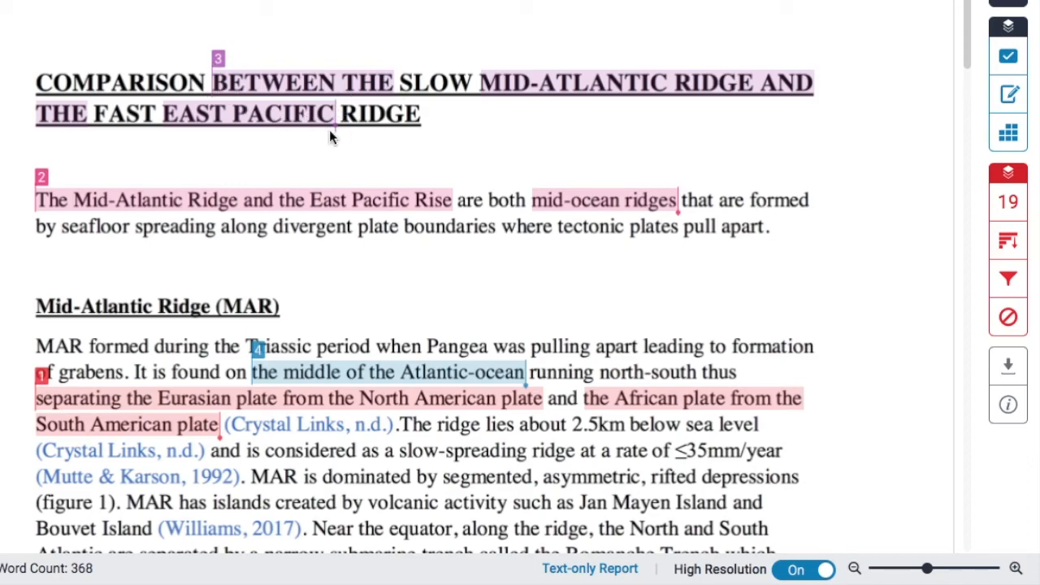
mouse_move(296, 89)
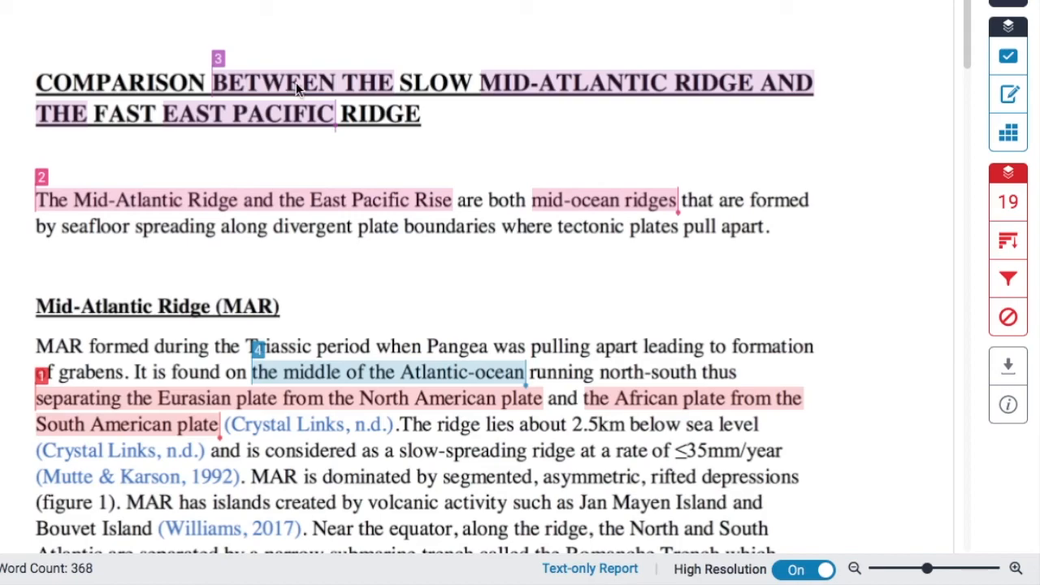
mouse_move(333, 141)
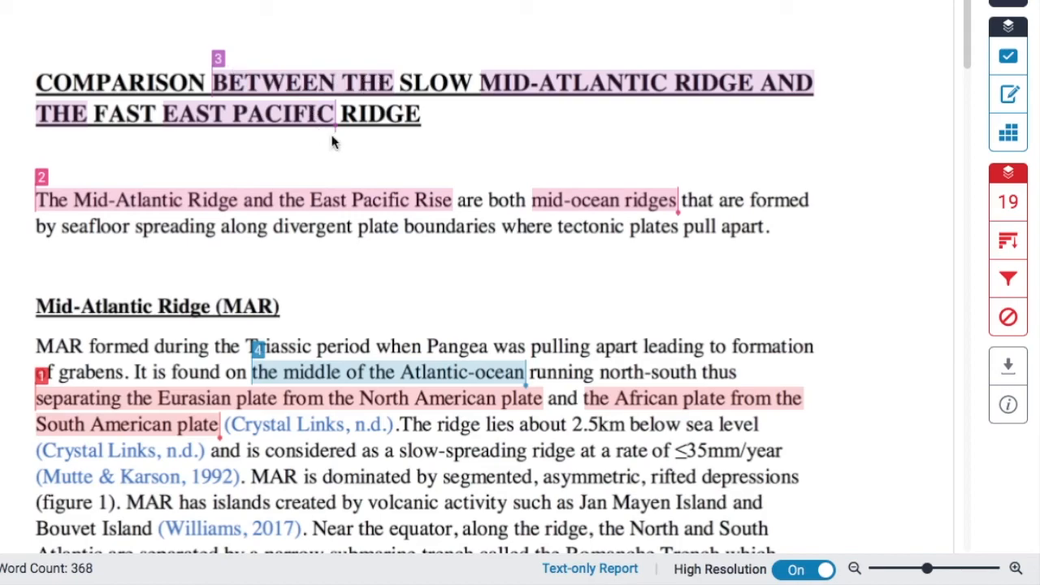
mouse_move(341, 137)
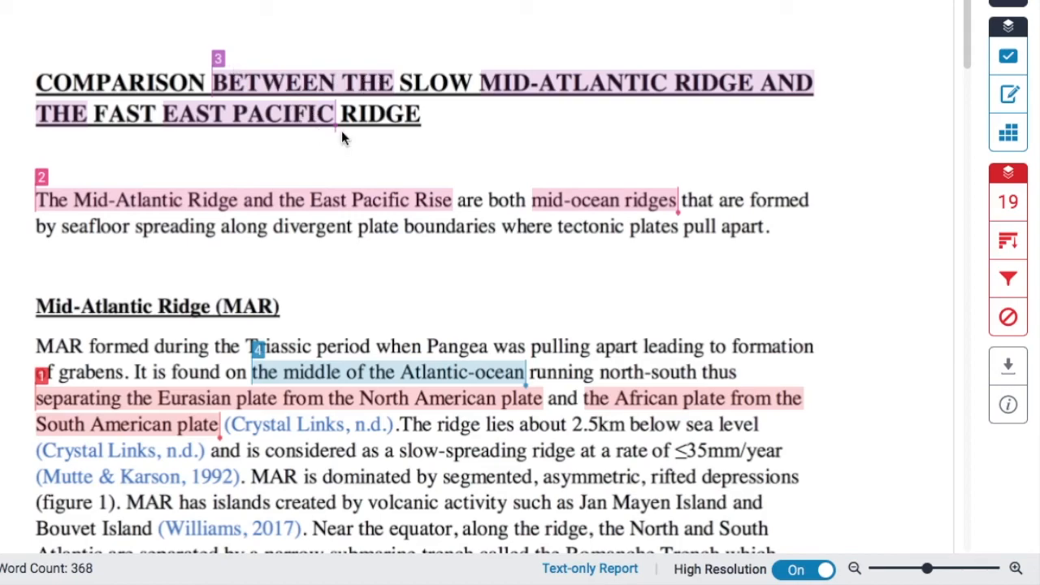
mouse_move(967, 198)
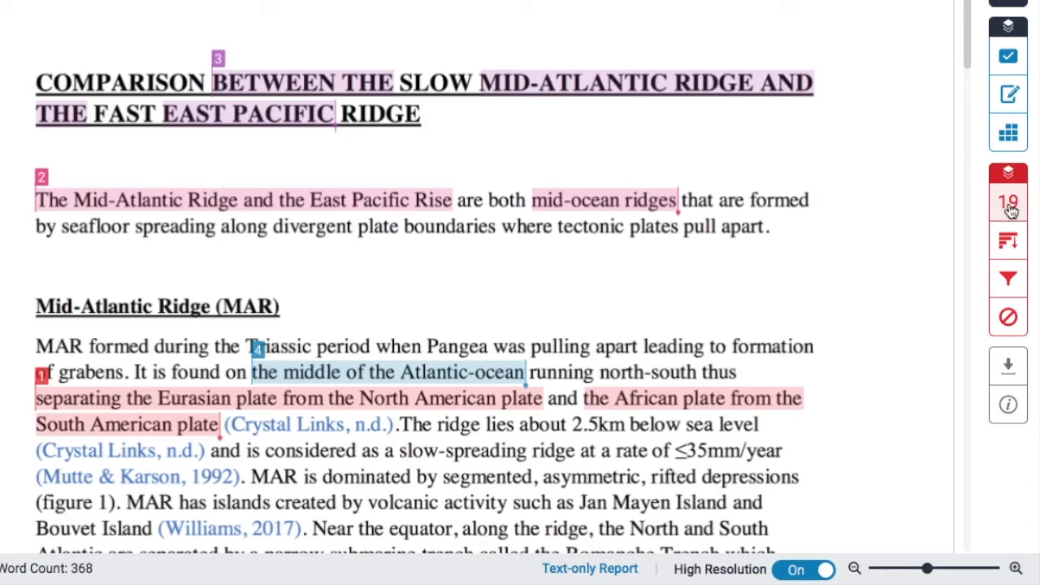
mouse_move(1007, 201)
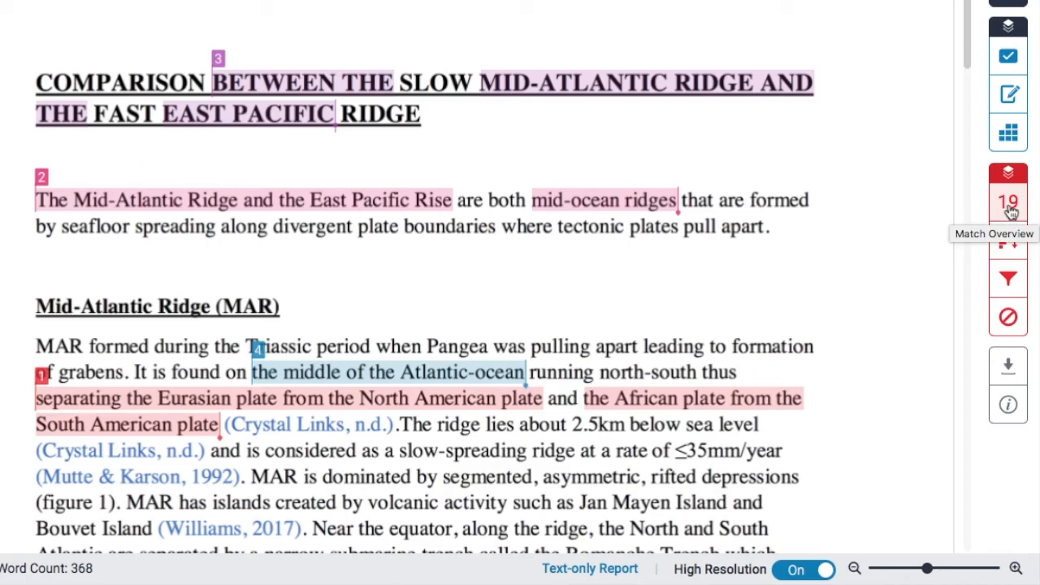
mouse_move(1008, 240)
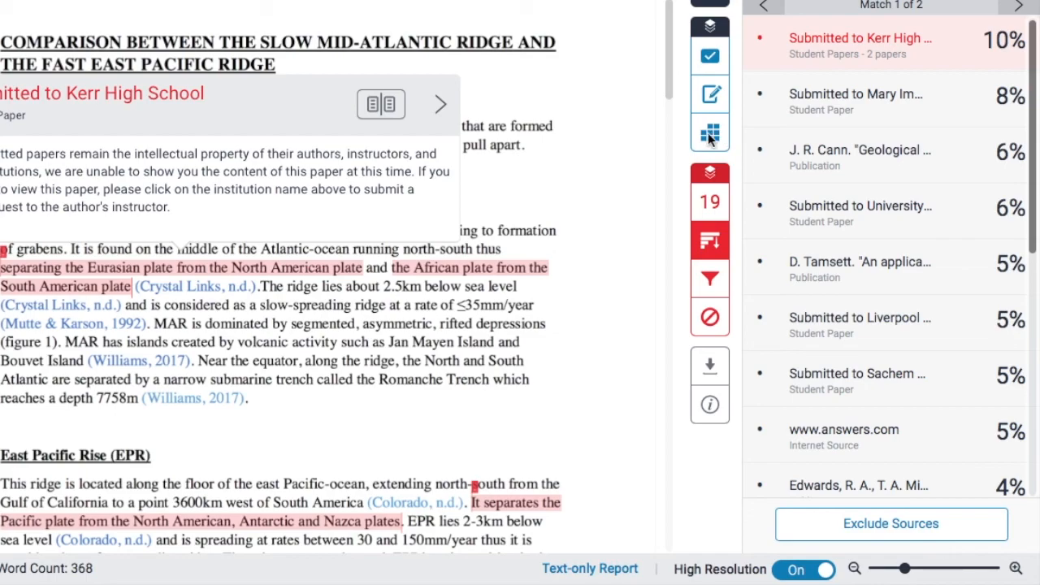
Show the Rubric/Grading Form panel, which reports no rubric attached
left_click(709, 133)
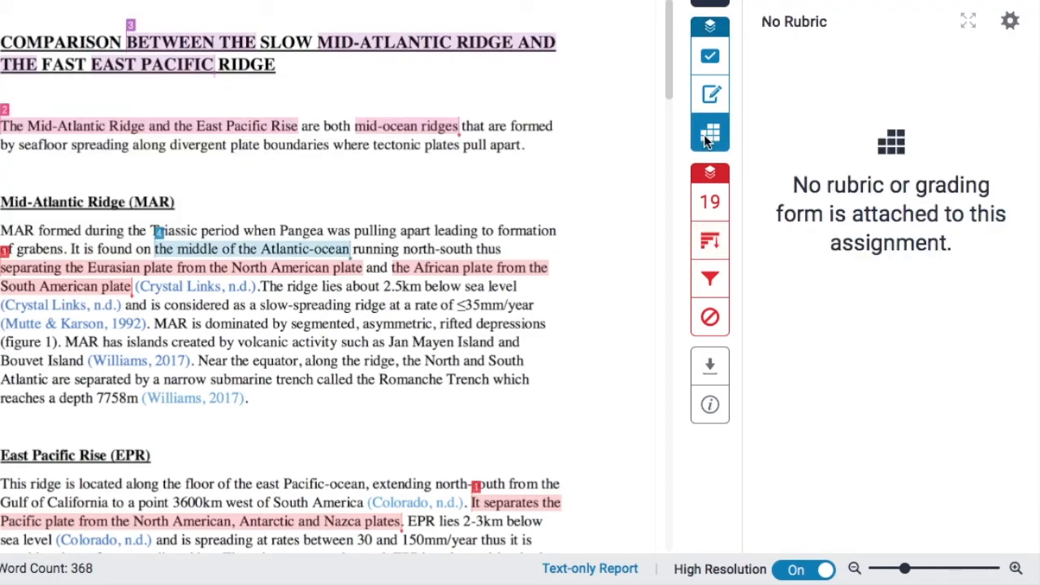
mouse_move(929, 162)
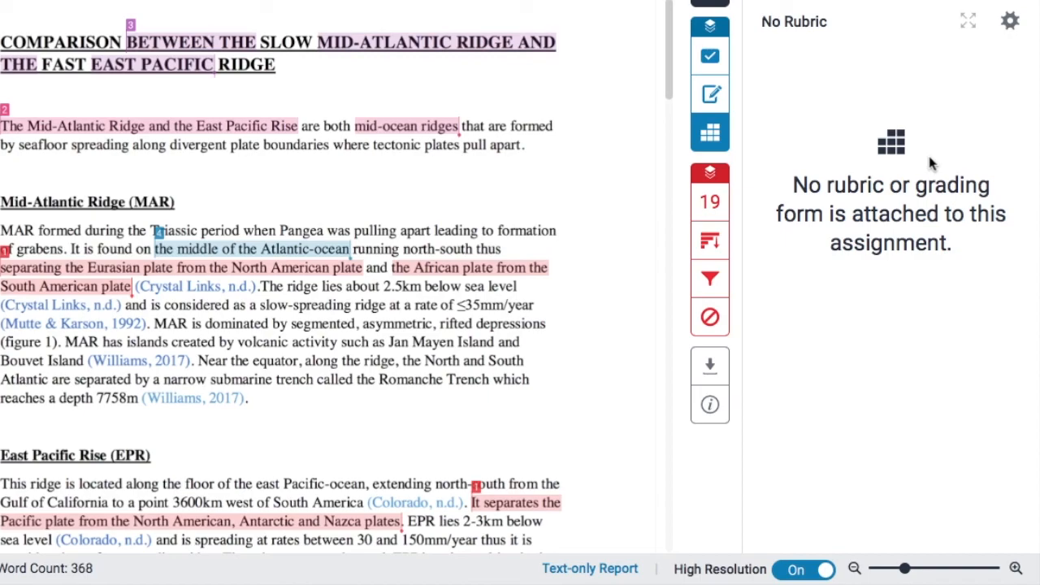
mouse_move(842, 209)
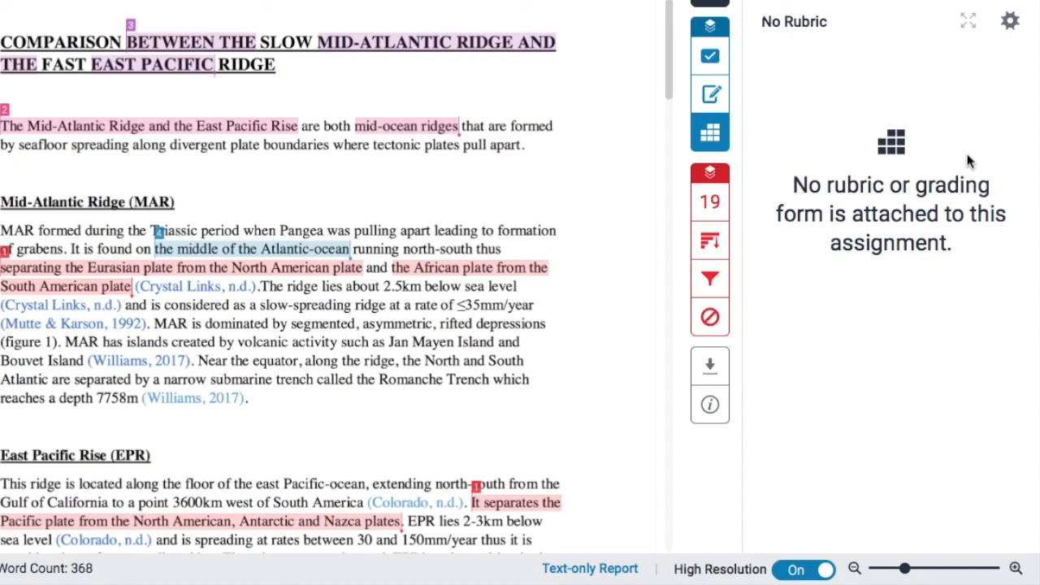
mouse_move(887, 68)
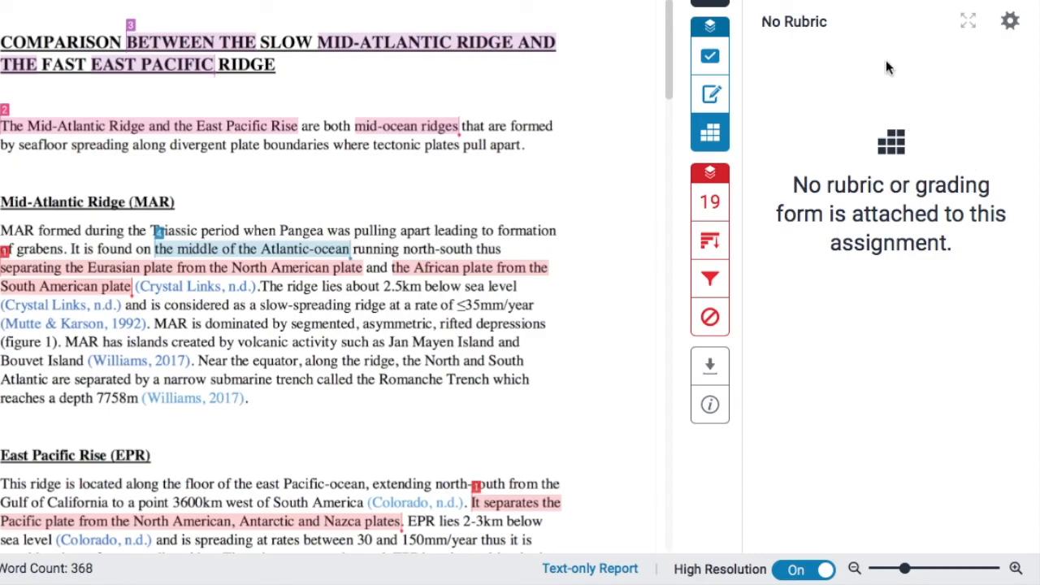
mouse_move(658, 299)
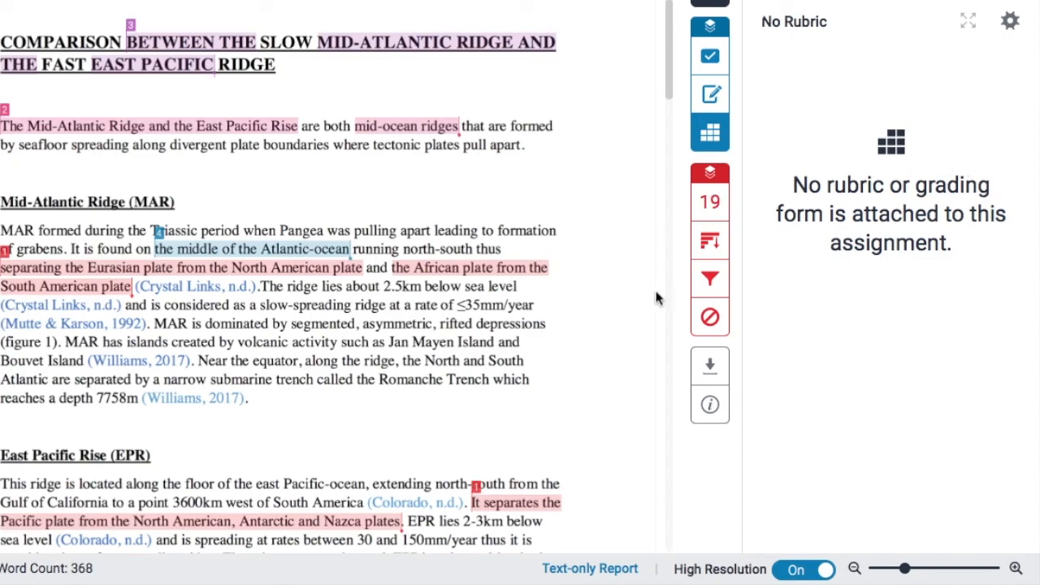